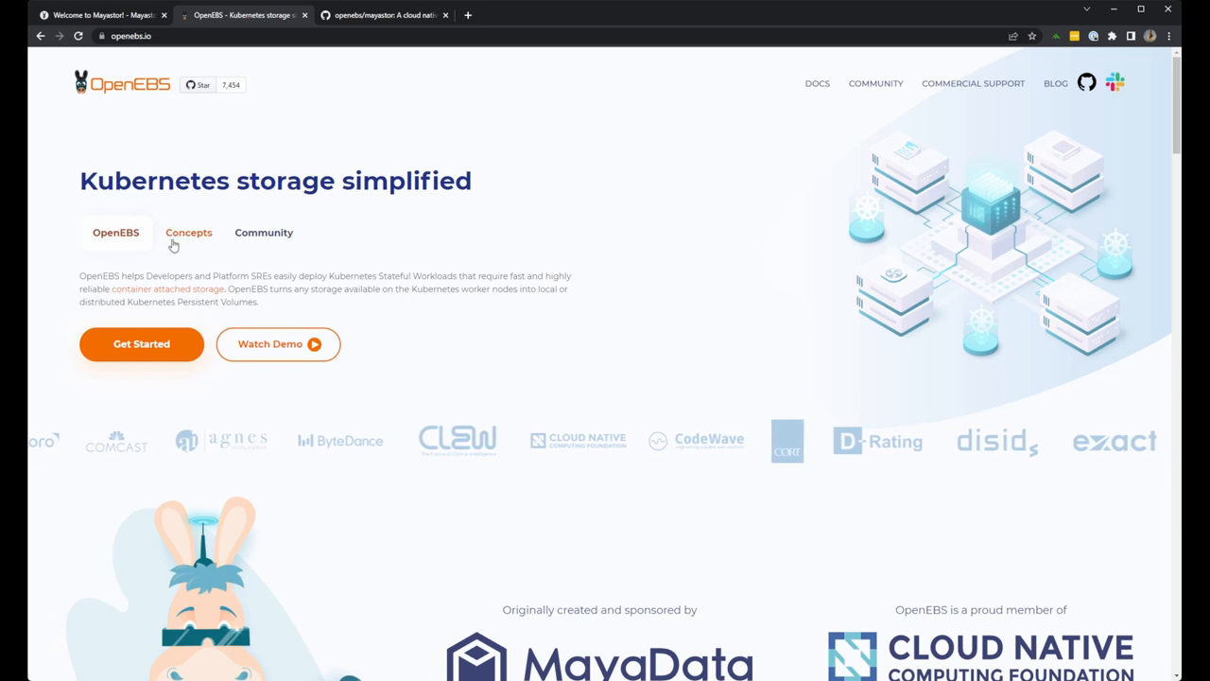
Read the OpenEBS Concepts overview and browse down through the home page features
{"action": "left_click", "coordinate": [189, 231]}
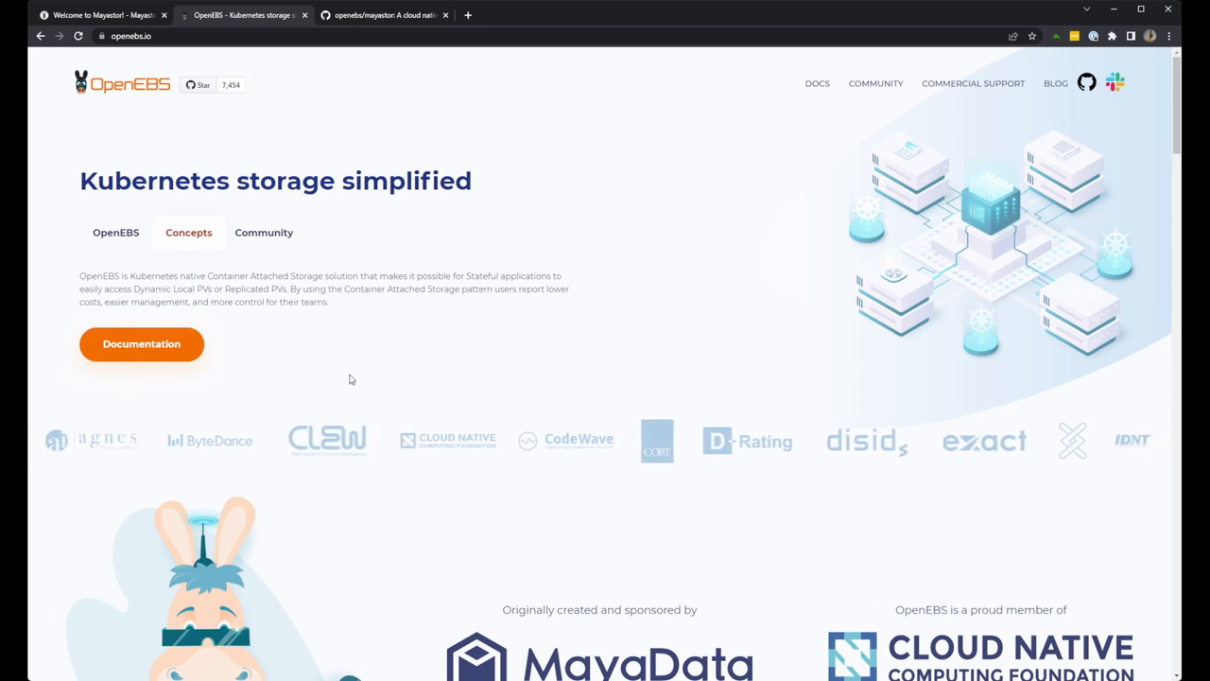
{"action": "scroll", "scroll_direction": "down", "scroll_amount": 3}
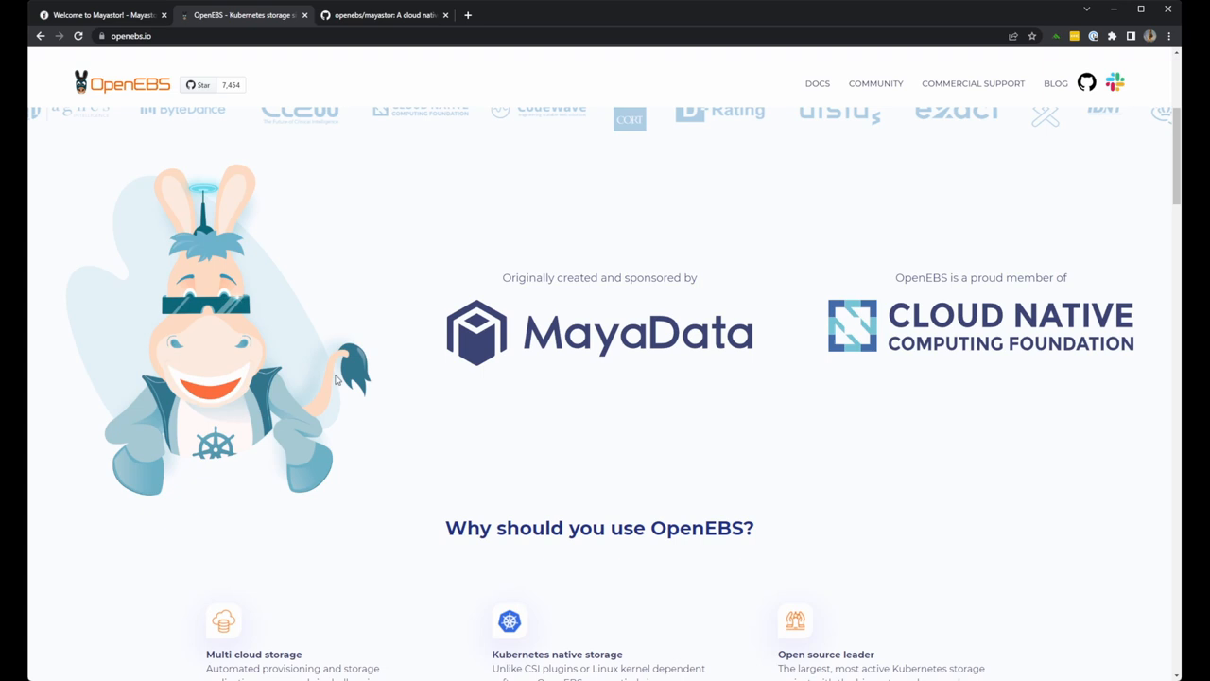
{"action": "scroll", "scroll_direction": "down", "scroll_amount": 3}
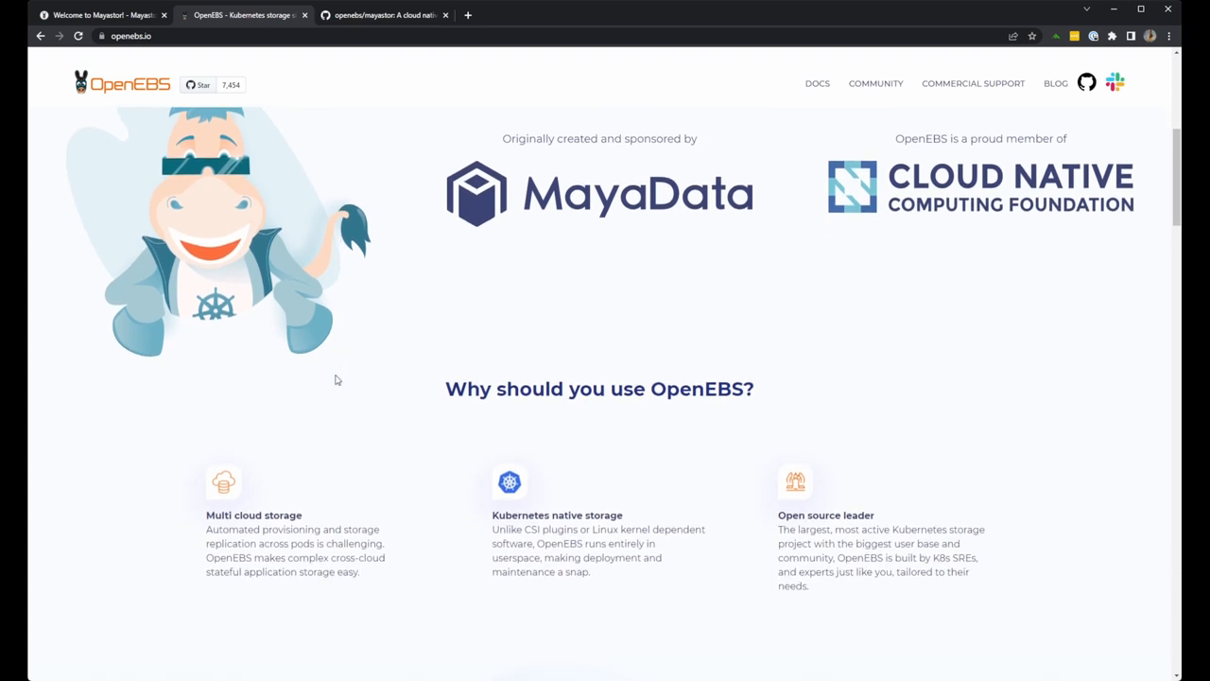
{"action": "scroll", "scroll_direction": "down", "scroll_amount": 3}
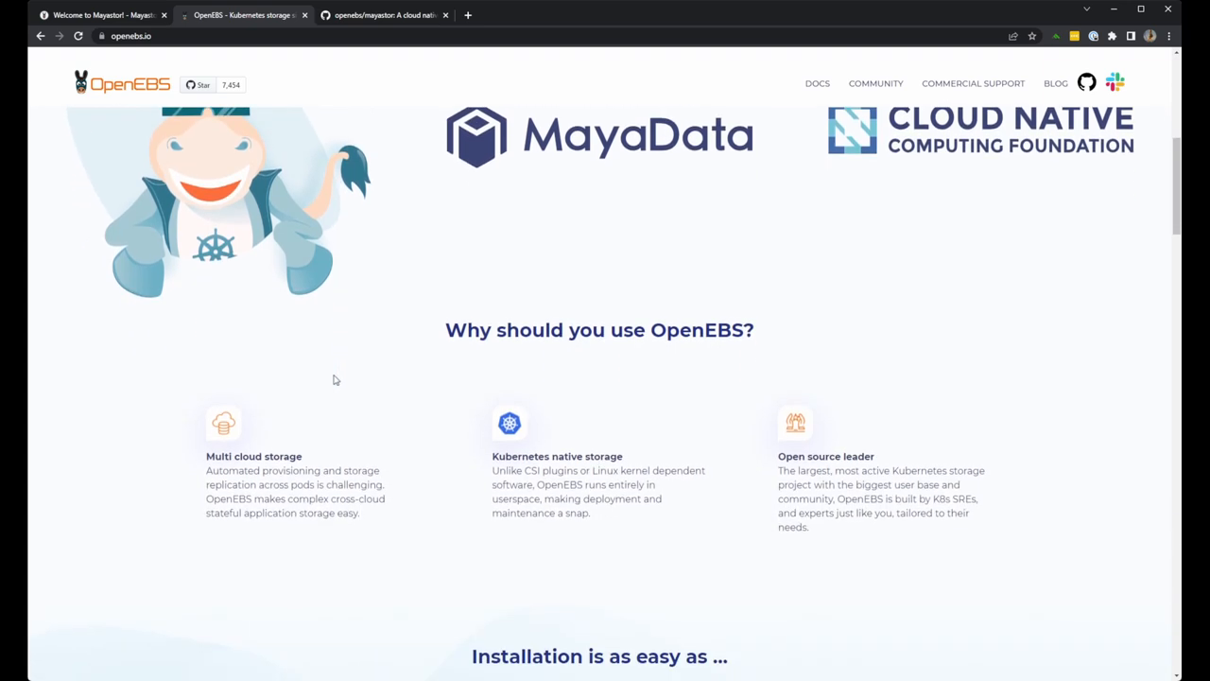
{"action": "scroll", "scroll_direction": "down", "scroll_amount": 3}
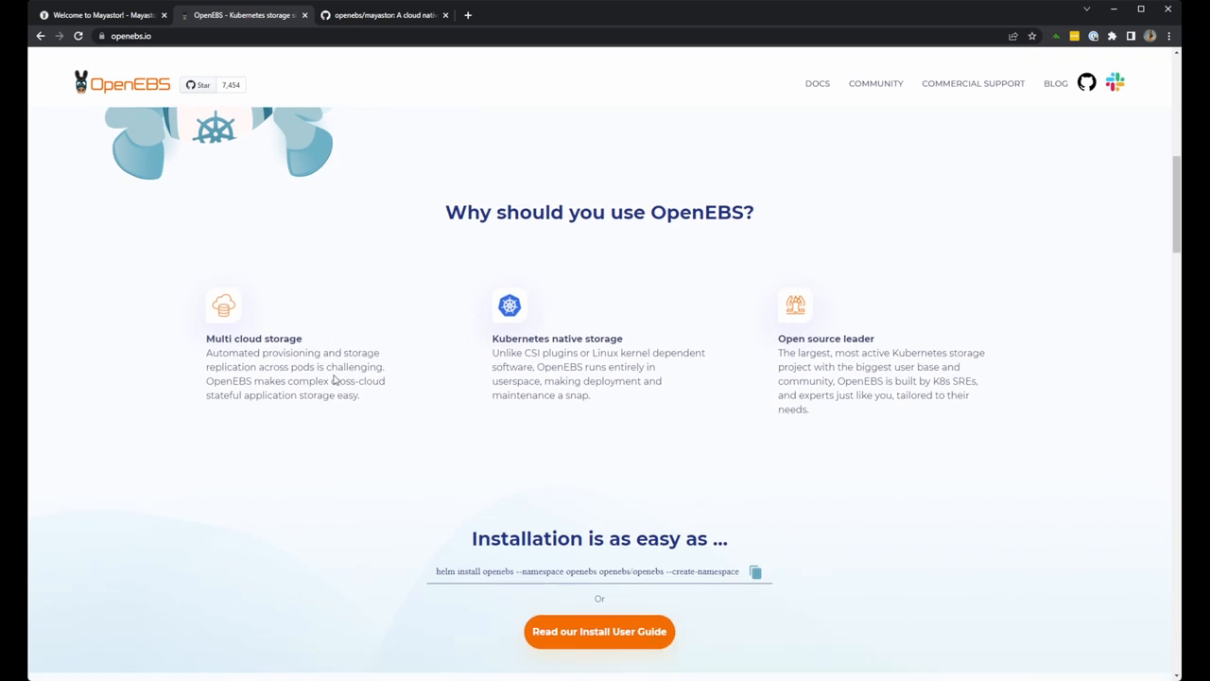
{"action": "mouse_move", "coordinate": [337, 380]}
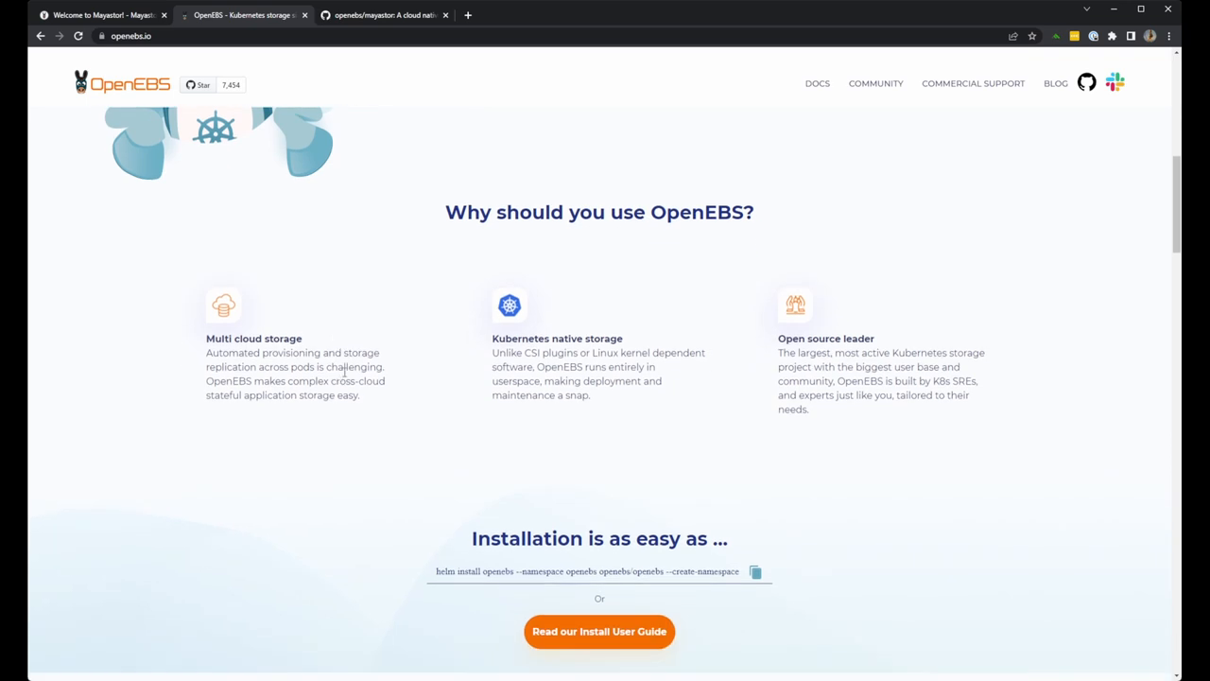
{"action": "scroll", "scroll_direction": "down", "scroll_amount": 3}
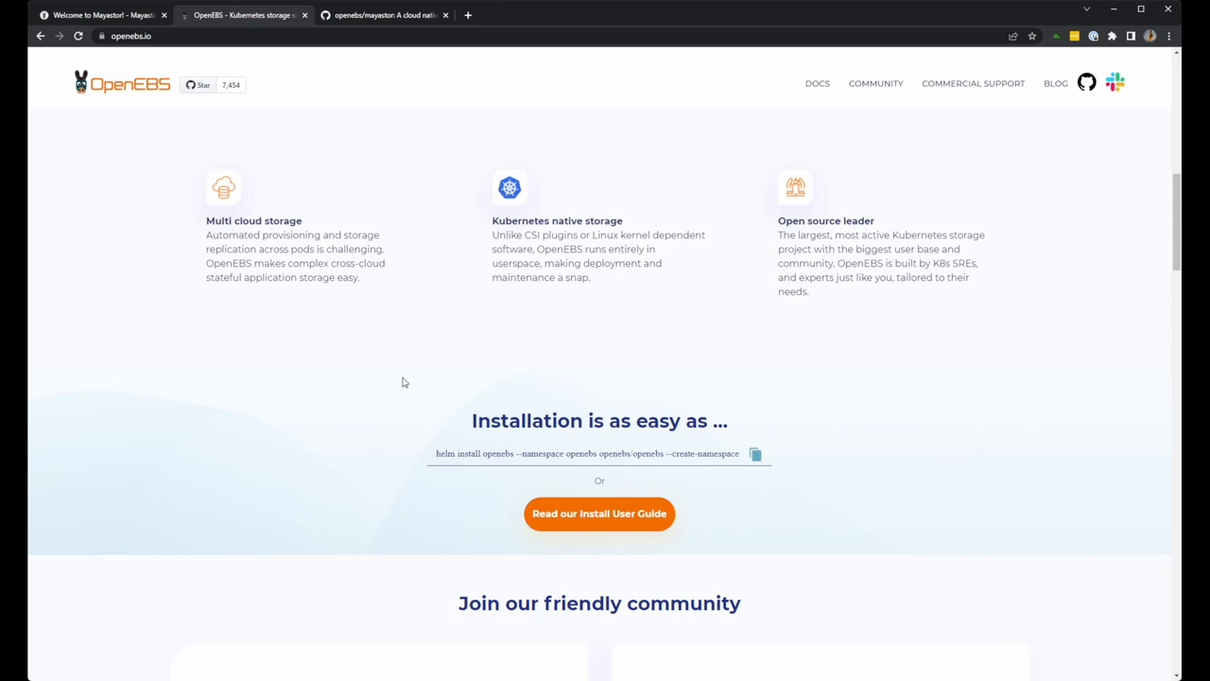
{"action": "mouse_move", "coordinate": [931, 337]}
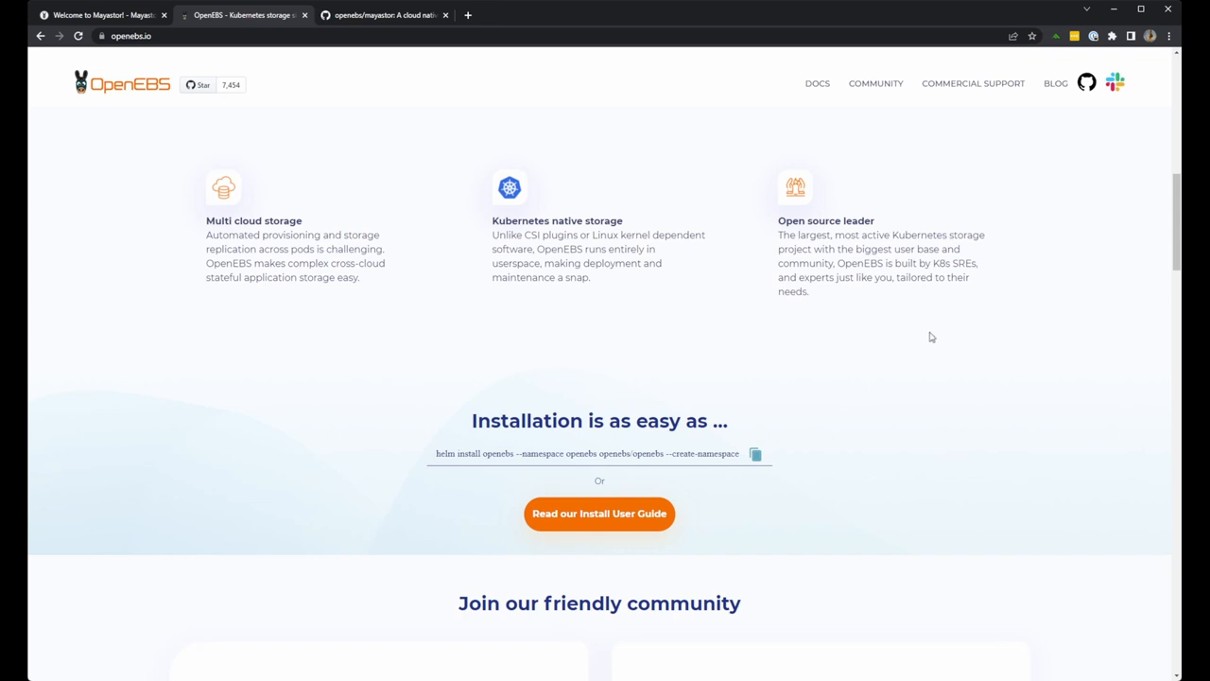
Continue down past adopters and newsletter to the community contributed guides and blogs
{"action": "scroll", "scroll_direction": "down", "scroll_amount": 3}
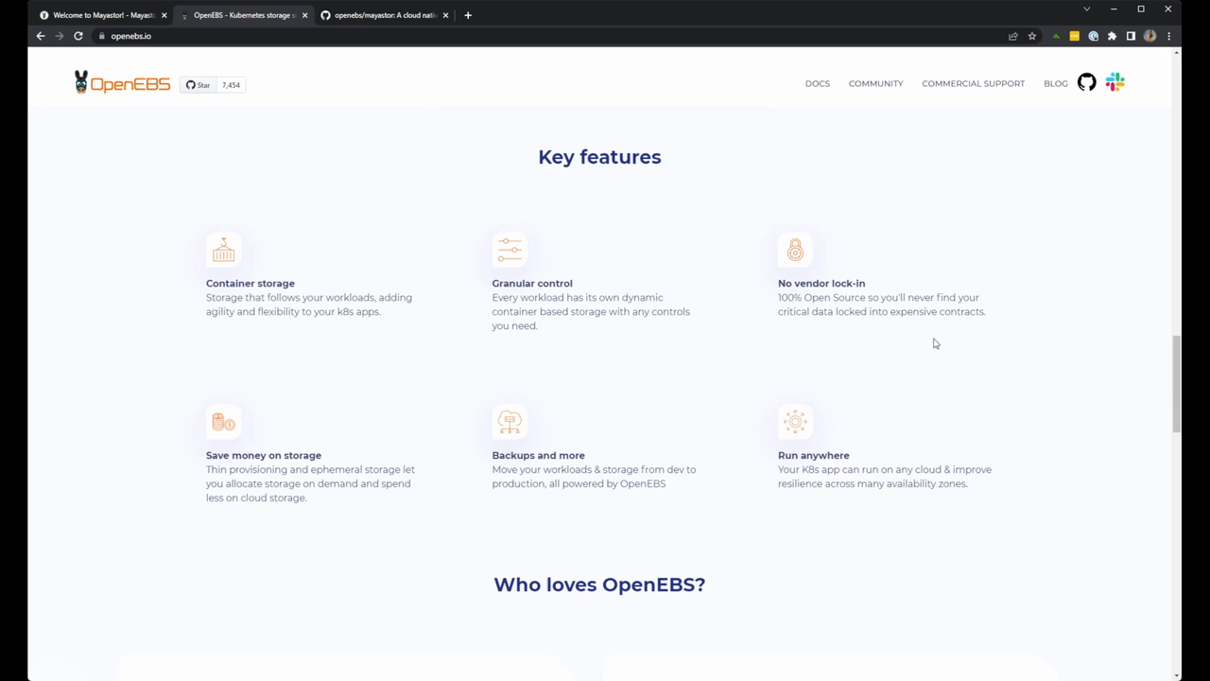
{"action": "scroll", "scroll_direction": "down", "scroll_amount": 3}
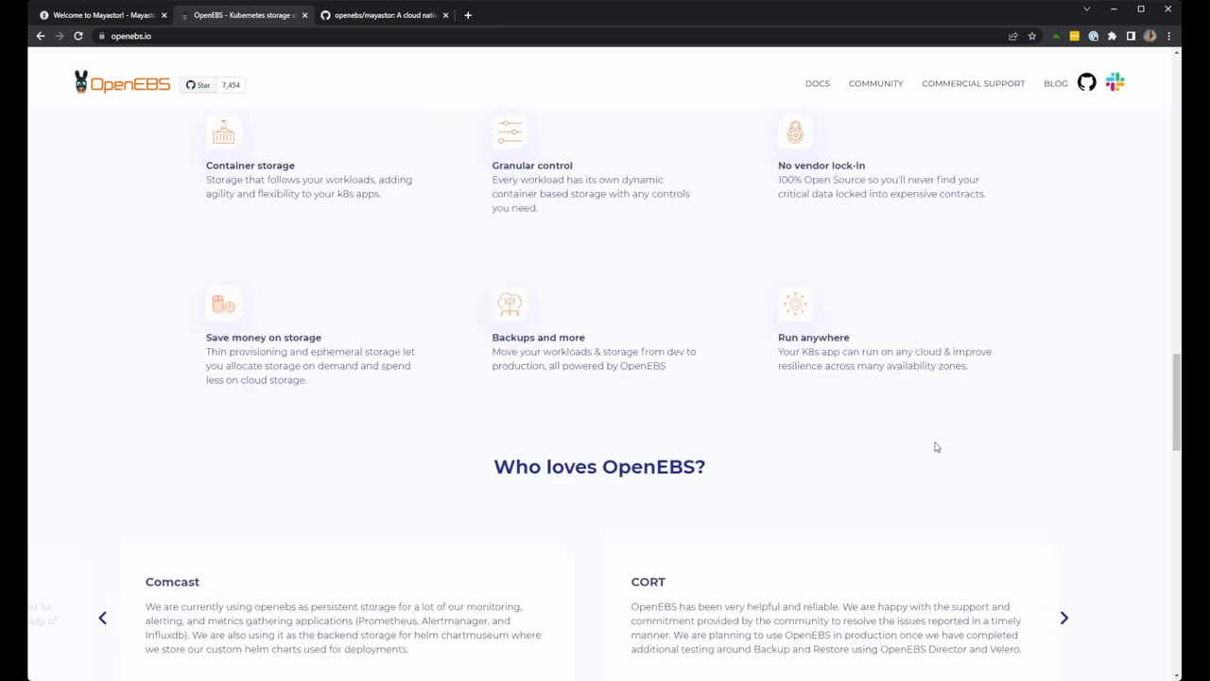
{"action": "scroll", "scroll_direction": "down", "scroll_amount": 3}
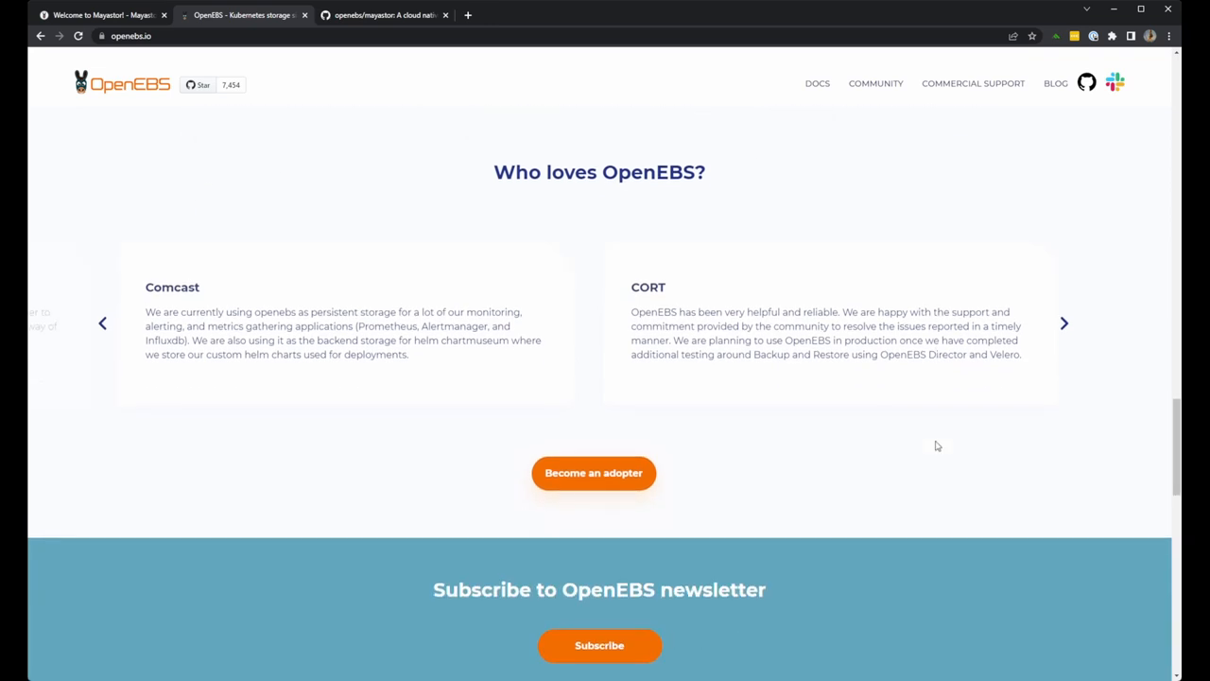
{"action": "scroll", "scroll_direction": "down", "scroll_amount": 3}
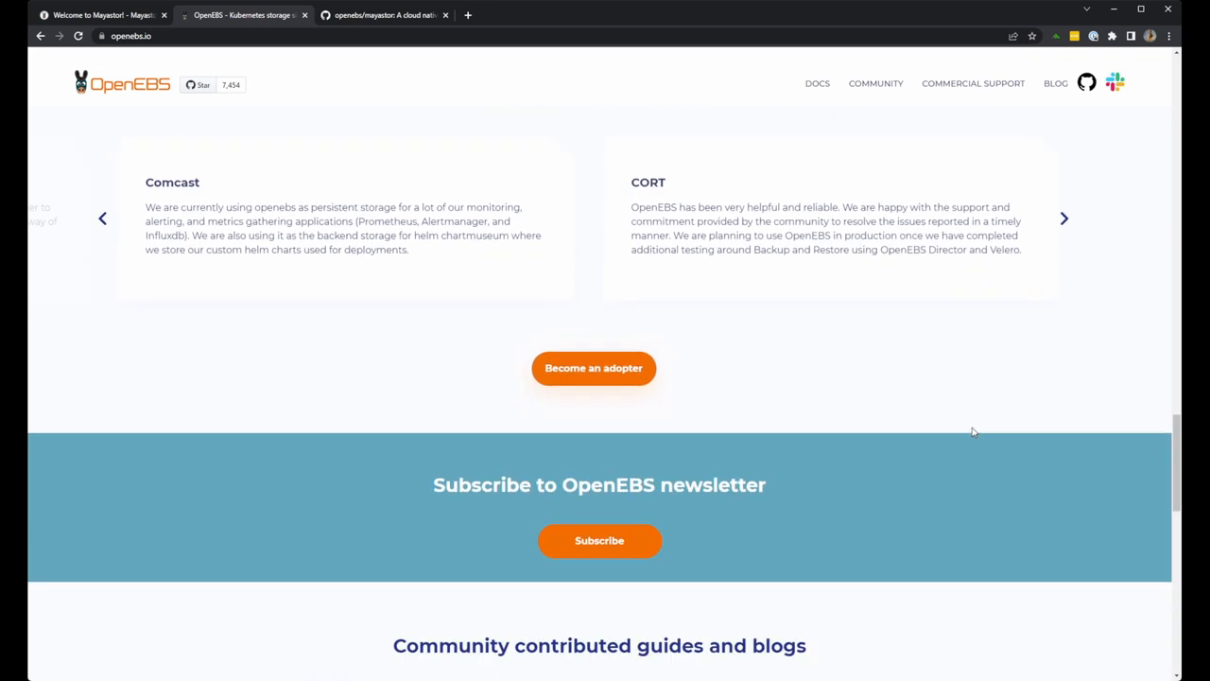
{"action": "scroll", "scroll_direction": "down", "scroll_amount": 3}
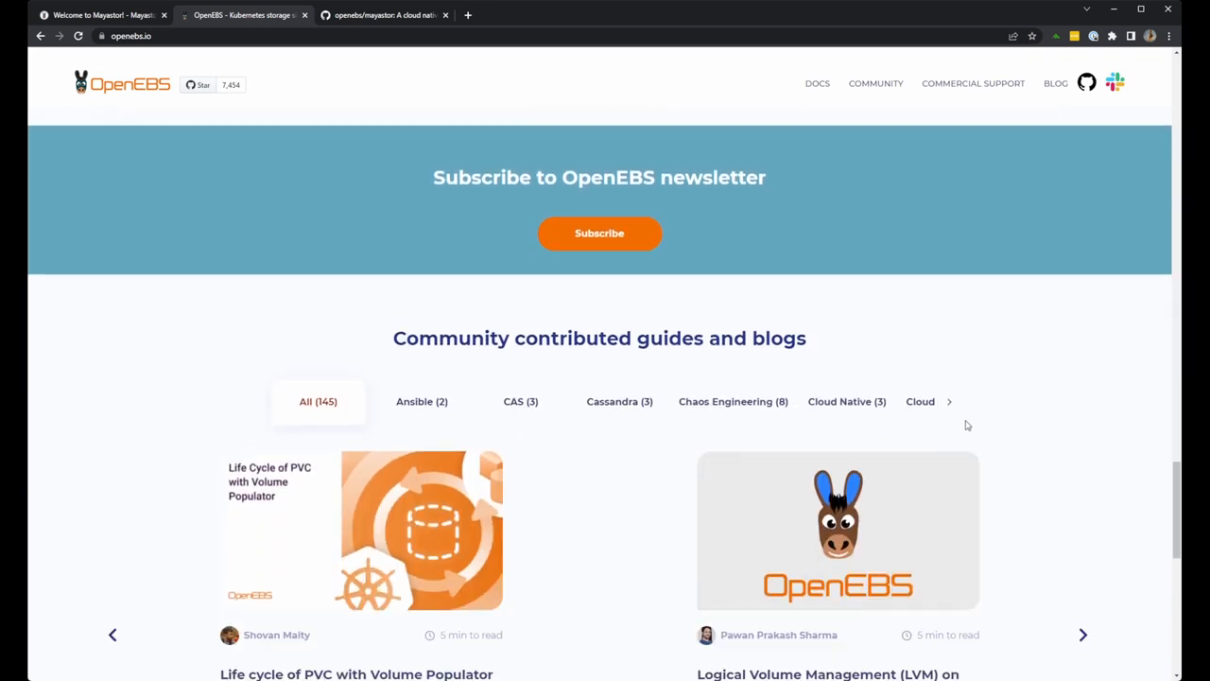
{"action": "scroll", "scroll_direction": "down", "scroll_amount": 3}
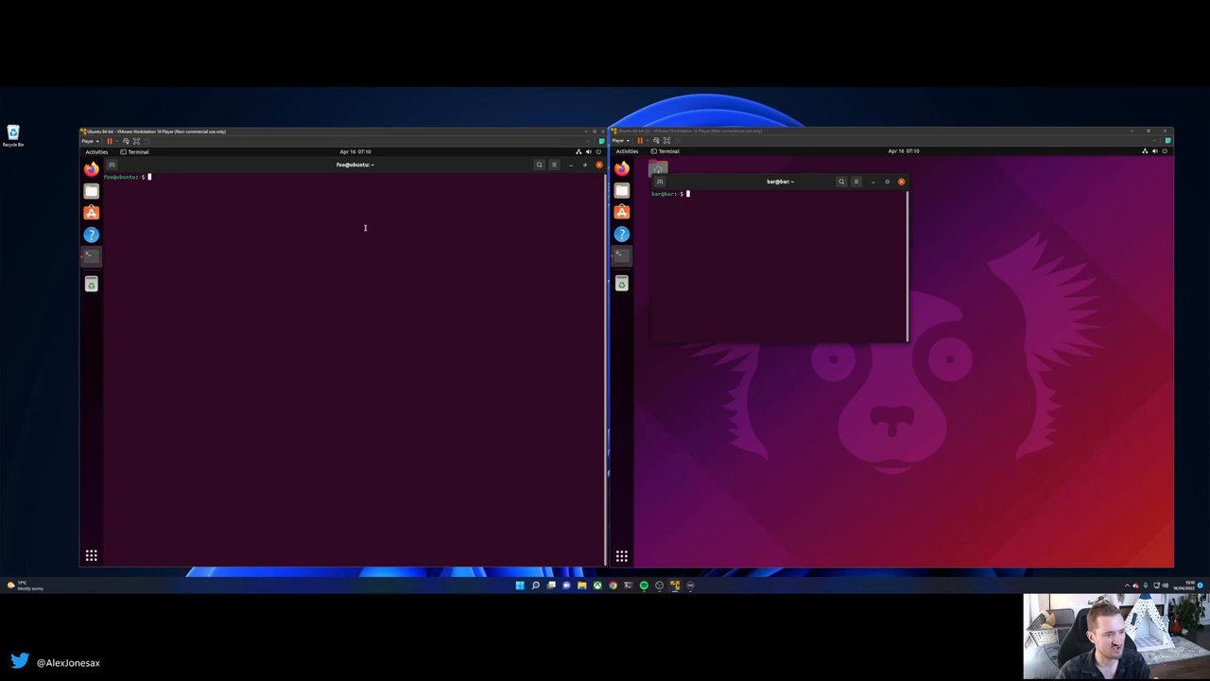
{"action": "mouse_move", "coordinate": [167, 179]}
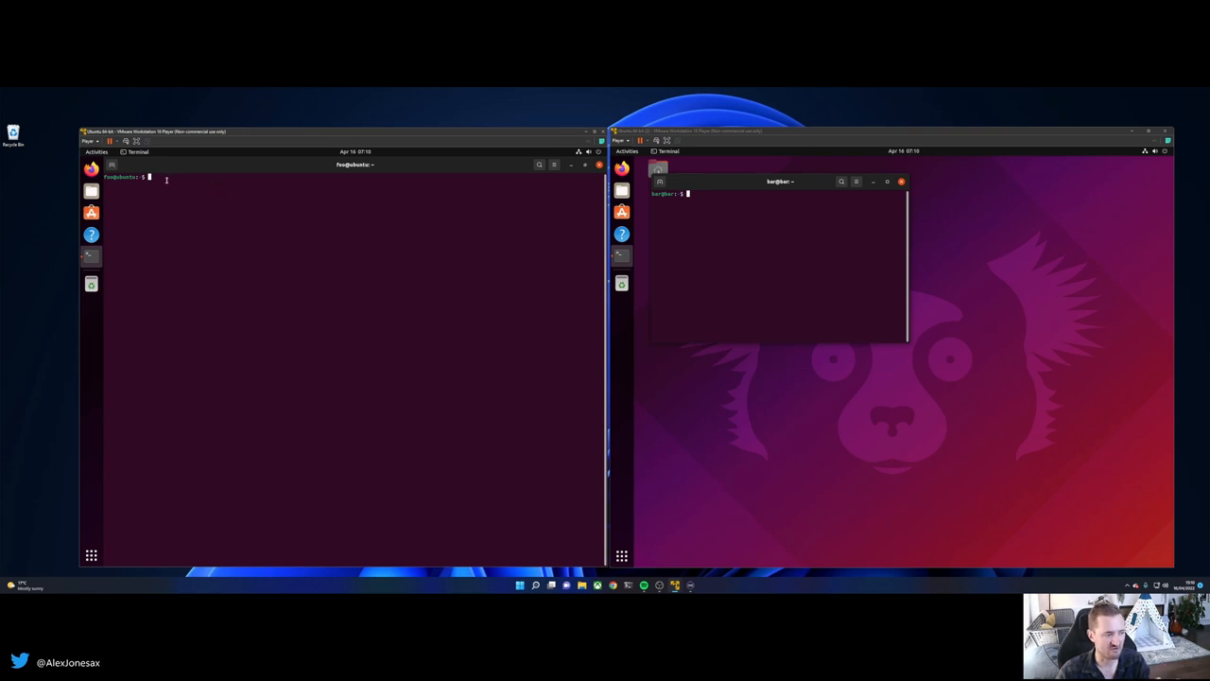
Clear the first node's terminal and run microk8s status to list the running cluster's addons
{"action": "type", "text": "clear"}
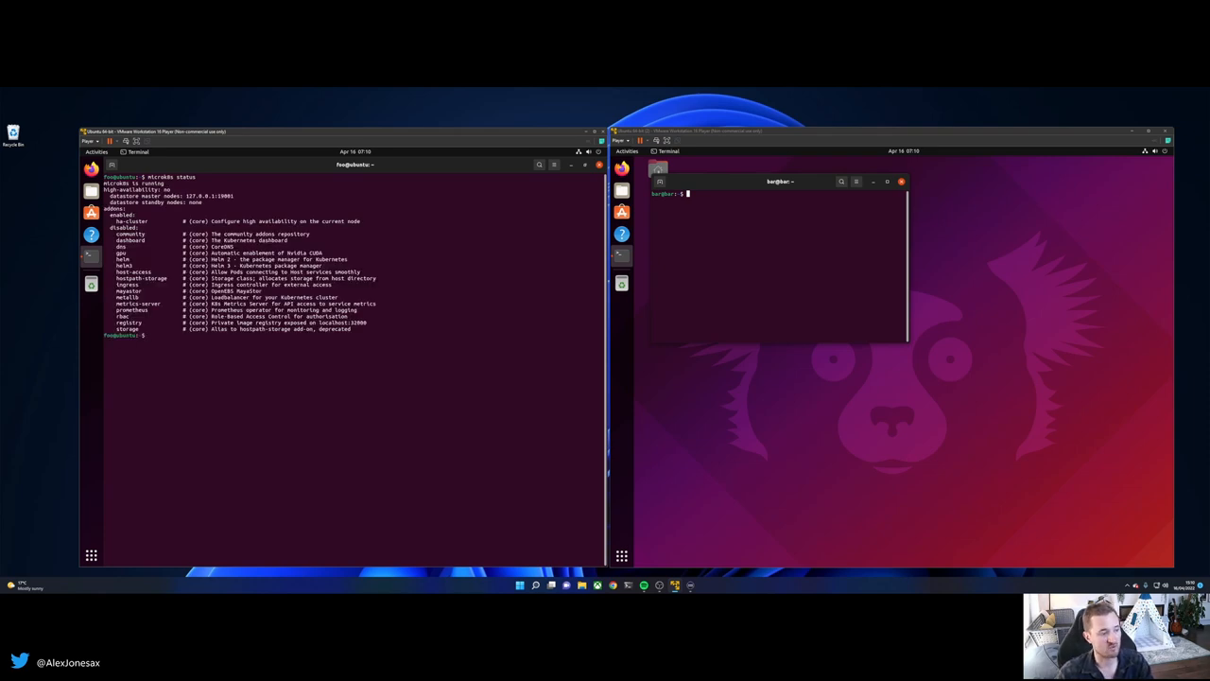
{"action": "double_click", "coordinate": [125, 297]}
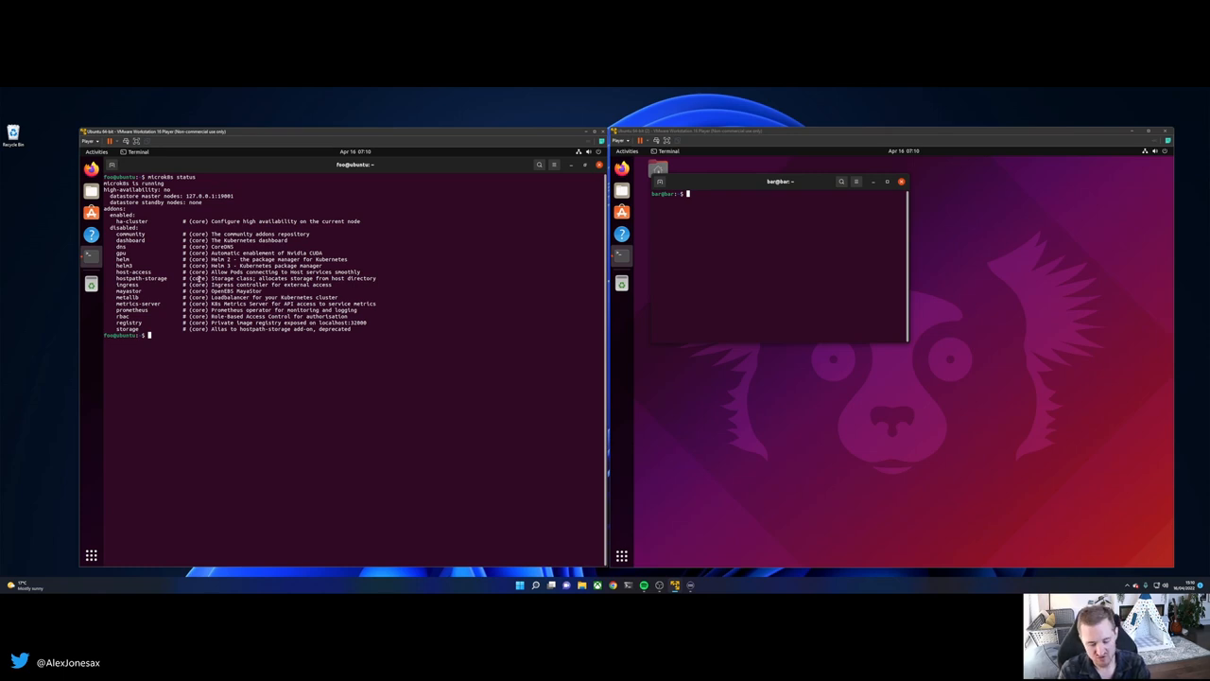
Run microk8s add-node on the first node and paste the join command with --worker on the second node
{"action": "type", "text": "microk8s add-node"}
{"action": "type", "text": "hostname"}
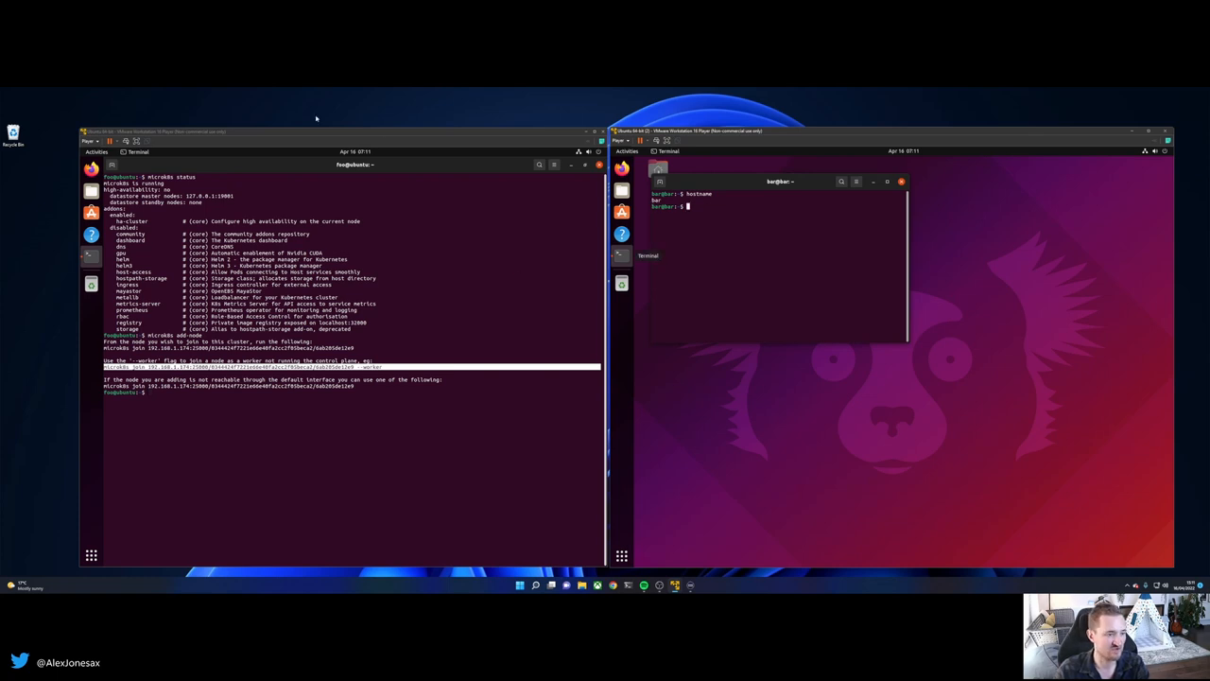
{"action": "right_click", "coordinate": [688, 206]}
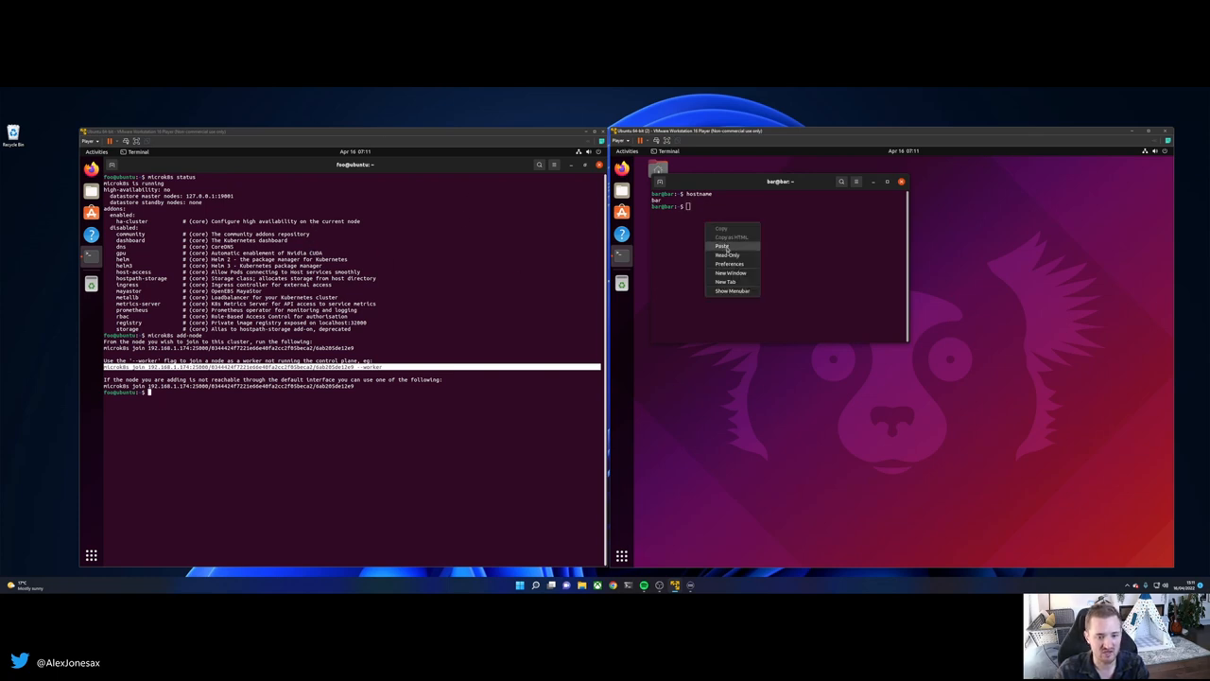
{"action": "left_click", "coordinate": [722, 246]}
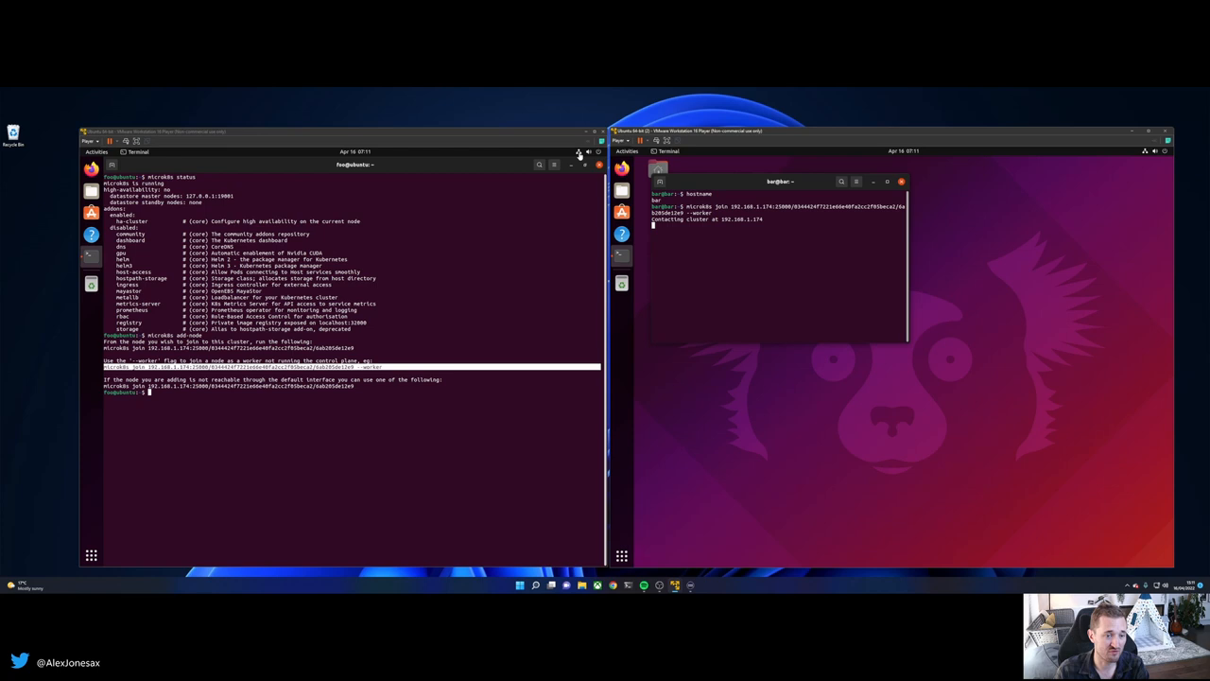
{"action": "mouse_move", "coordinate": [471, 341]}
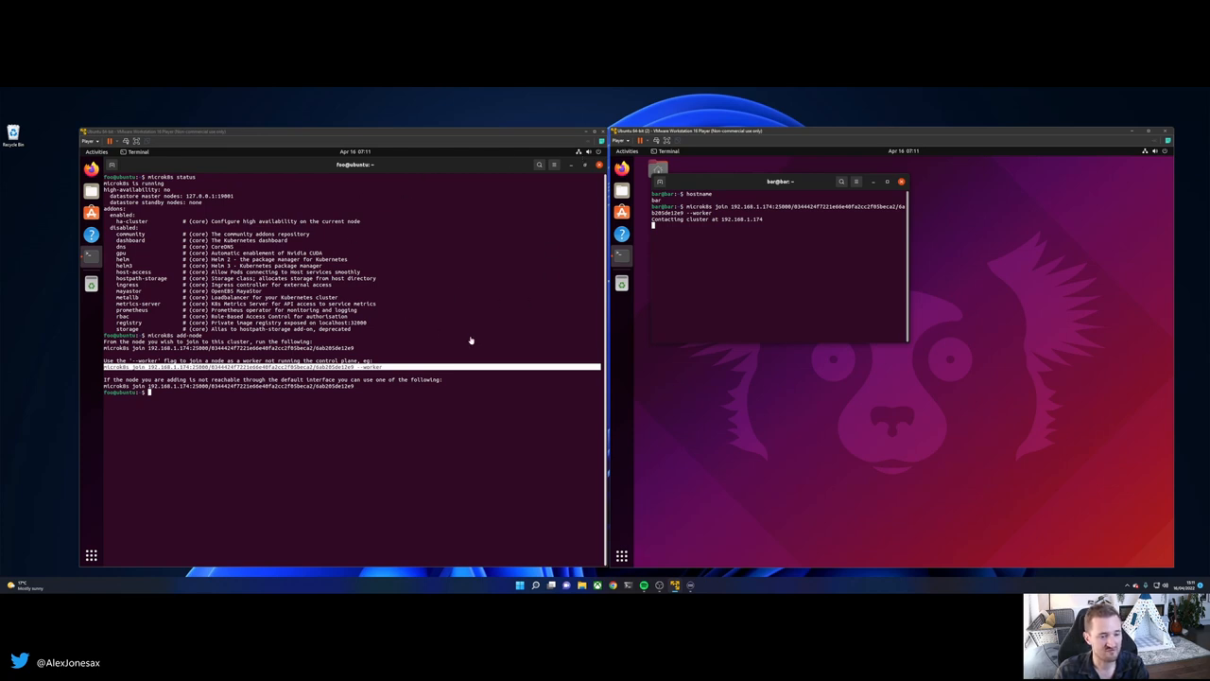
{"action": "mouse_move", "coordinate": [877, 140]}
{"action": "type", "text": "microk8s kubectl get nodes -w"}
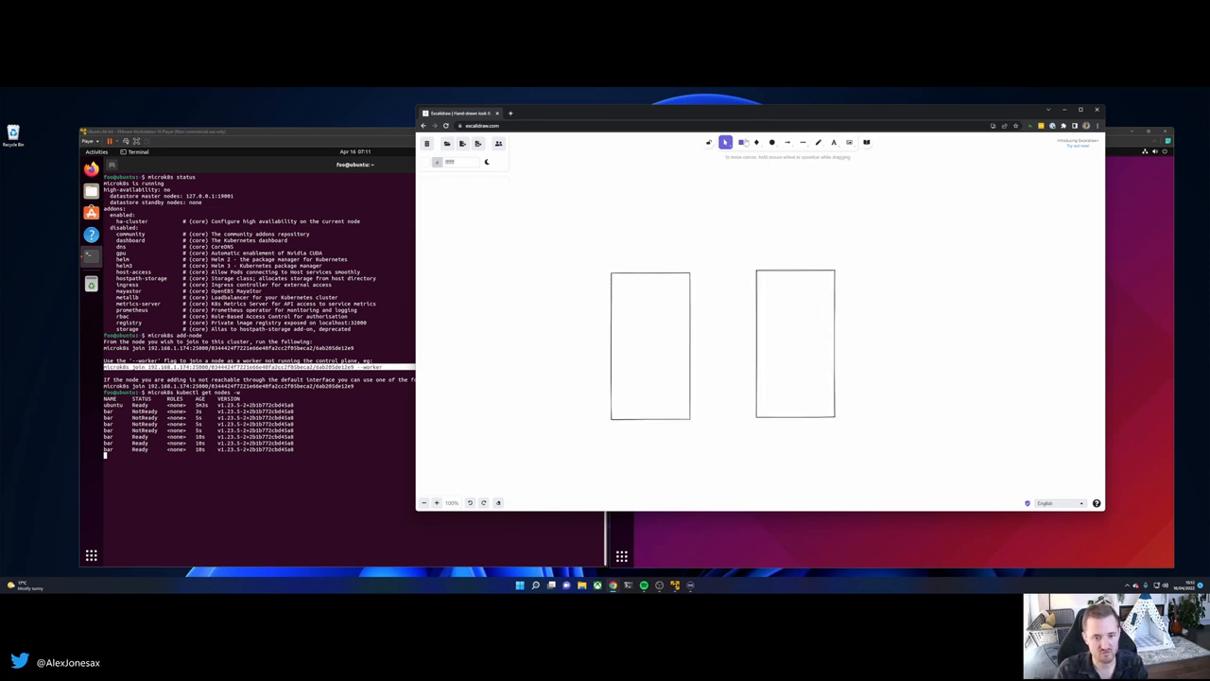
Draw two tall node boxes in Excalidraw, each with a header box labelled microk8s
{"action": "left_click", "coordinate": [741, 142]}
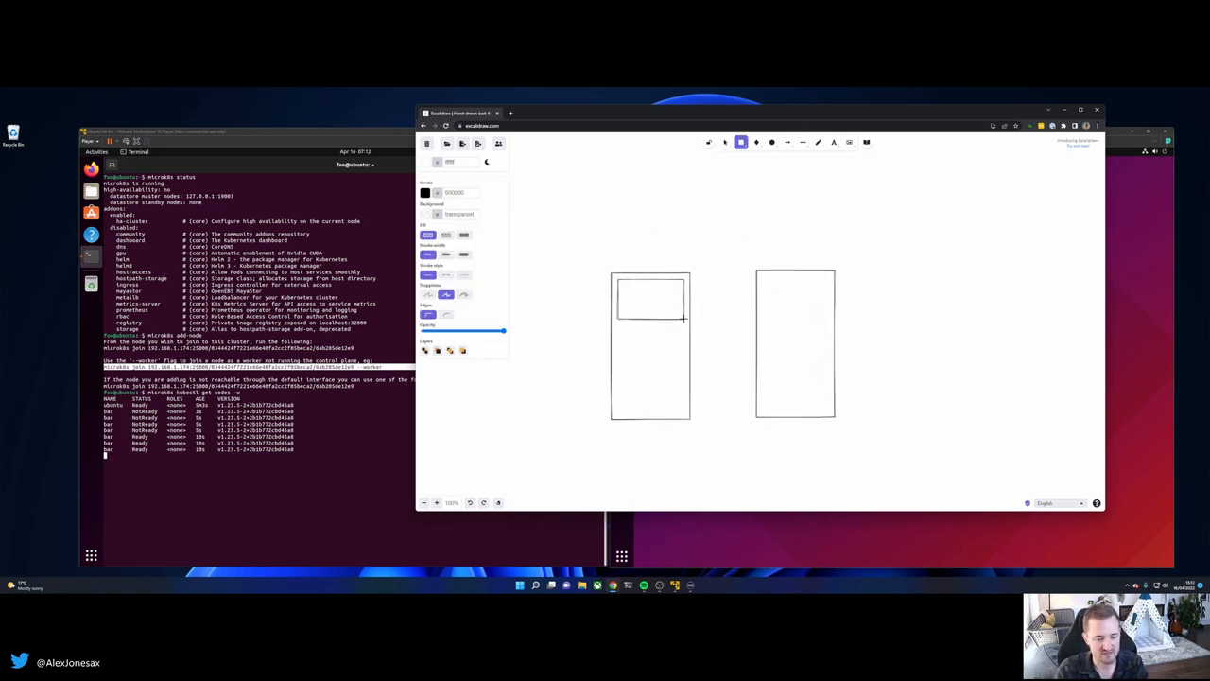
{"action": "left_click", "coordinate": [794, 293]}
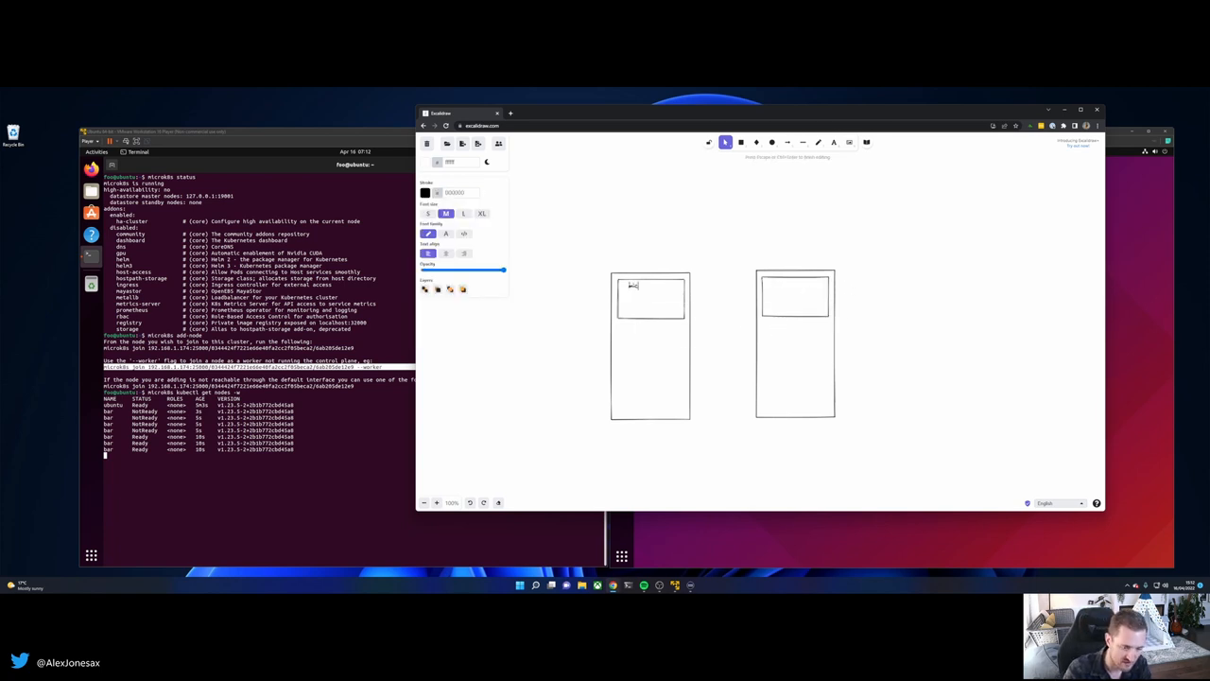
{"action": "type", "text": "microk8s"}
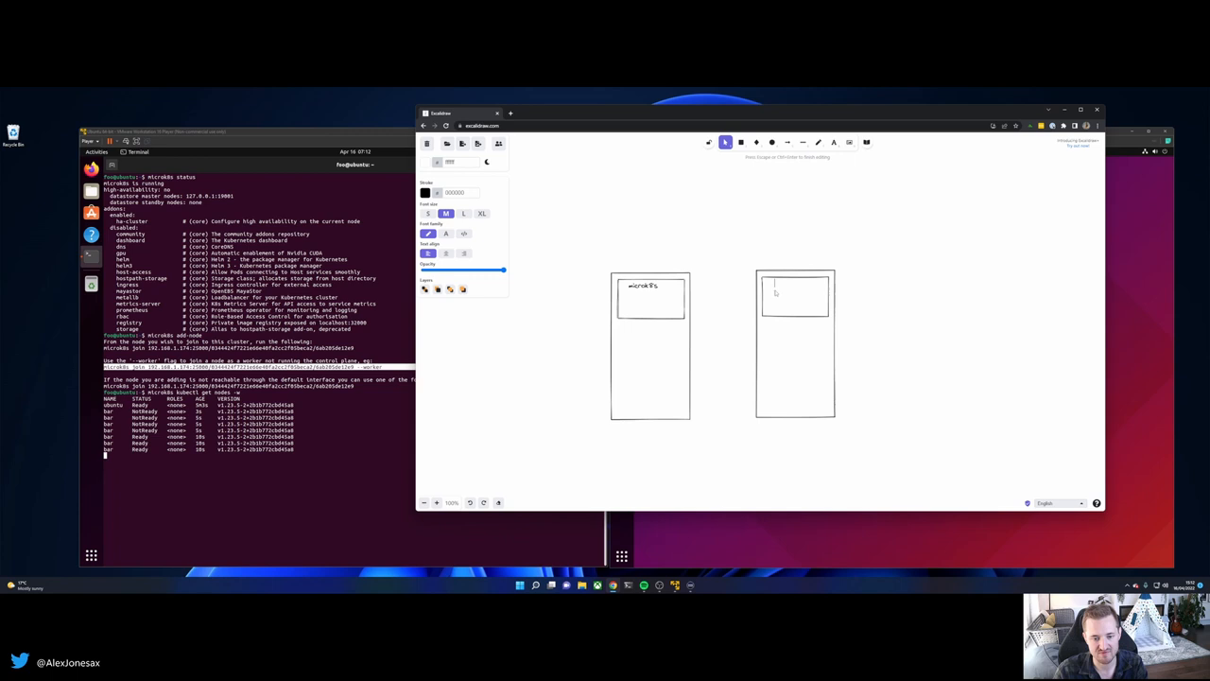
{"action": "type", "text": "microk8s"}
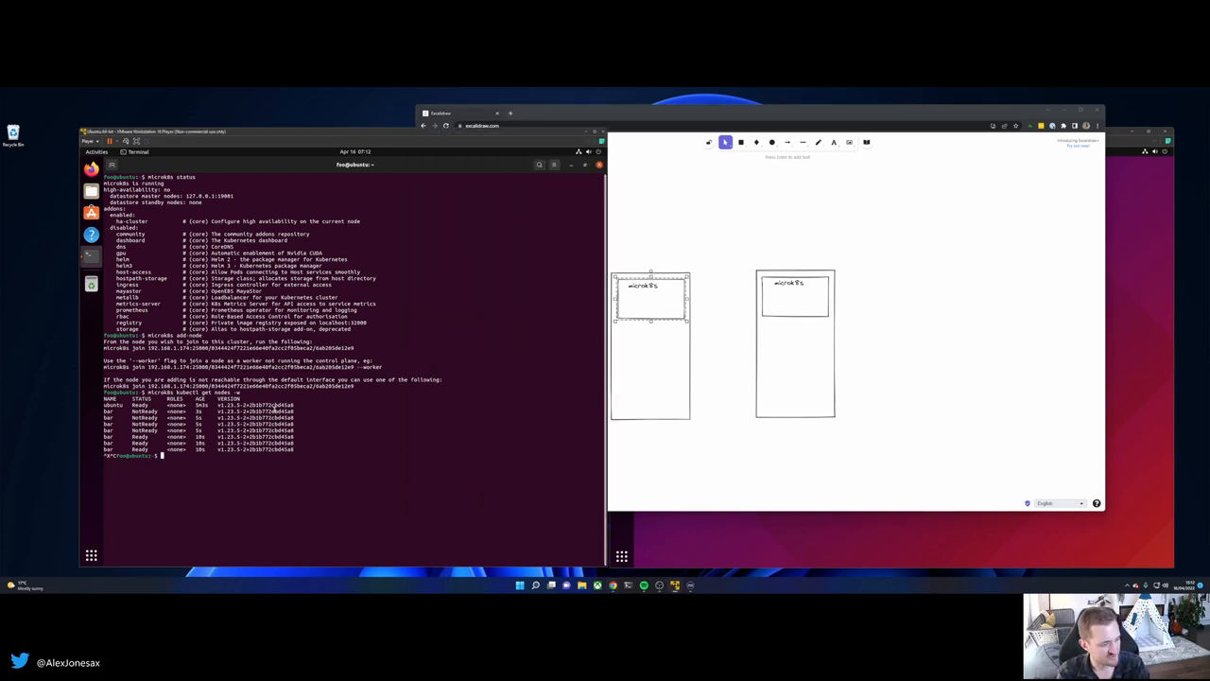
Export the kubeconfig with microk8s config > ~/.kube/config and view the cluster pods in k9s
{"action": "type", "text": "microk8s config >"}
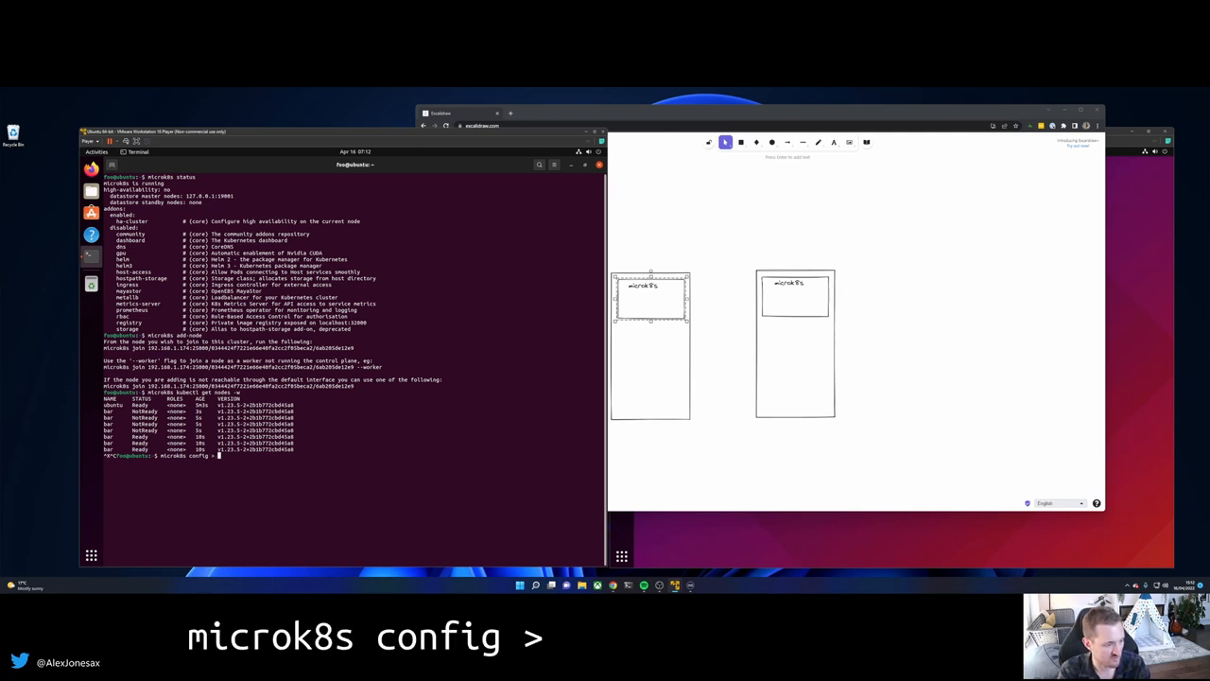
{"action": "type", "text": "~/.kube/conf"}
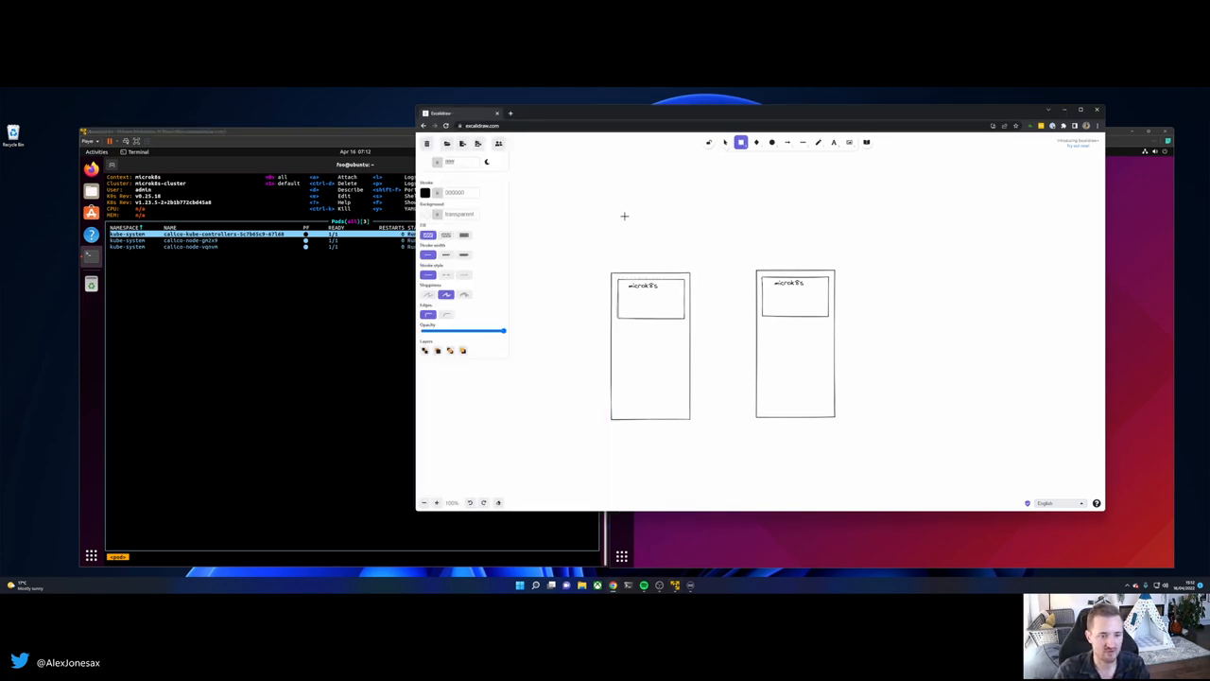
Draw a rectangle spanning both nodes in Excalidraw and label it Kubernetes
{"action": "left_click_drag", "start_coordinate": [576, 199], "coordinate": [870, 325]}
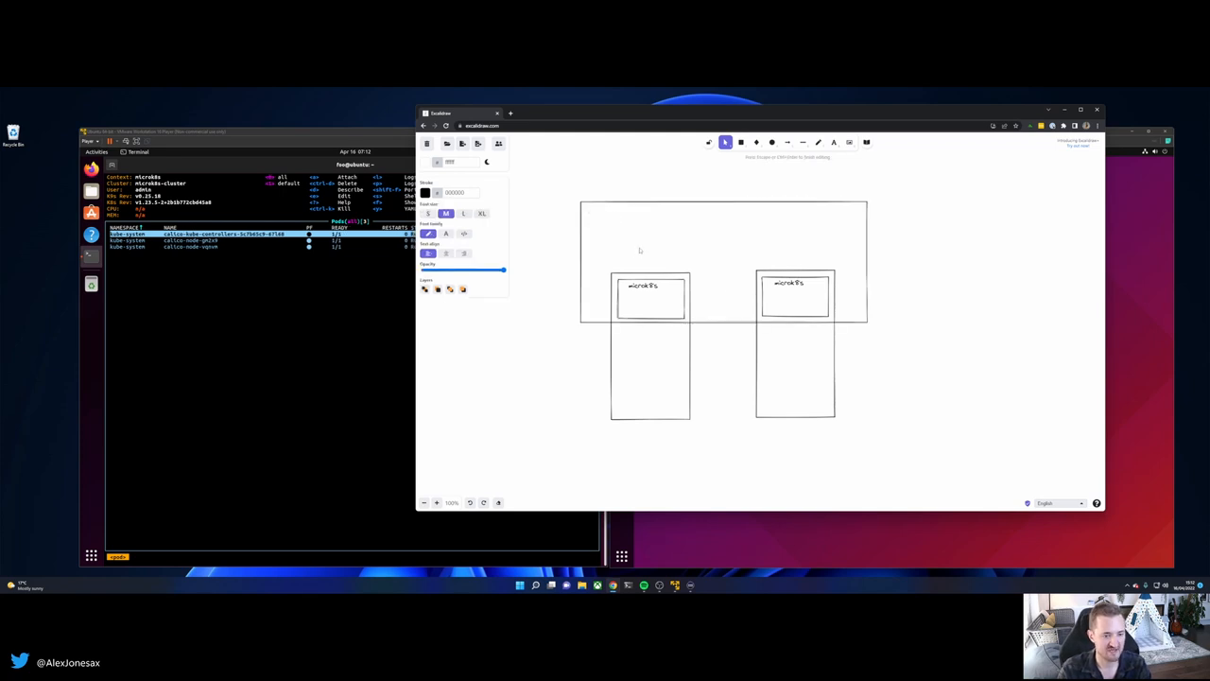
{"action": "type", "text": "Kubernetes"}
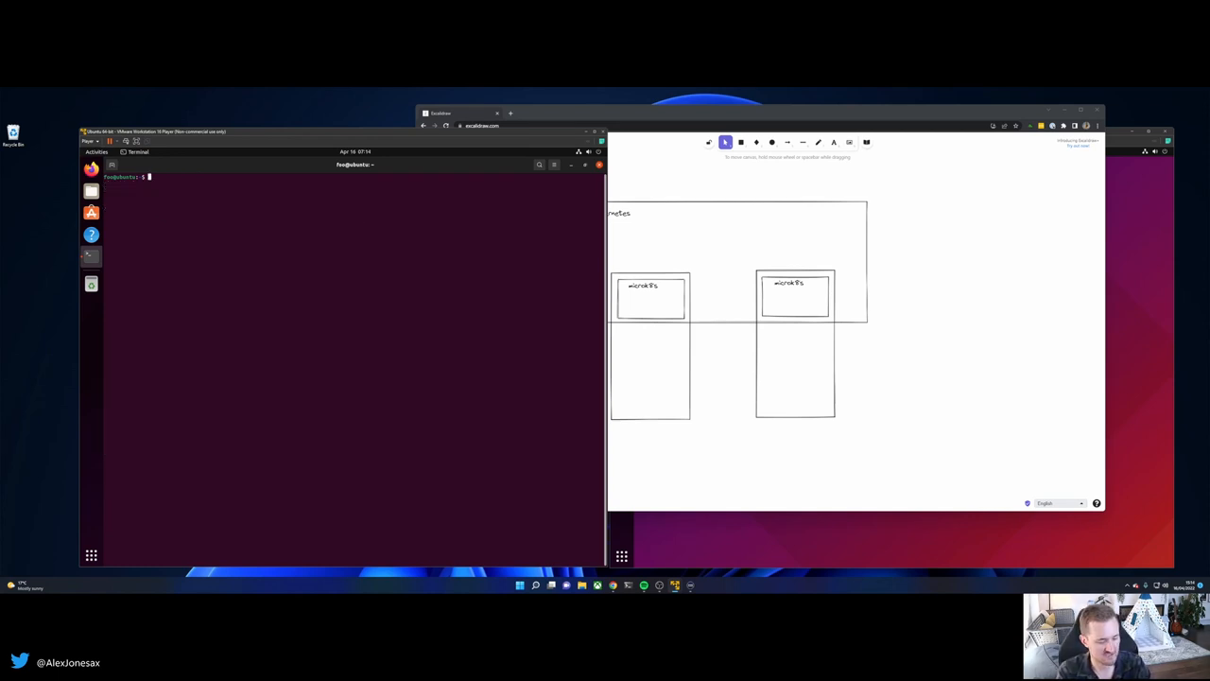
Run microk8s enable mayastor --skip-kernel-check in a new terminal
{"action": "type", "text": "nl"}
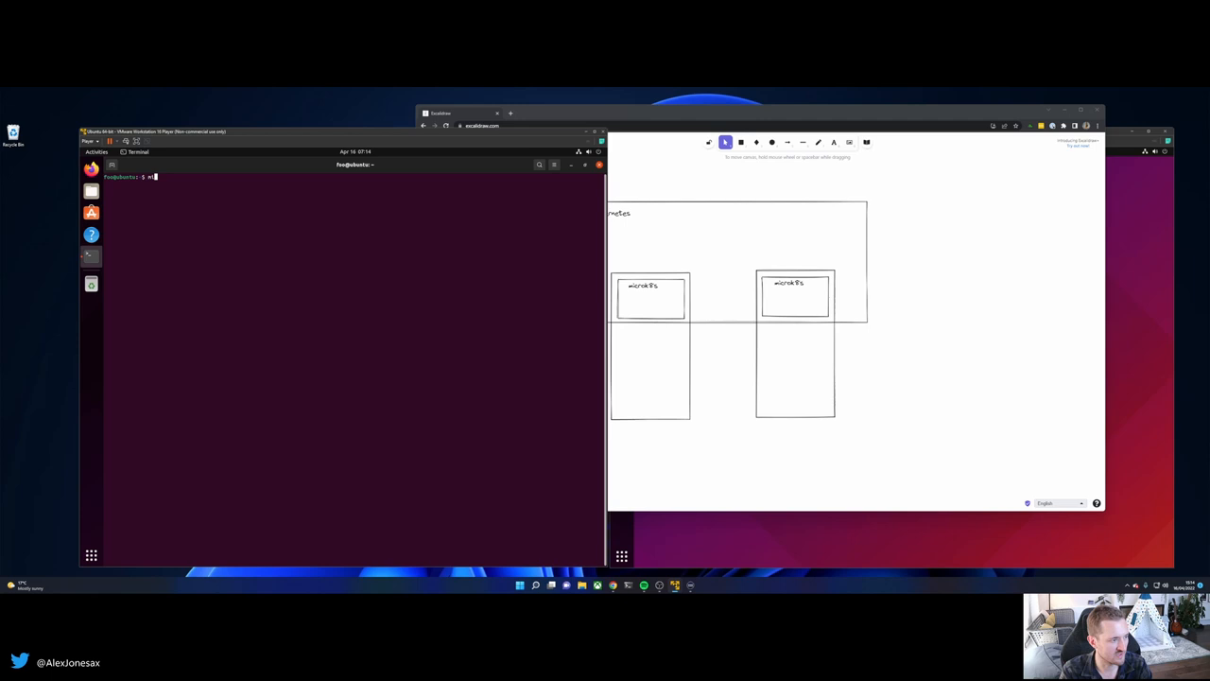
{"action": "type", "text": "microk8s enable mayastor --skip-kernel"}
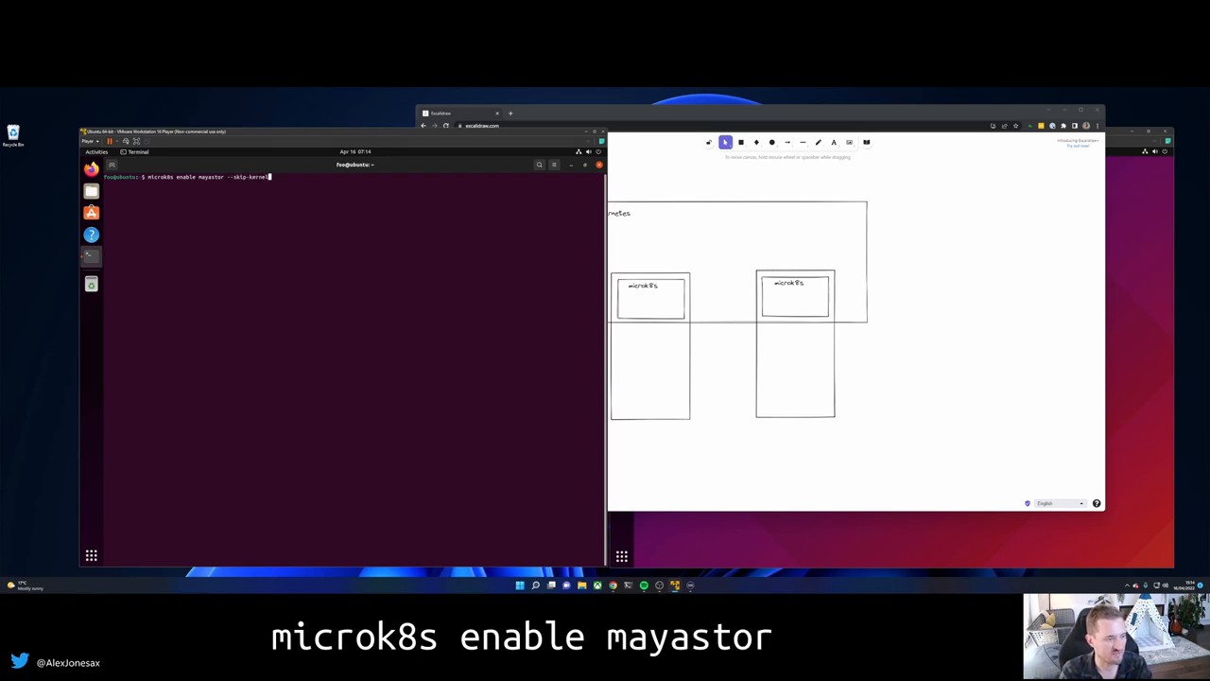
{"action": "type", "text": "-check"}
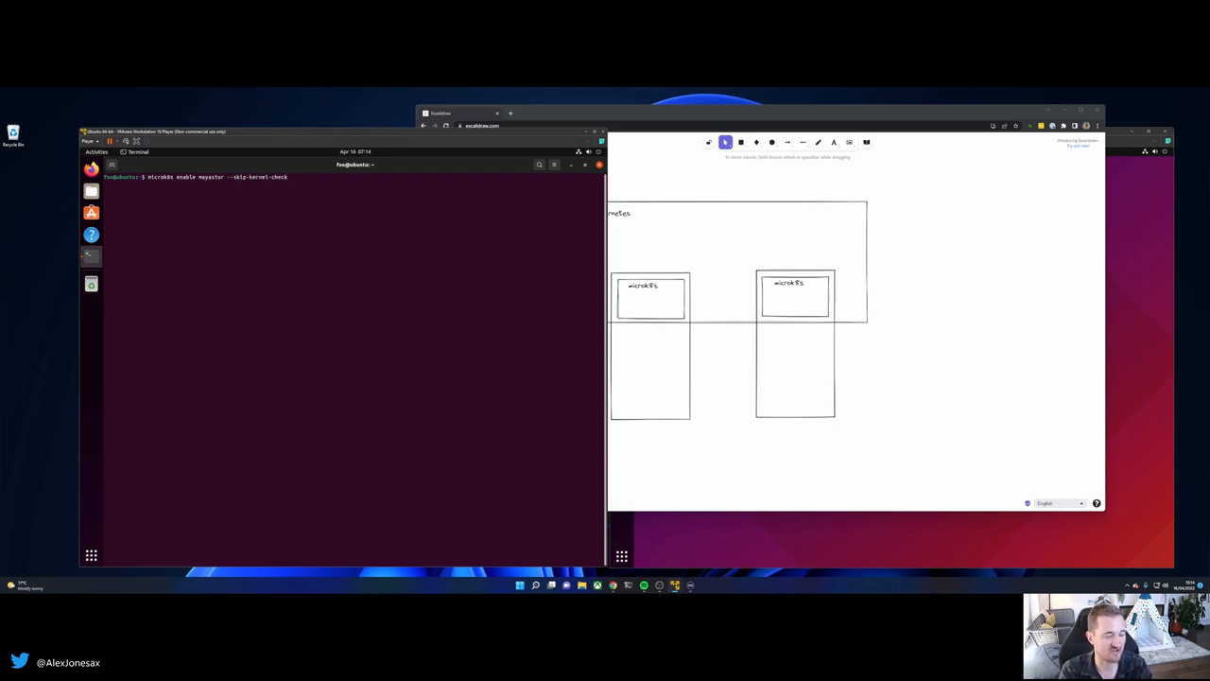
{"action": "key", "text": "Return"}
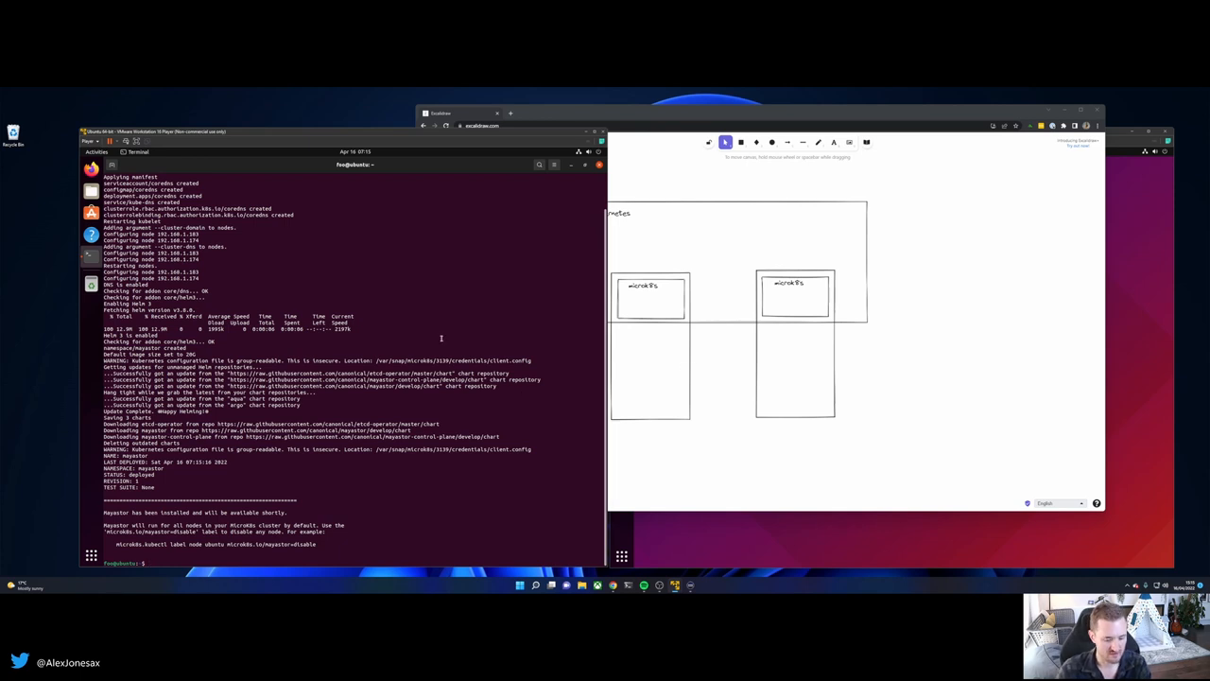
Launch k9s after the Mayastor install succeeds to watch the cluster's pods live
{"action": "key", "text": "Return"}
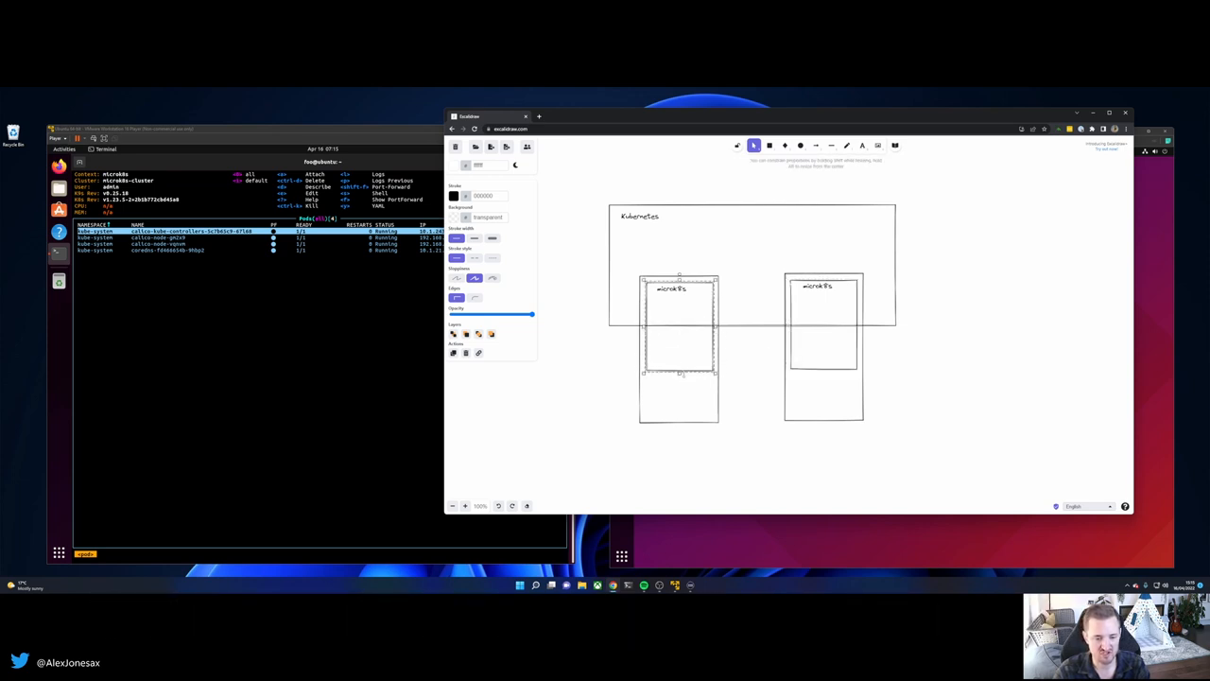
Draw Control Plane and Data Plane bars across the top of the Kubernetes box
{"action": "left_click", "coordinate": [767, 146]}
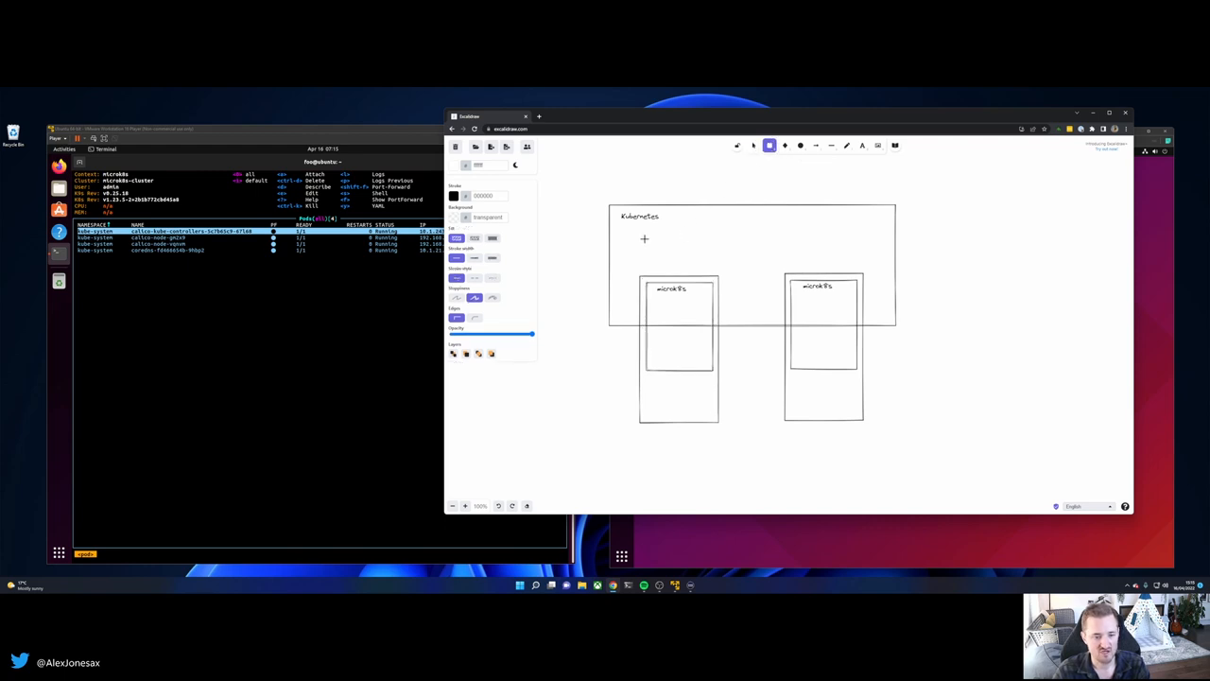
{"action": "left_click_drag", "start_coordinate": [639, 228], "coordinate": [863, 247]}
{"action": "type", "text": "MOAC ( Control Plane )"}
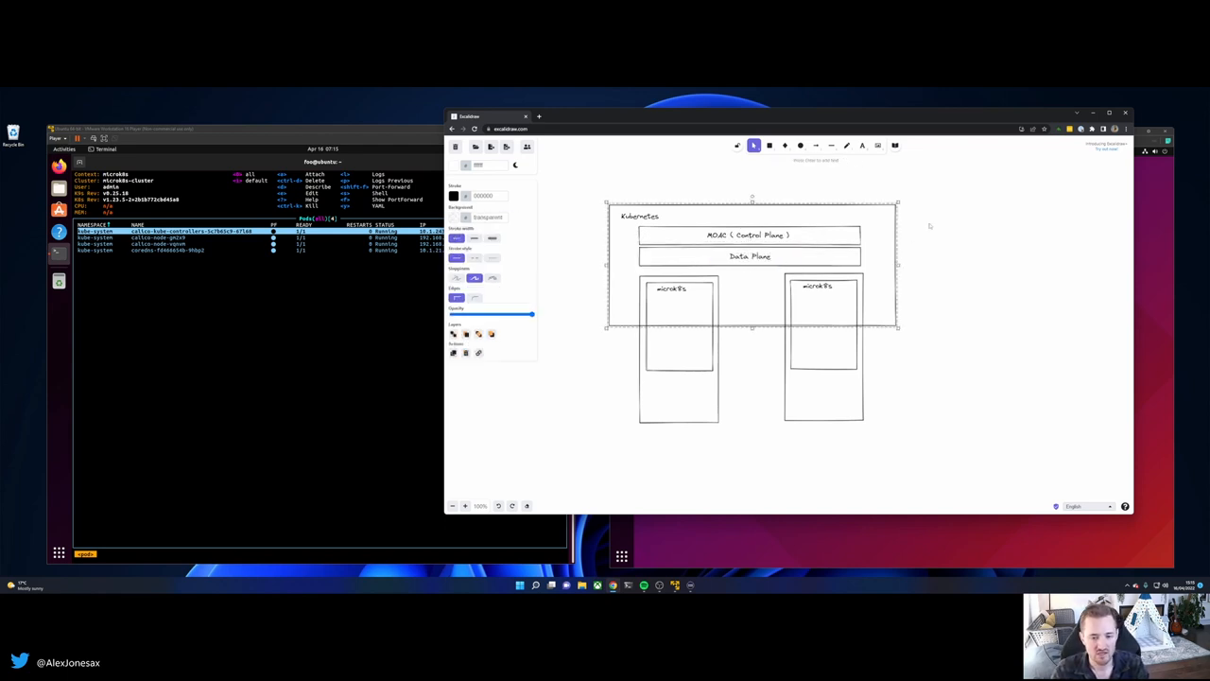
{"action": "left_click", "coordinate": [770, 144]}
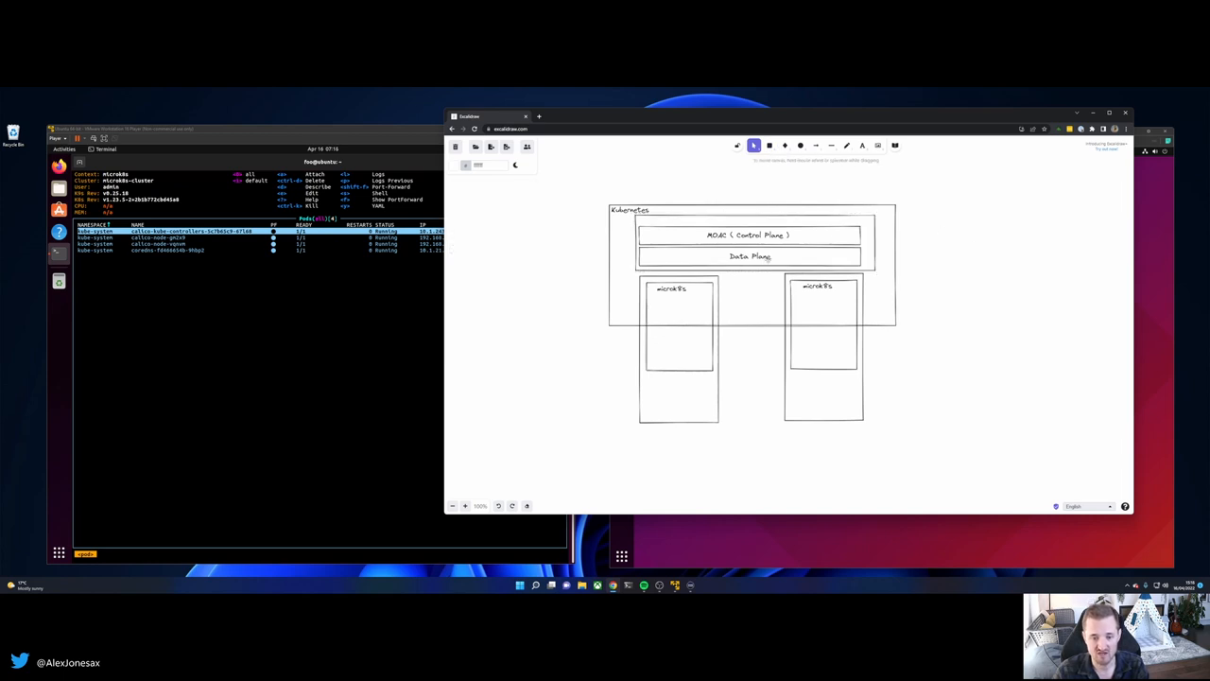
Draw a disk box inside each node and label the left one data image
{"action": "left_click", "coordinate": [770, 145]}
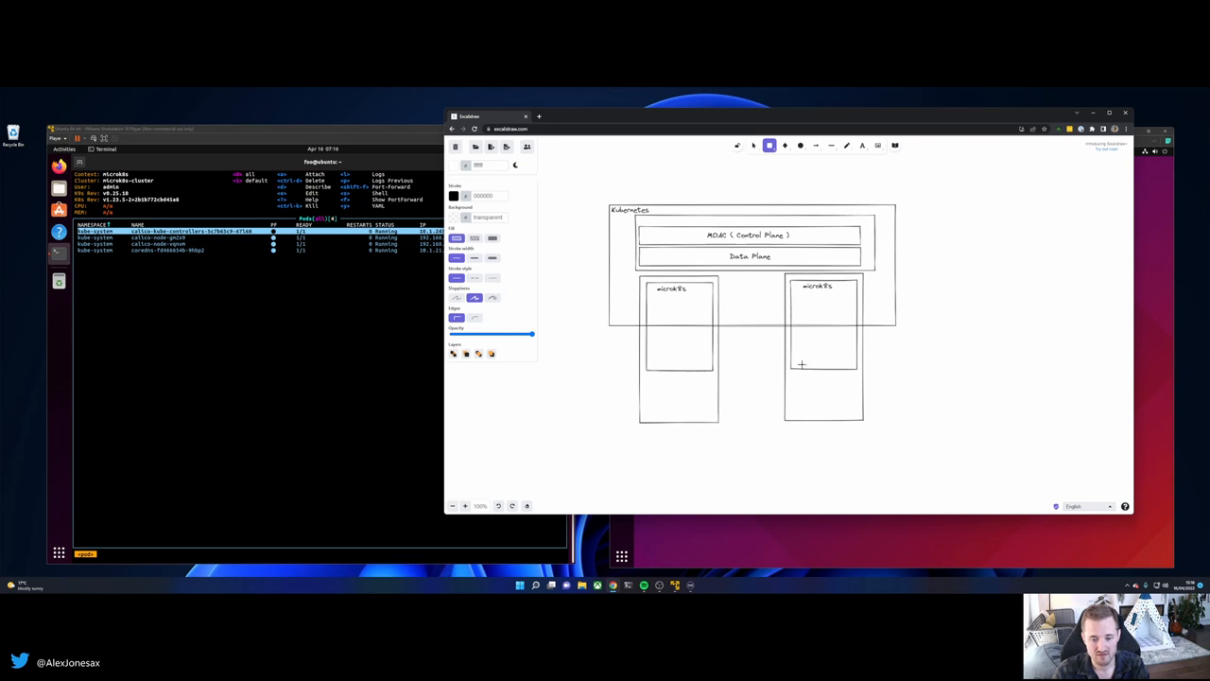
{"action": "left_click", "coordinate": [823, 355]}
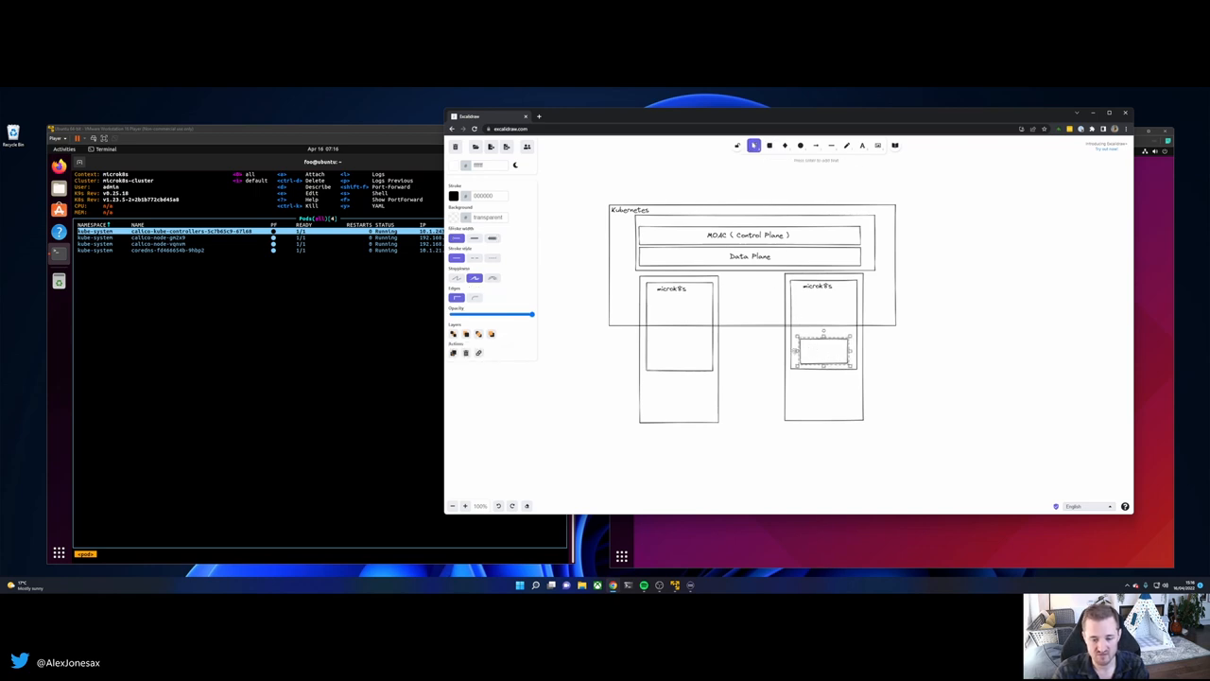
{"action": "left_click_drag", "start_coordinate": [823, 350], "coordinate": [698, 350]}
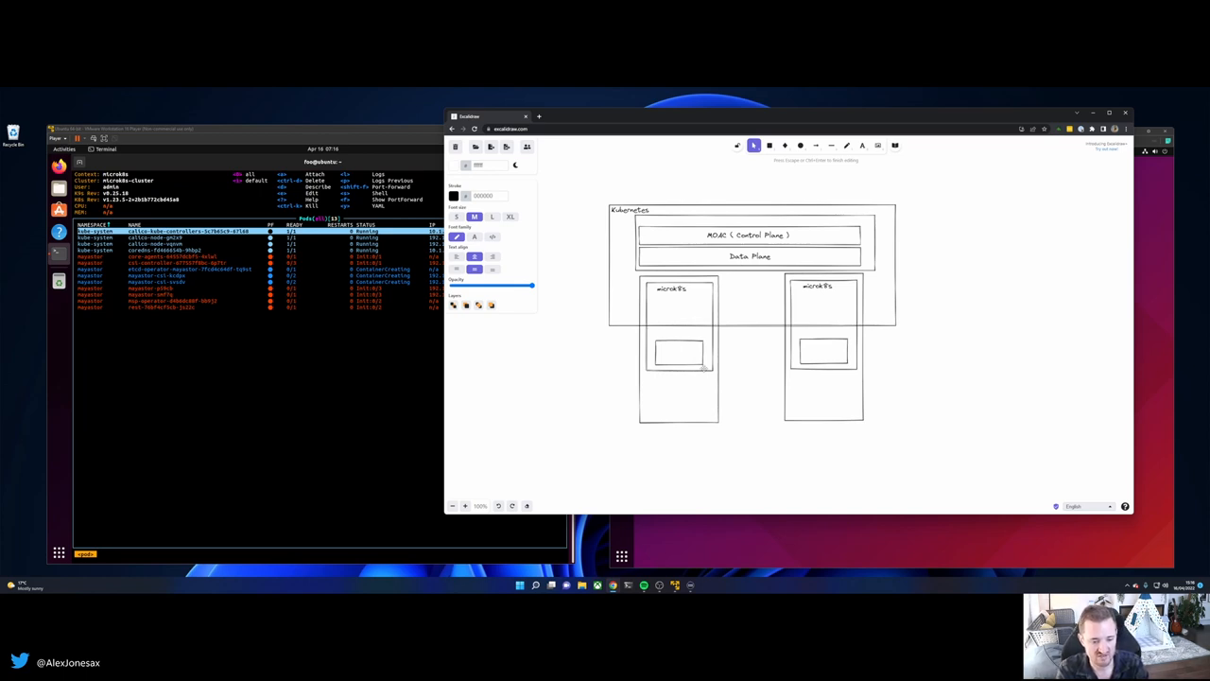
{"action": "type", "text": "data image"}
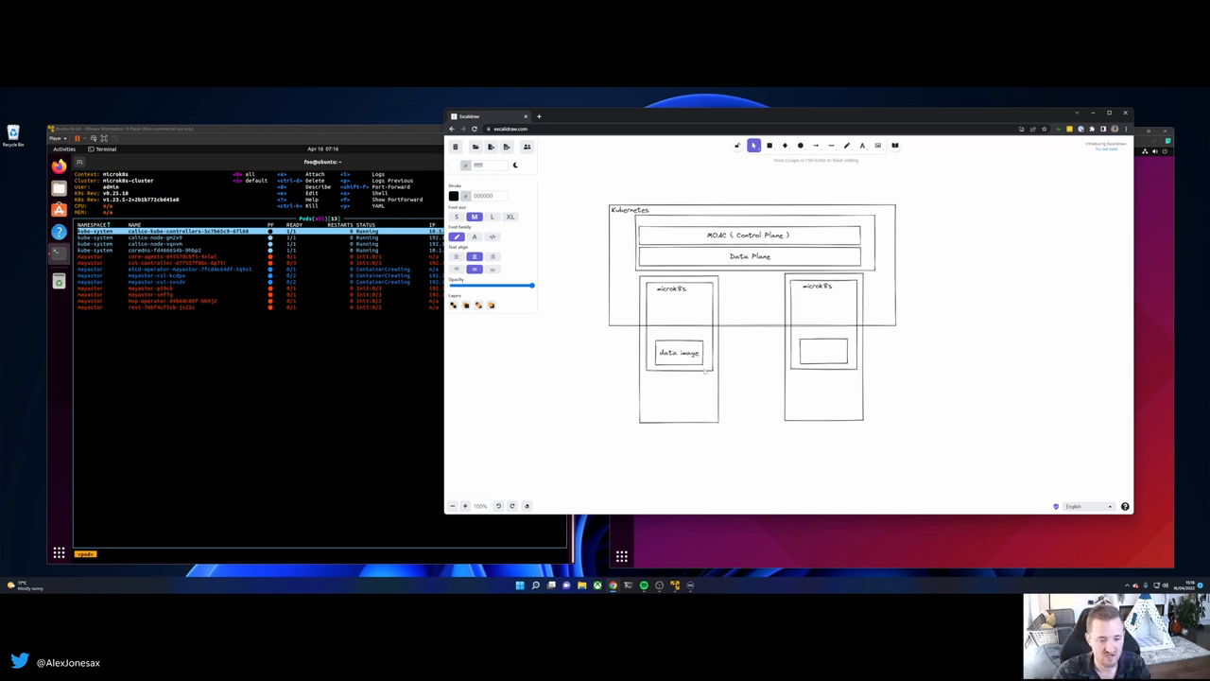
{"action": "left_click", "coordinate": [679, 354]}
{"action": "type", "text": "CSI"}
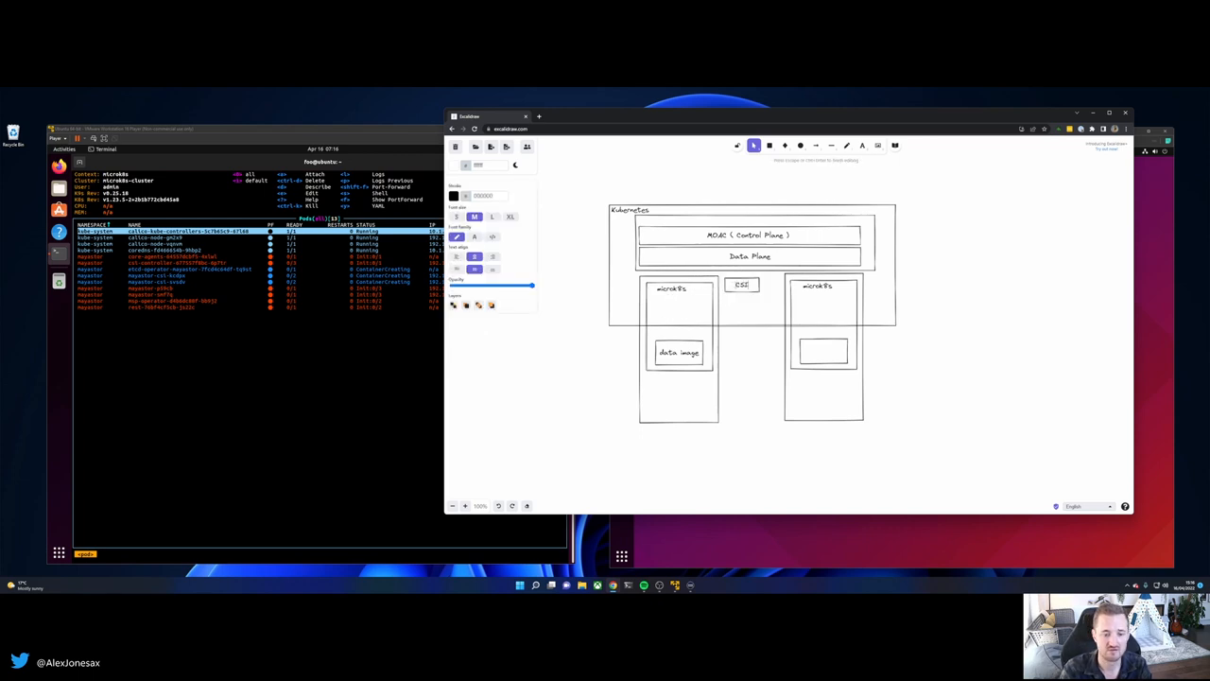
Add small Nexus and CSI boxes with labels between the two nodes
{"action": "left_click", "coordinate": [722, 276]}
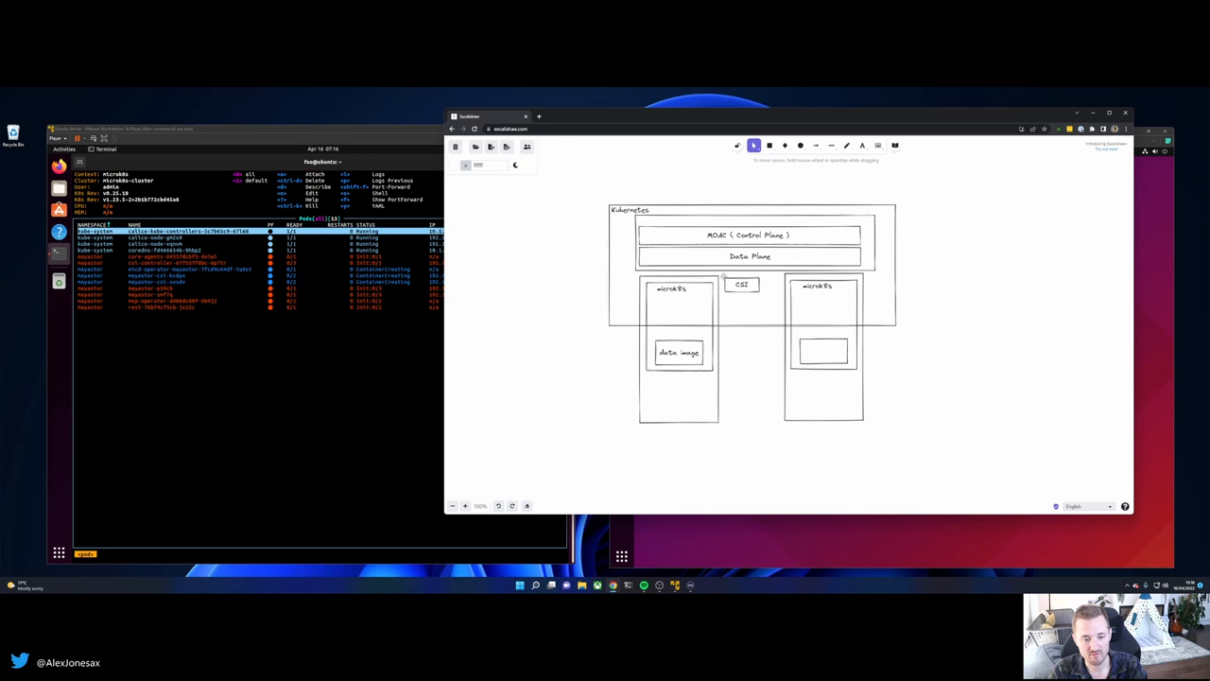
{"action": "left_click", "coordinate": [741, 284]}
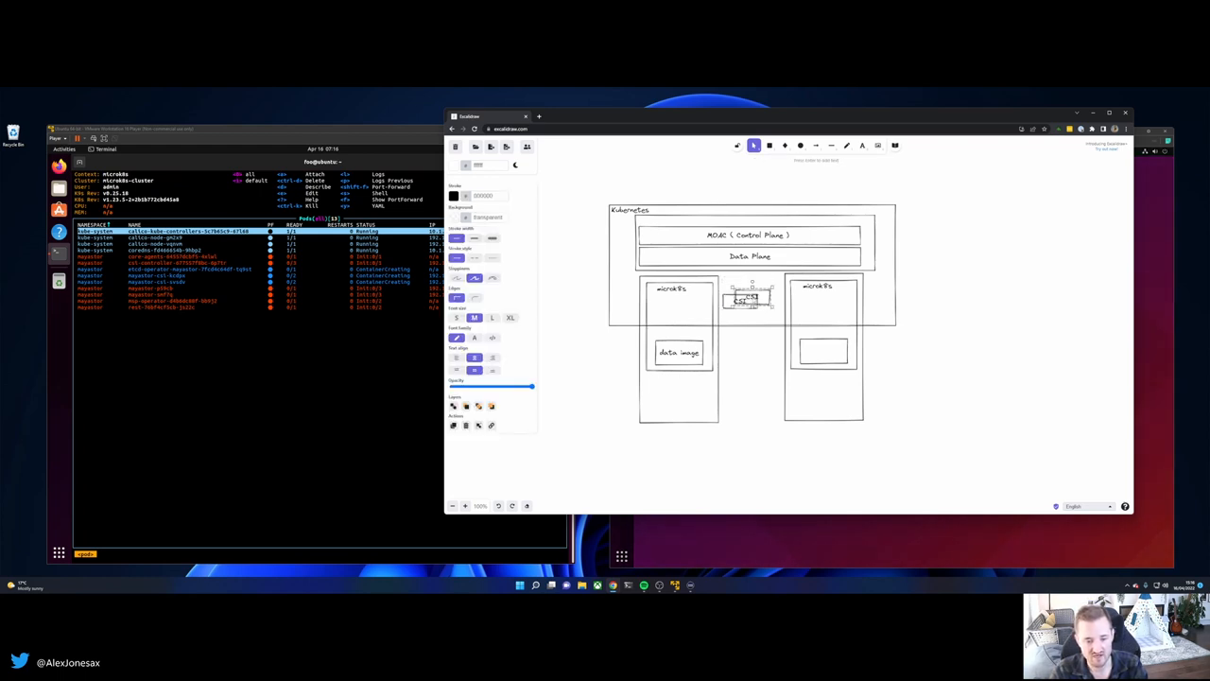
{"action": "type", "text": "CSI"}
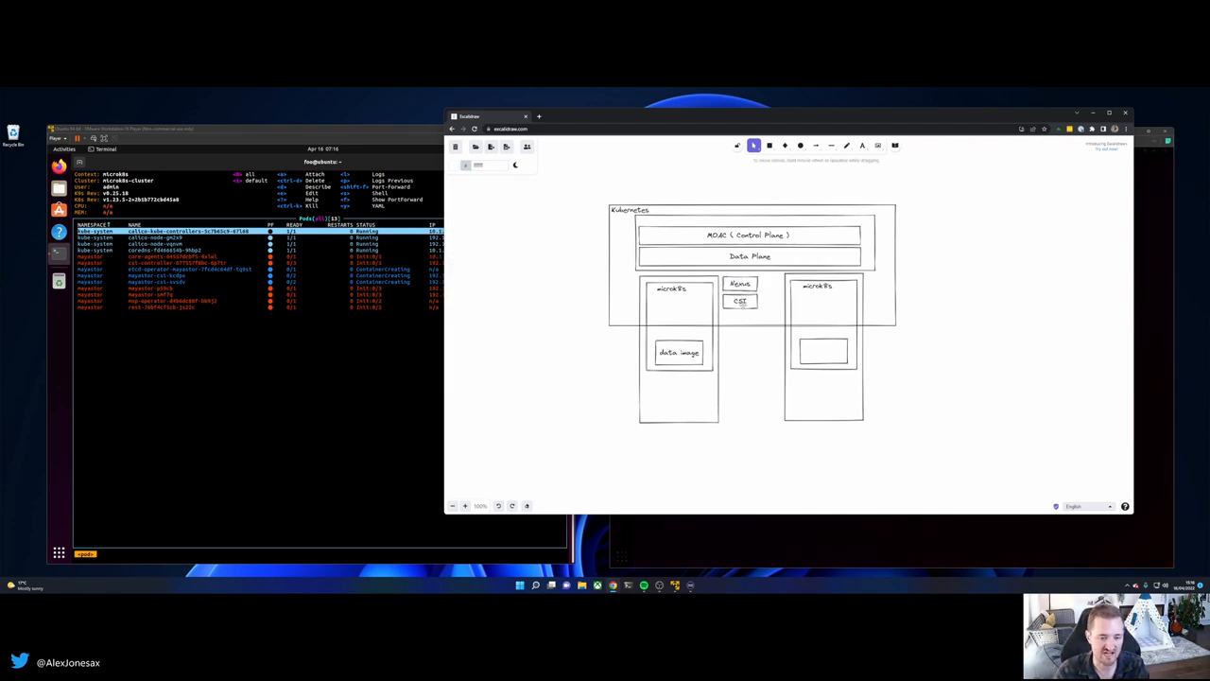
{"action": "left_click", "coordinate": [741, 284]}
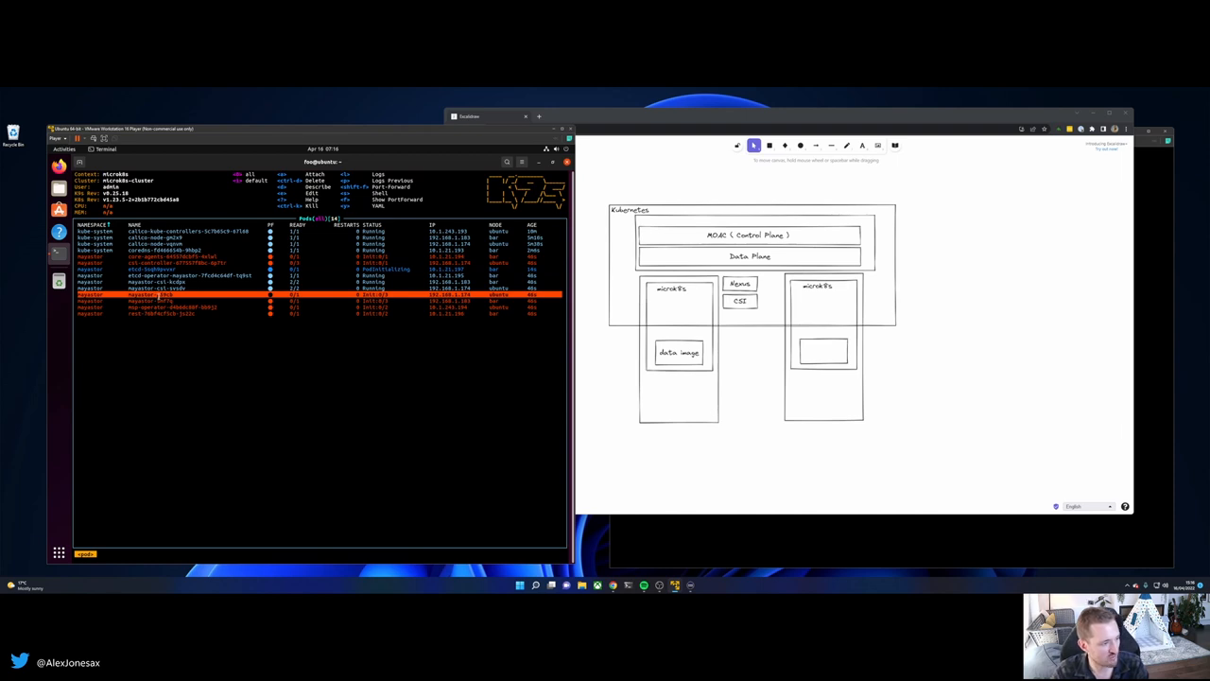
Watch the k9s pod list until the Mayastor pods show Running, then add a DISK label by the left node
{"action": "left_click", "coordinate": [741, 283]}
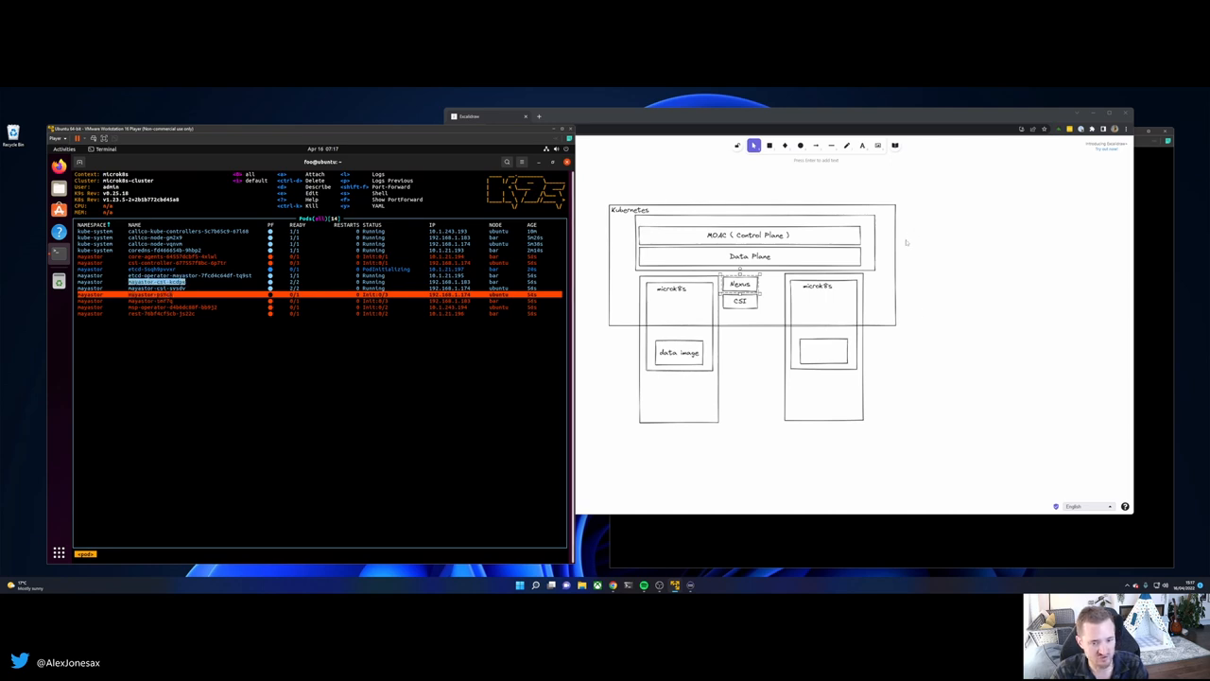
{"action": "left_click", "coordinate": [741, 293]}
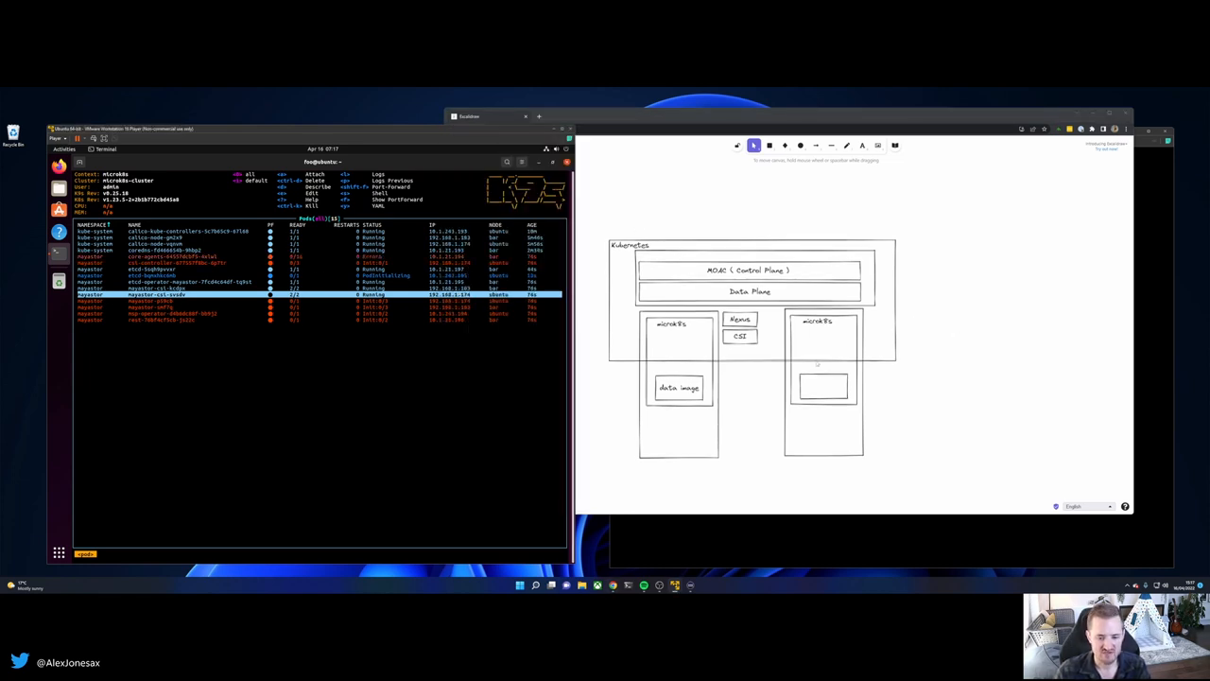
{"action": "left_click", "coordinate": [679, 388]}
{"action": "type", "text": "20Gi"}
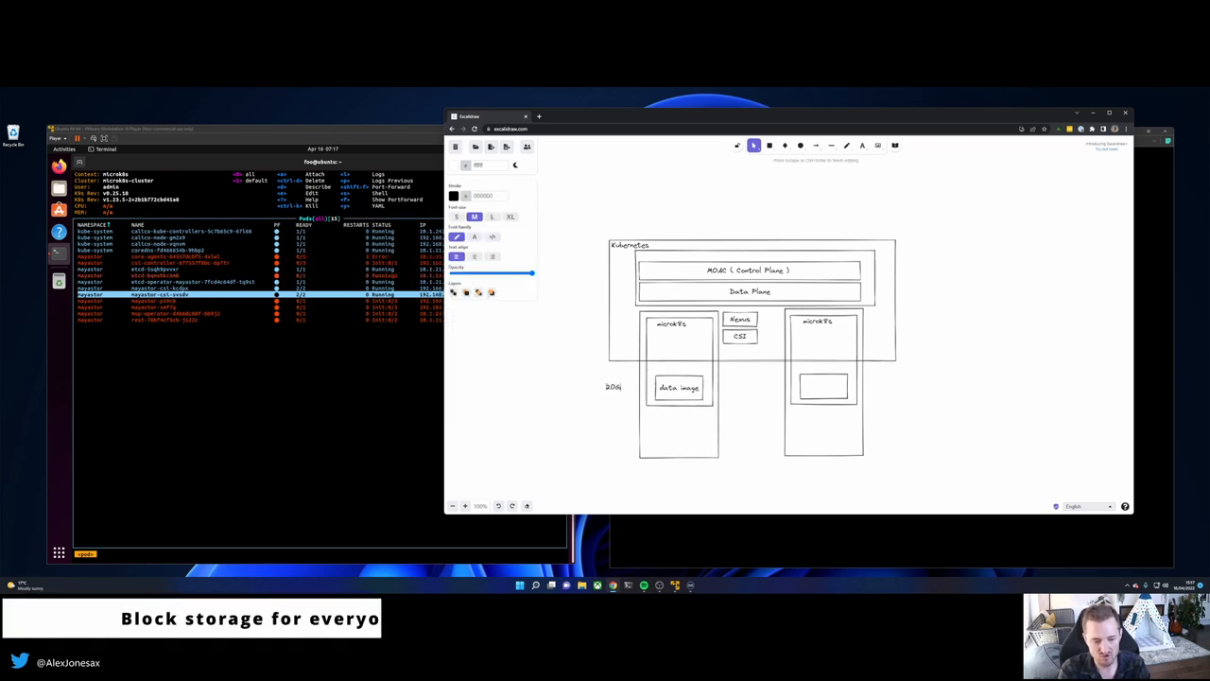
Add lower-right boxes labelled with the /dev/ disk path and 'attached disks?'
{"action": "left_click", "coordinate": [612, 385]}
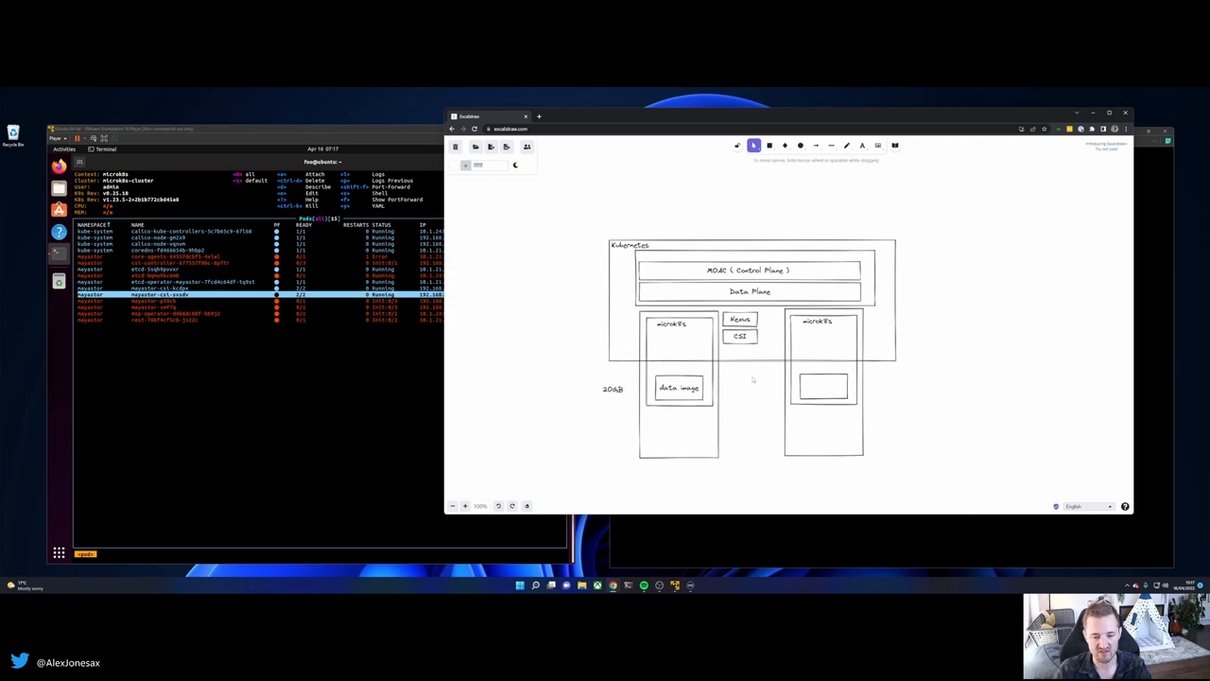
{"action": "left_click_drag", "start_coordinate": [907, 464], "coordinate": [1010, 488]}
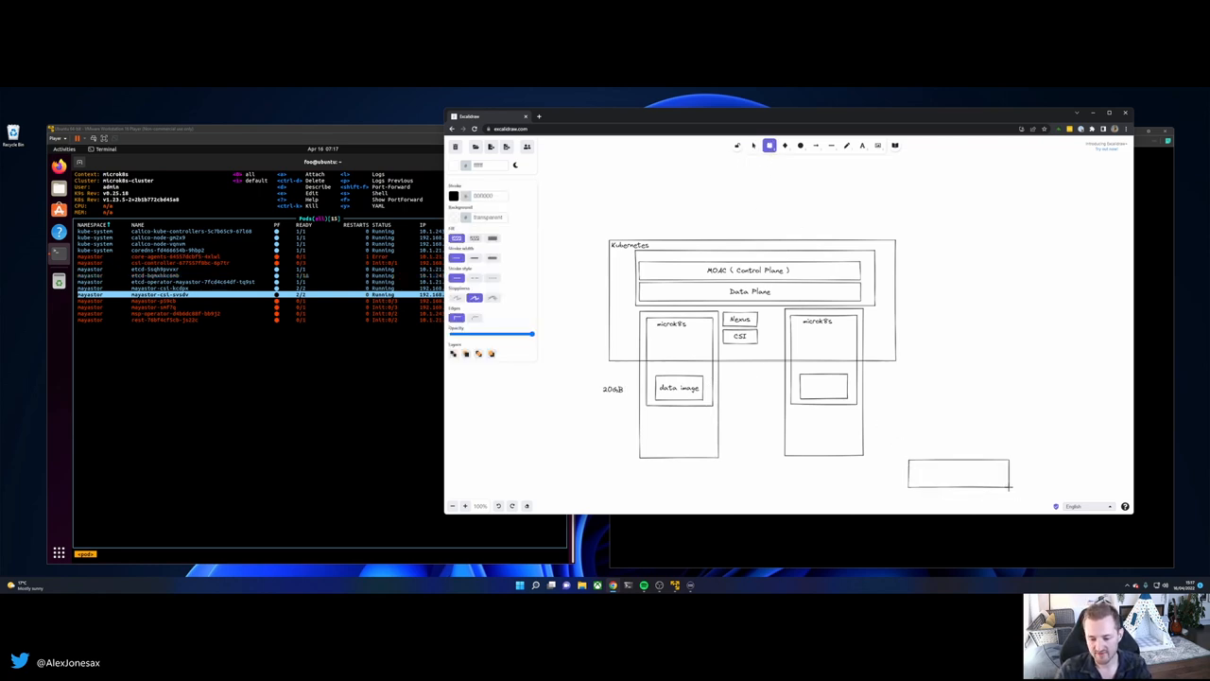
{"action": "type", "text": "/dev/sdb"}
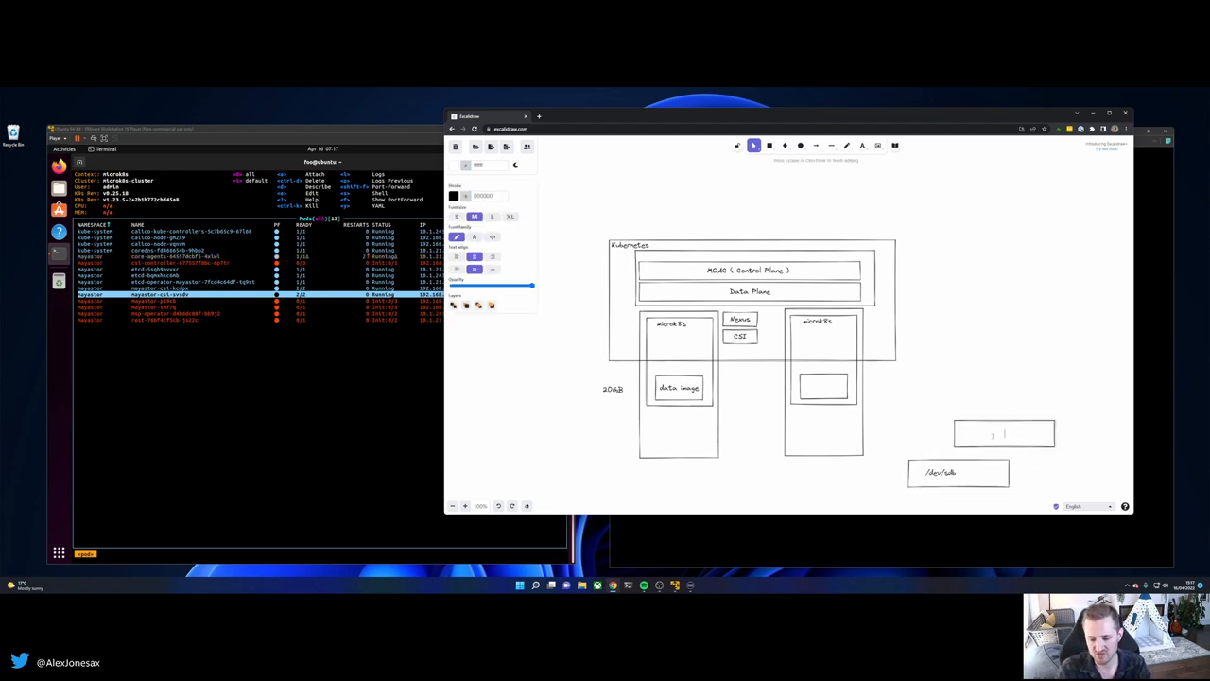
{"action": "type", "text": "attached disks?"}
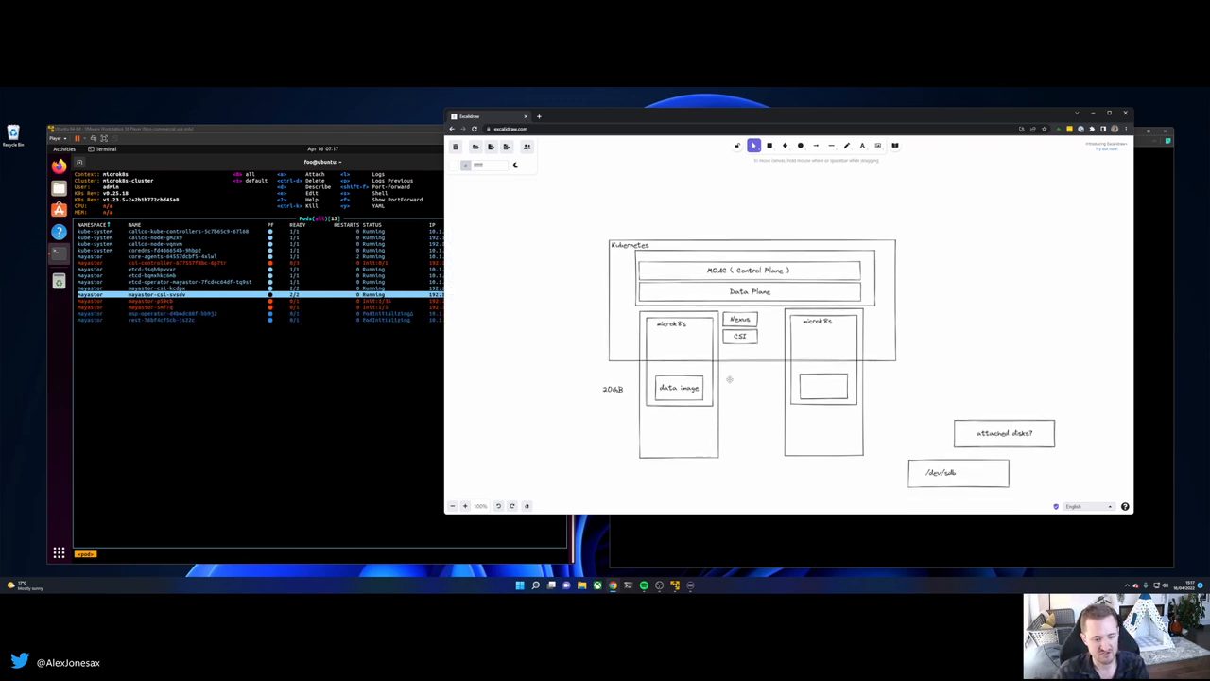
Draw a new empty box above the Kubernetes cluster frame
{"action": "left_click", "coordinate": [769, 146]}
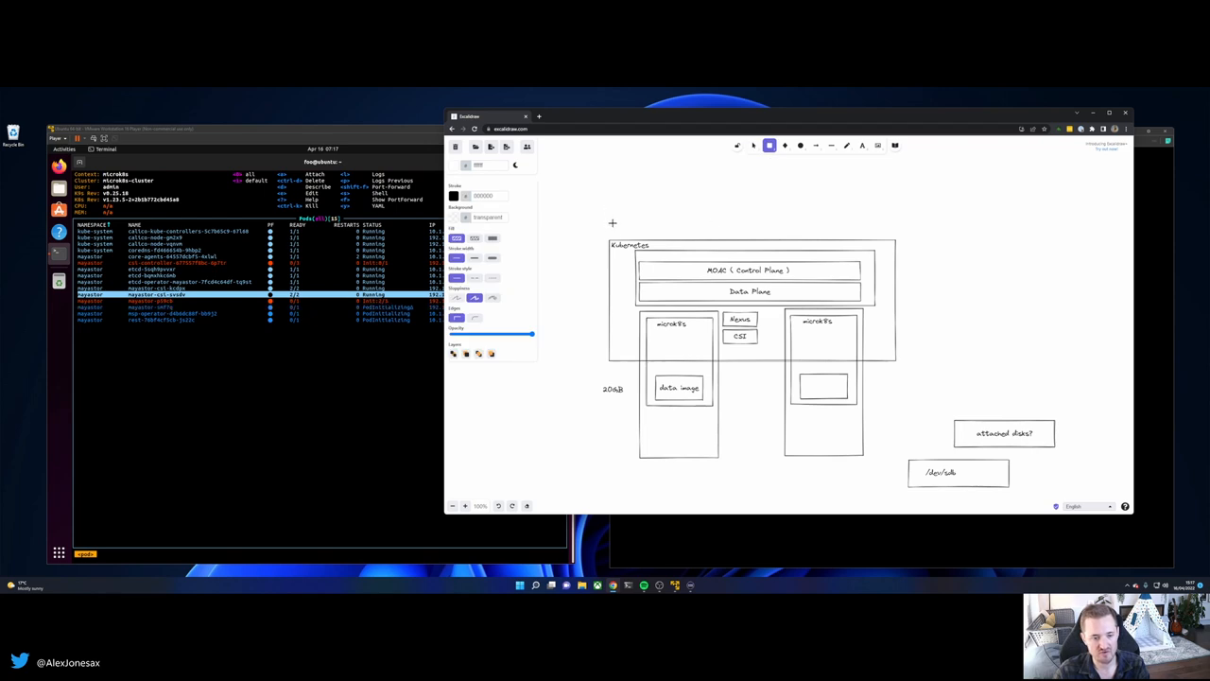
{"action": "mouse_move", "coordinate": [669, 314]}
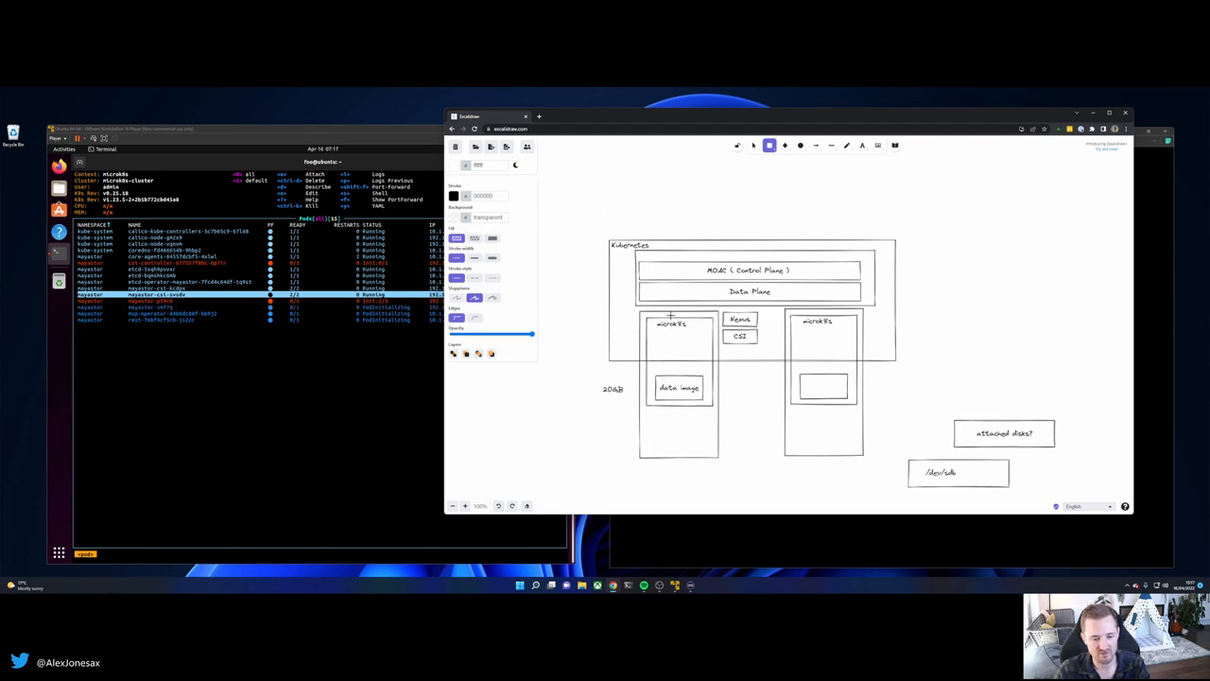
{"action": "left_click_drag", "start_coordinate": [634, 199], "coordinate": [728, 219]}
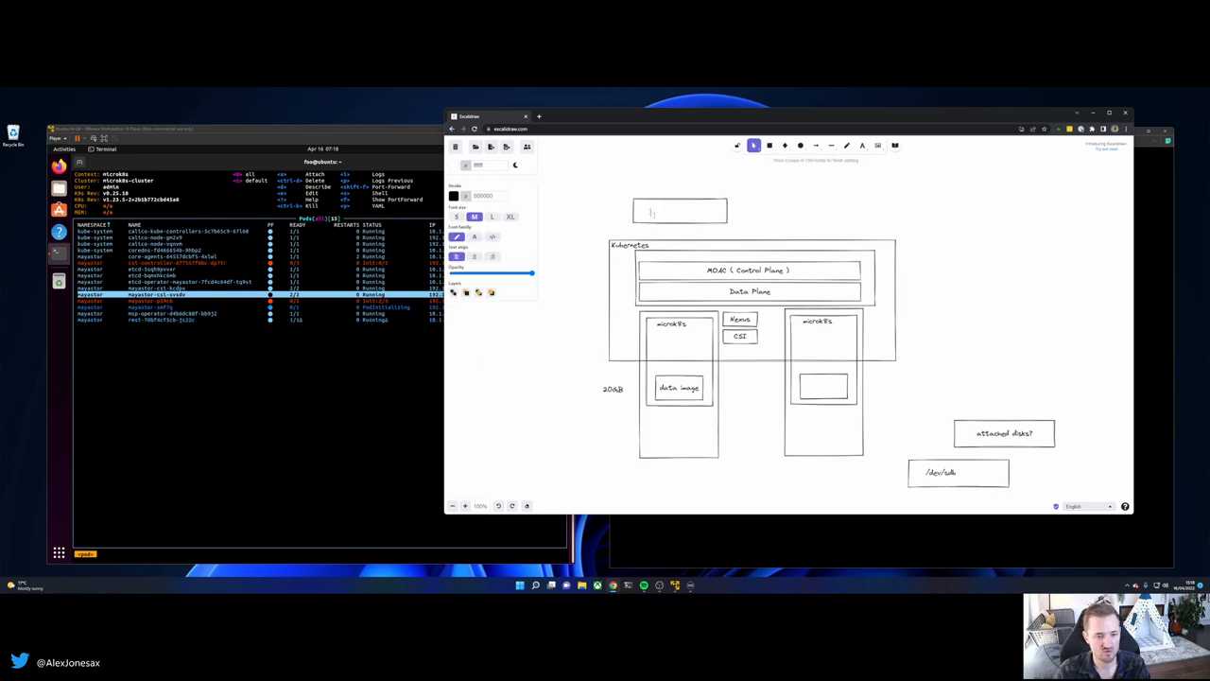
Label the box above the cluster 'MayastorPool'
{"action": "type", "text": "MayastorPool"}
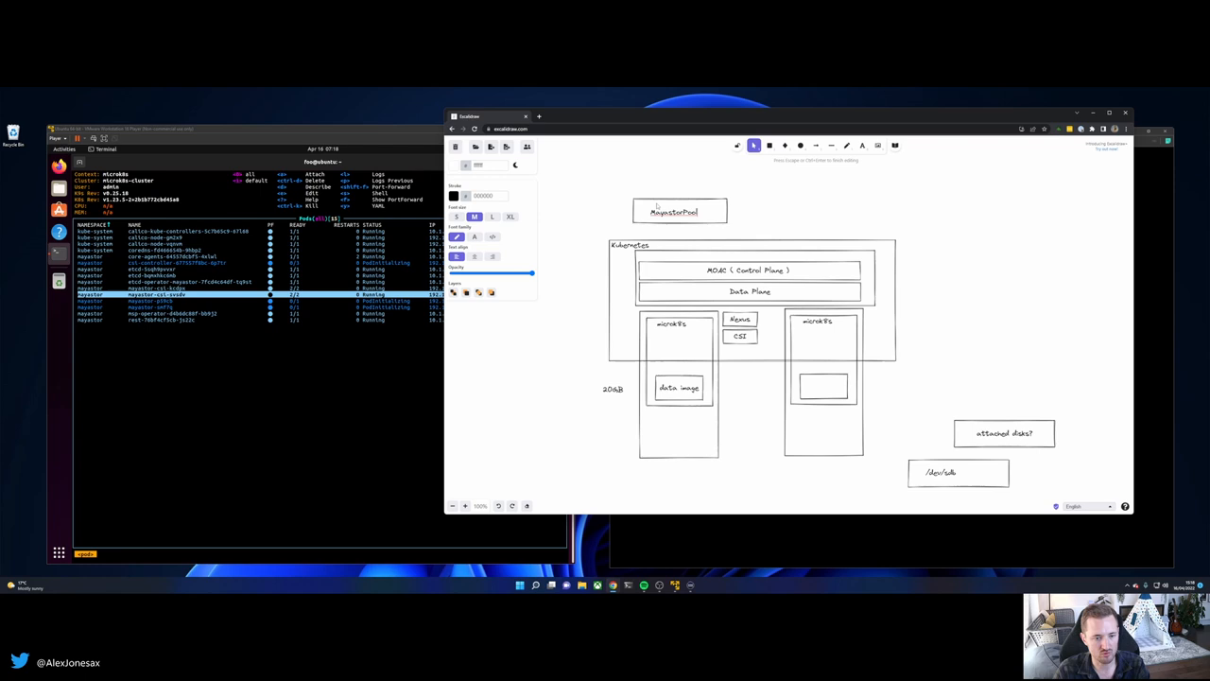
{"action": "left_click", "coordinate": [681, 211]}
{"action": "type", "text": "disks"}
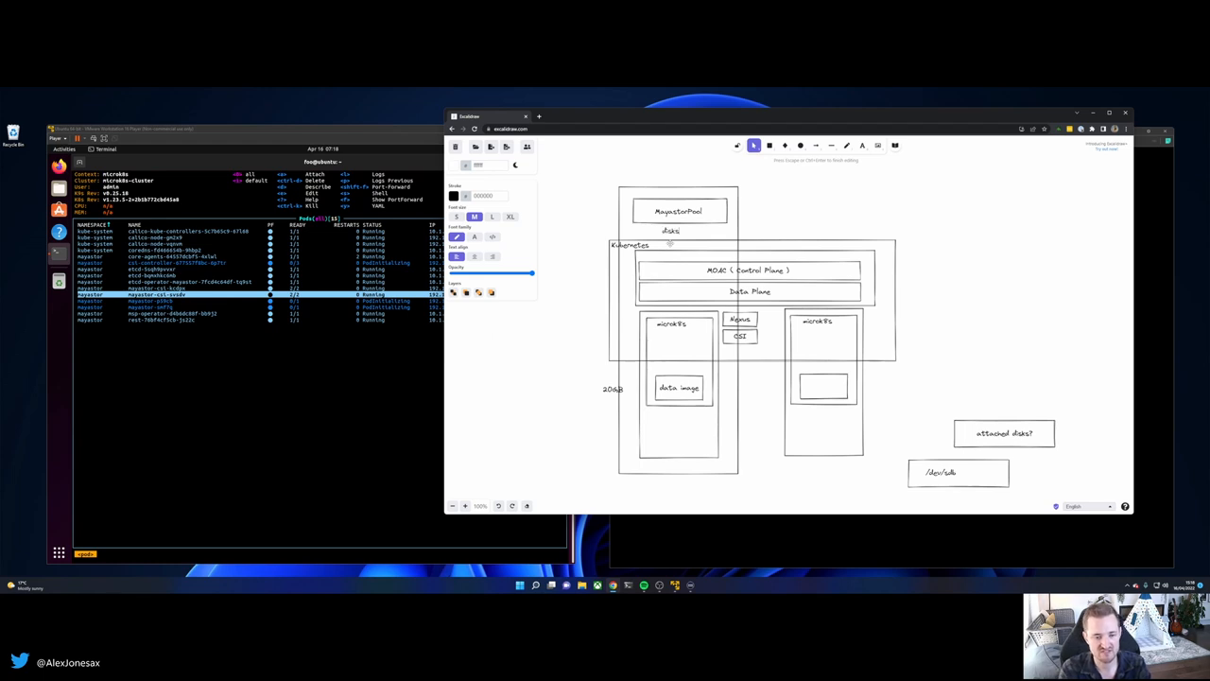
Add the disks path text '/data/mayastor' and position it inside the MayastorPool frame
{"action": "type", "text": "/"}
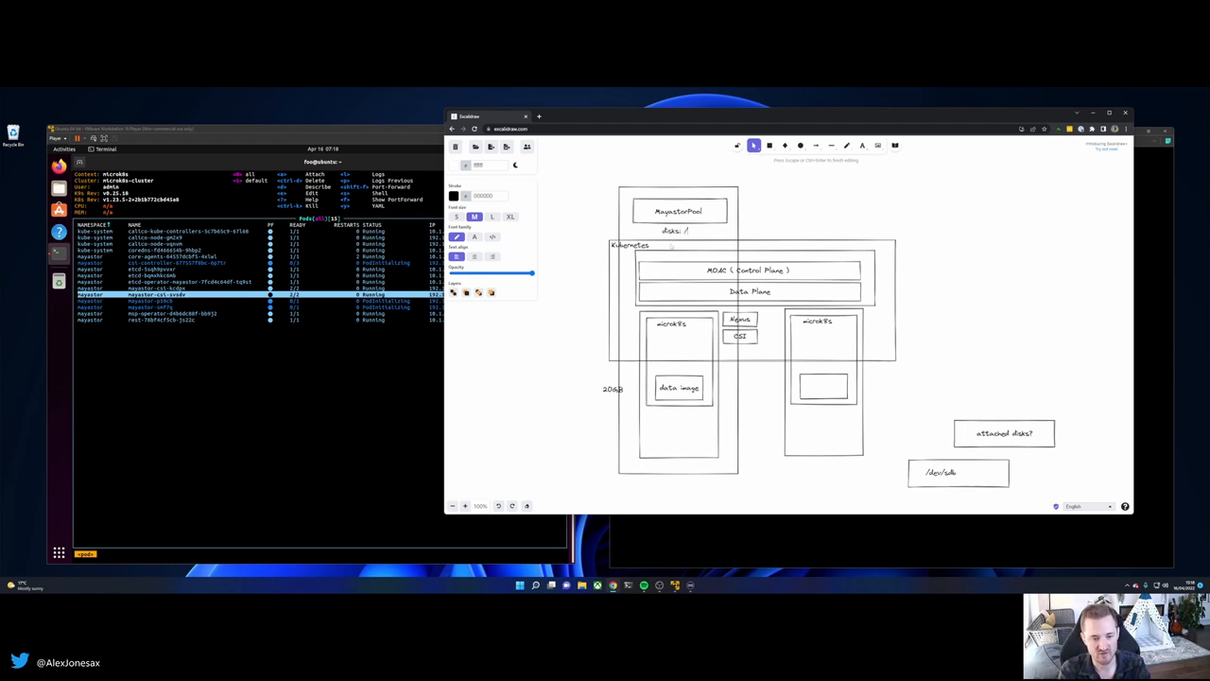
{"action": "type", "text": "data/"}
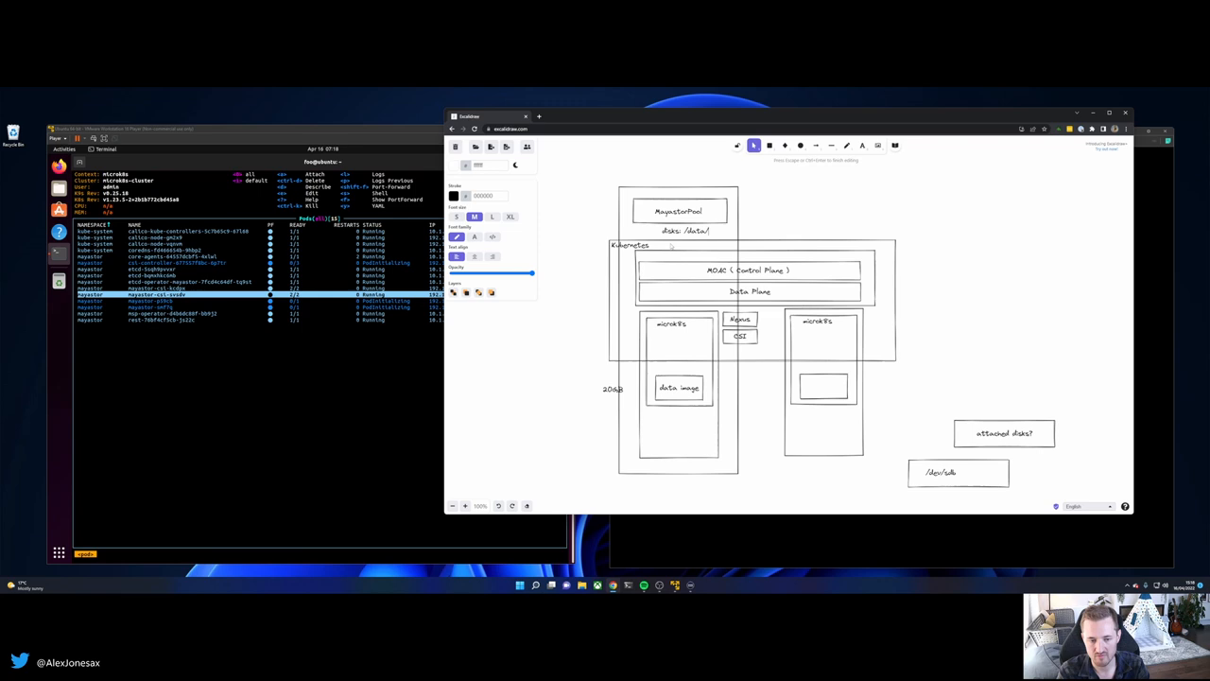
{"action": "type", "text": "mayastor.img"}
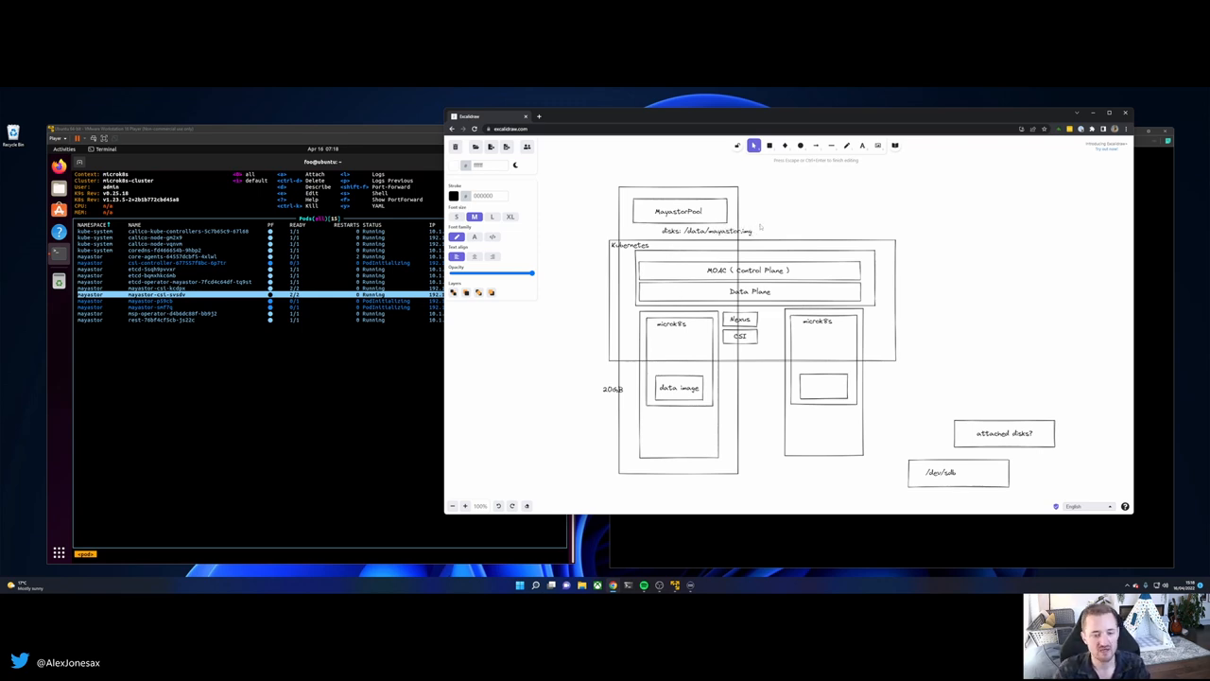
{"action": "double_click", "coordinate": [672, 231]}
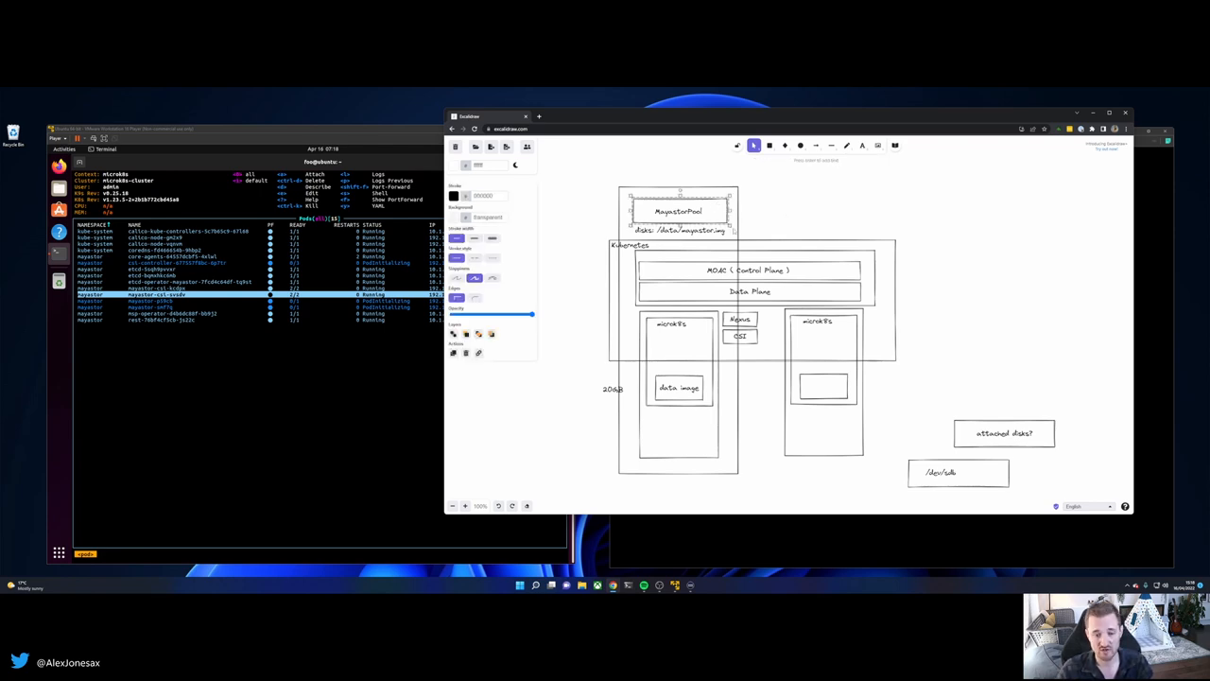
{"action": "left_click", "coordinate": [677, 212]}
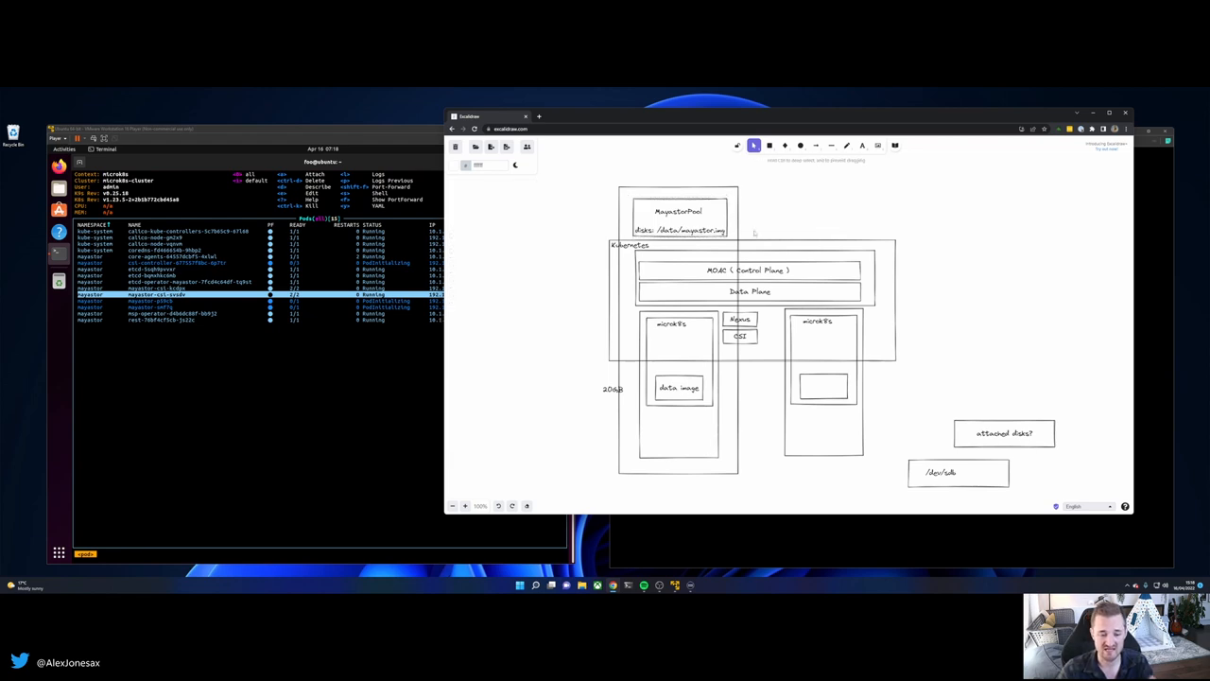
{"action": "left_click", "coordinate": [679, 388]}
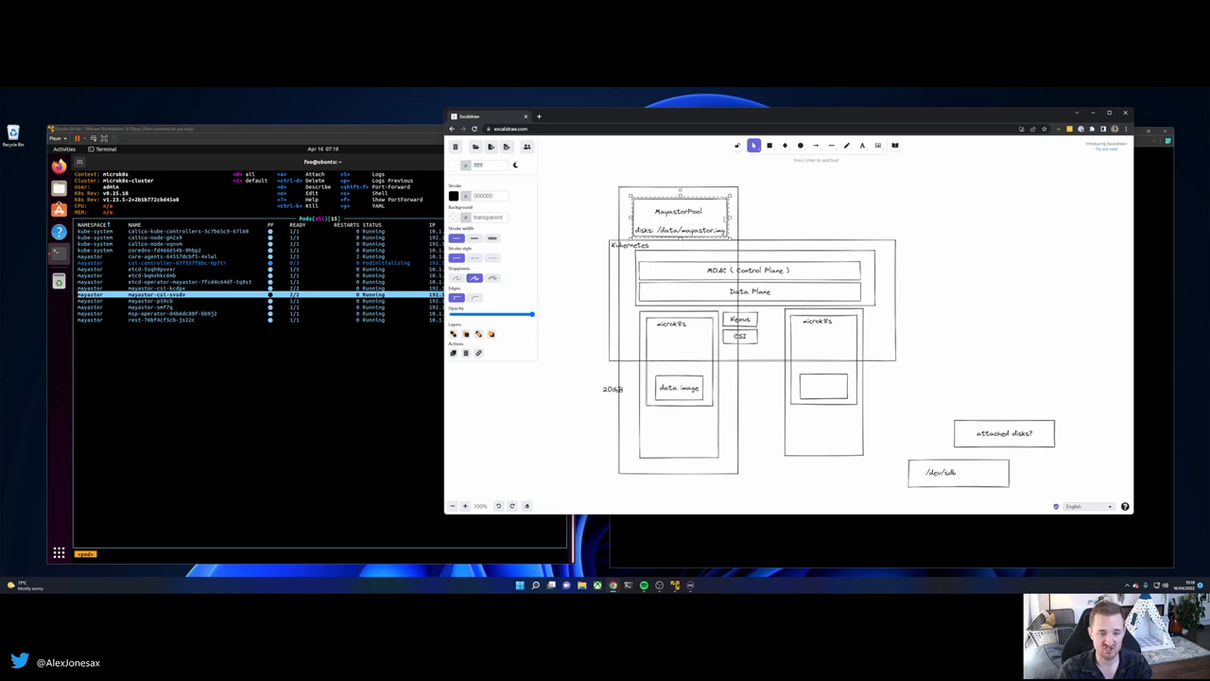
{"action": "mouse_move", "coordinate": [722, 220]}
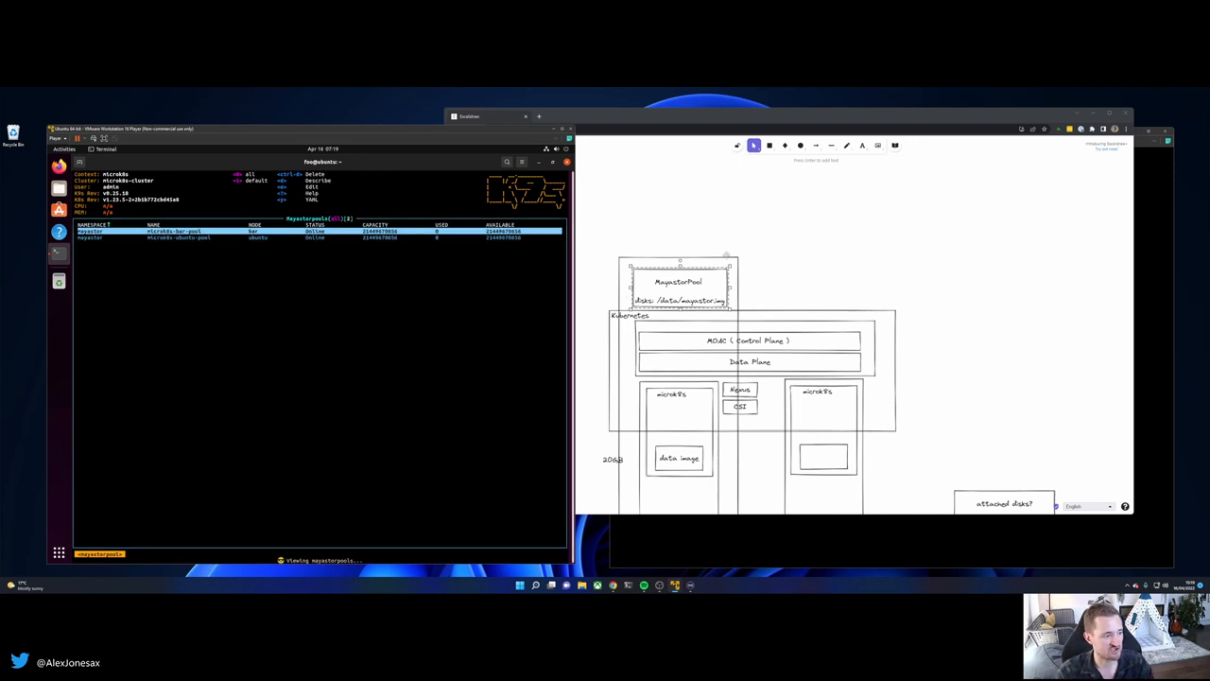
After viewing mayastorpools in k9s, add a wide box above the MayastorPool frame
{"action": "left_click", "coordinate": [677, 284]}
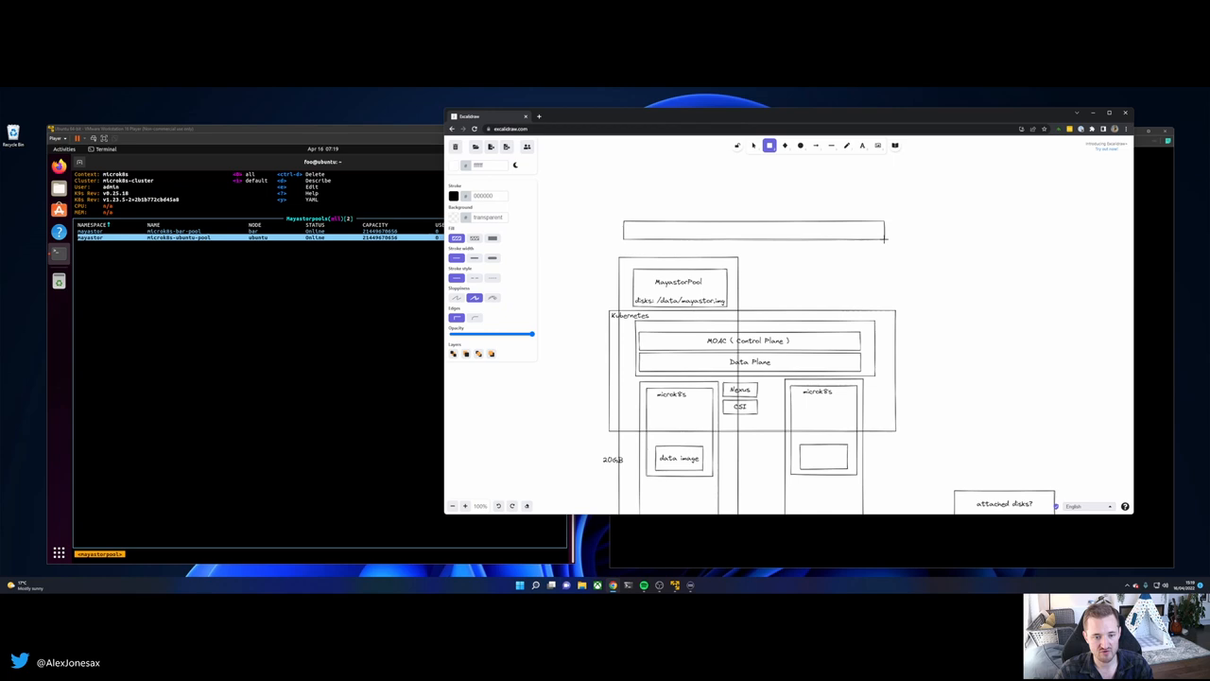
{"action": "left_click", "coordinate": [753, 237]}
{"action": "type", "text": "s"}
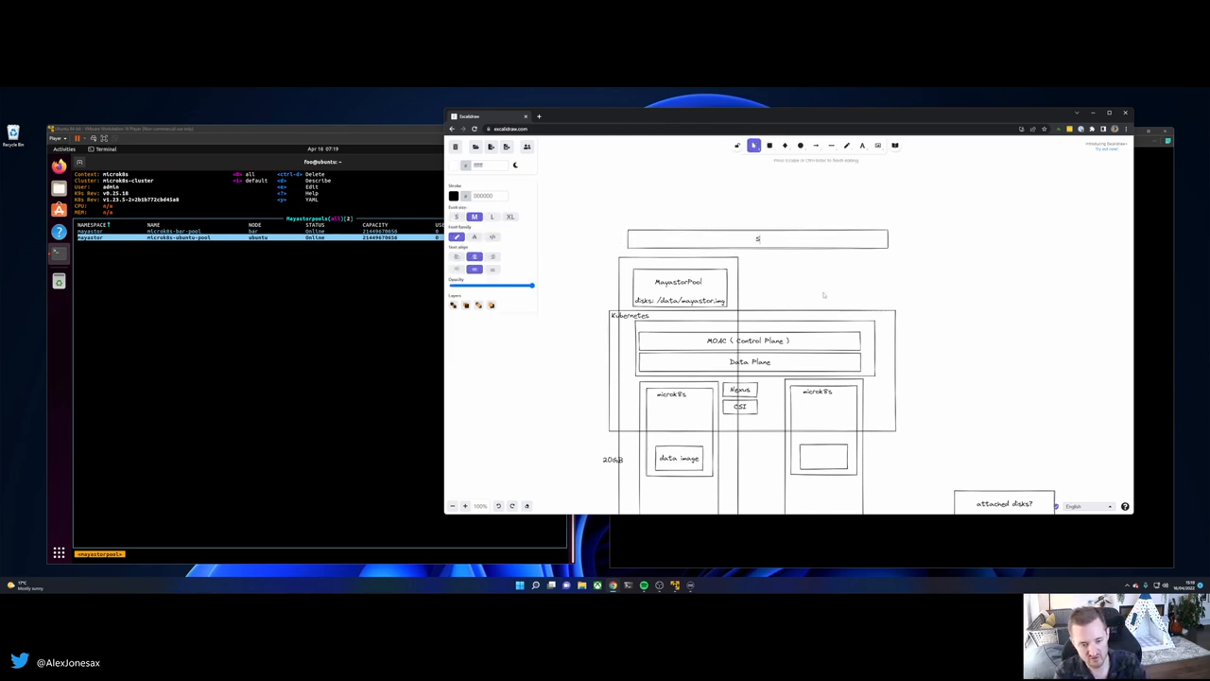
Label the wide box 'Storageclass' and move it into place above the pool
{"action": "type", "text": "torageclass"}
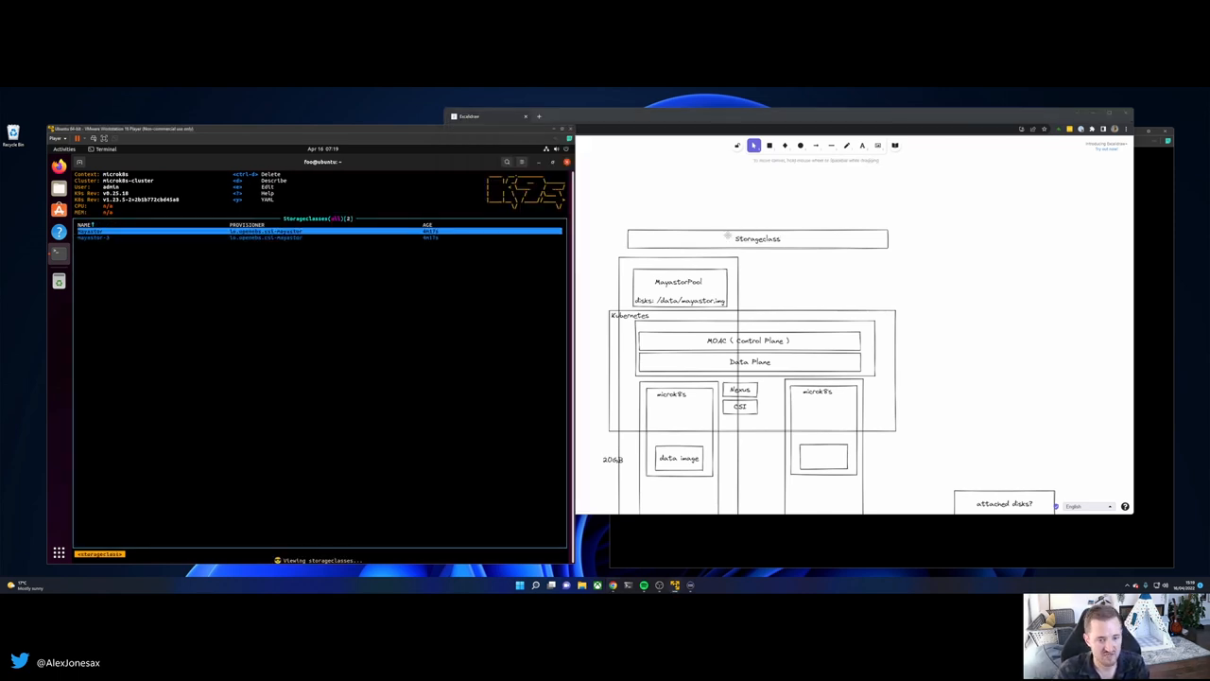
{"action": "left_click", "coordinate": [756, 238]}
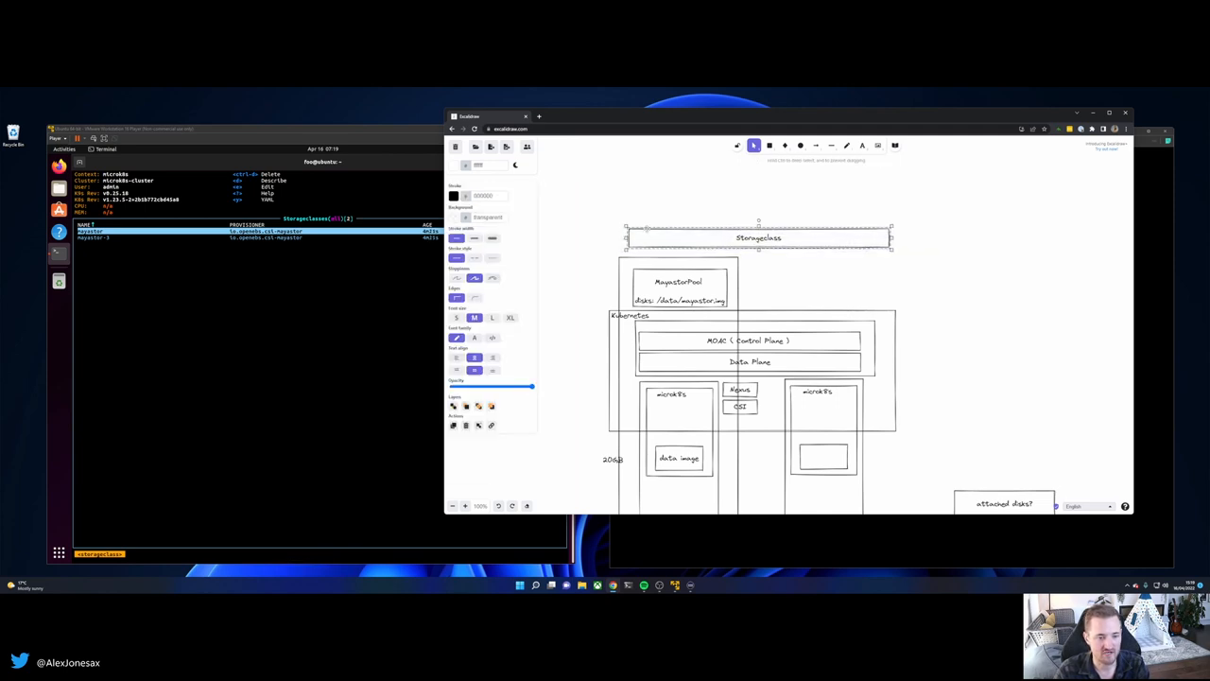
{"action": "left_click_drag", "start_coordinate": [756, 238], "coordinate": [754, 220]}
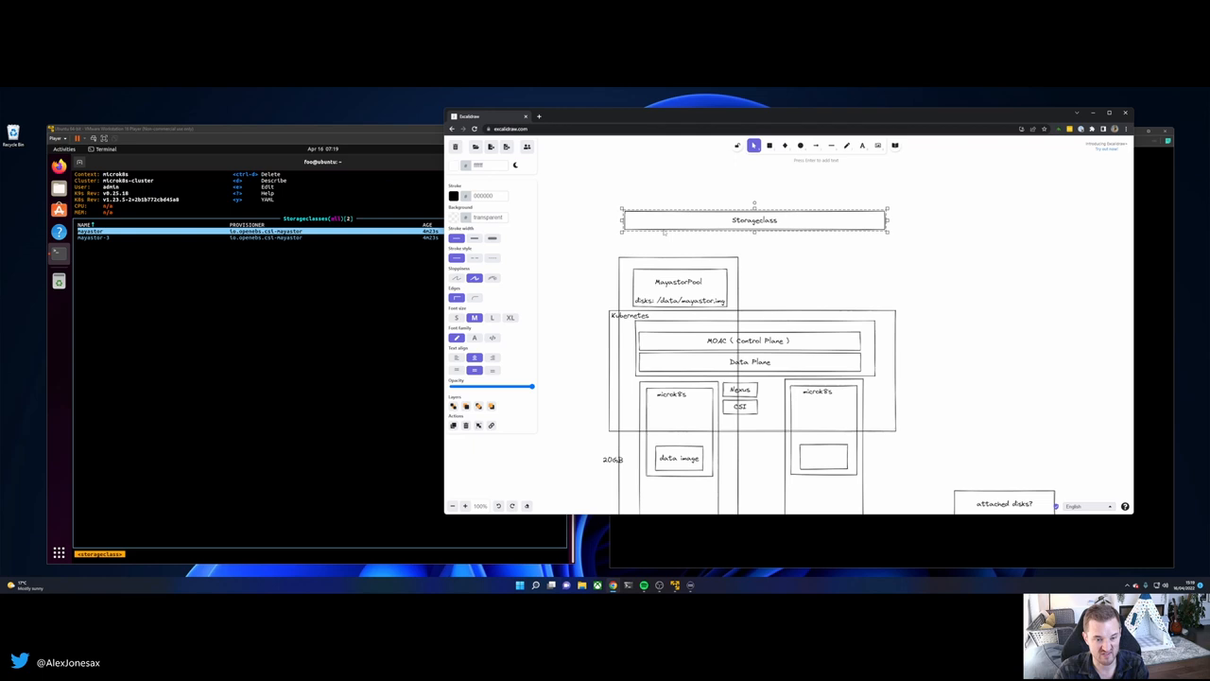
Duplicate the Storageclass box below and edit both boxes' labels
{"action": "left_click_drag", "start_coordinate": [752, 219], "coordinate": [753, 242]}
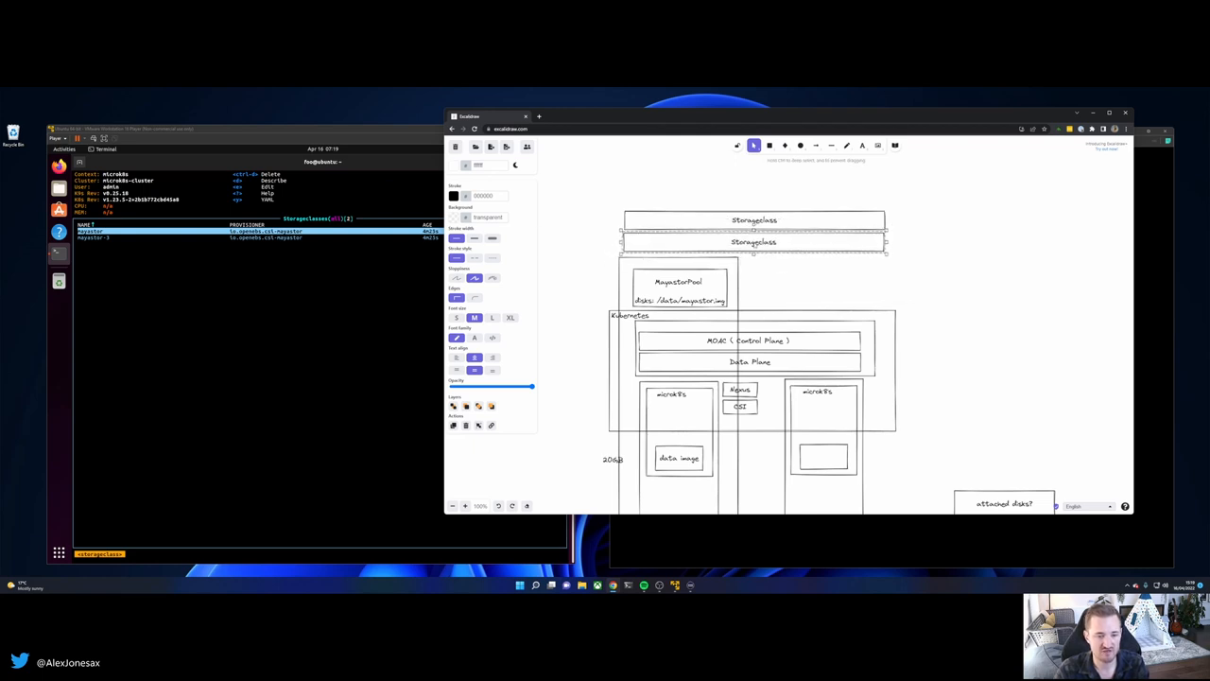
{"action": "double_click", "coordinate": [753, 242]}
{"action": "type", "text": " 3"}
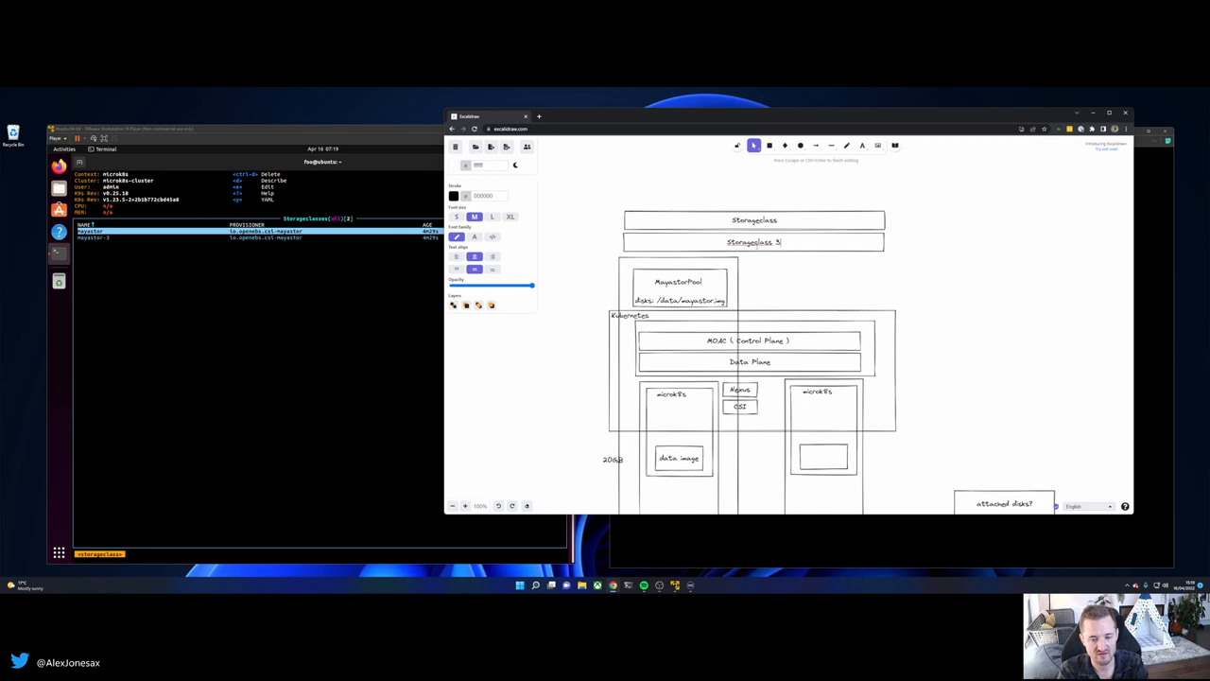
{"action": "double_click", "coordinate": [753, 220]}
{"action": "type", "text": " x1"}
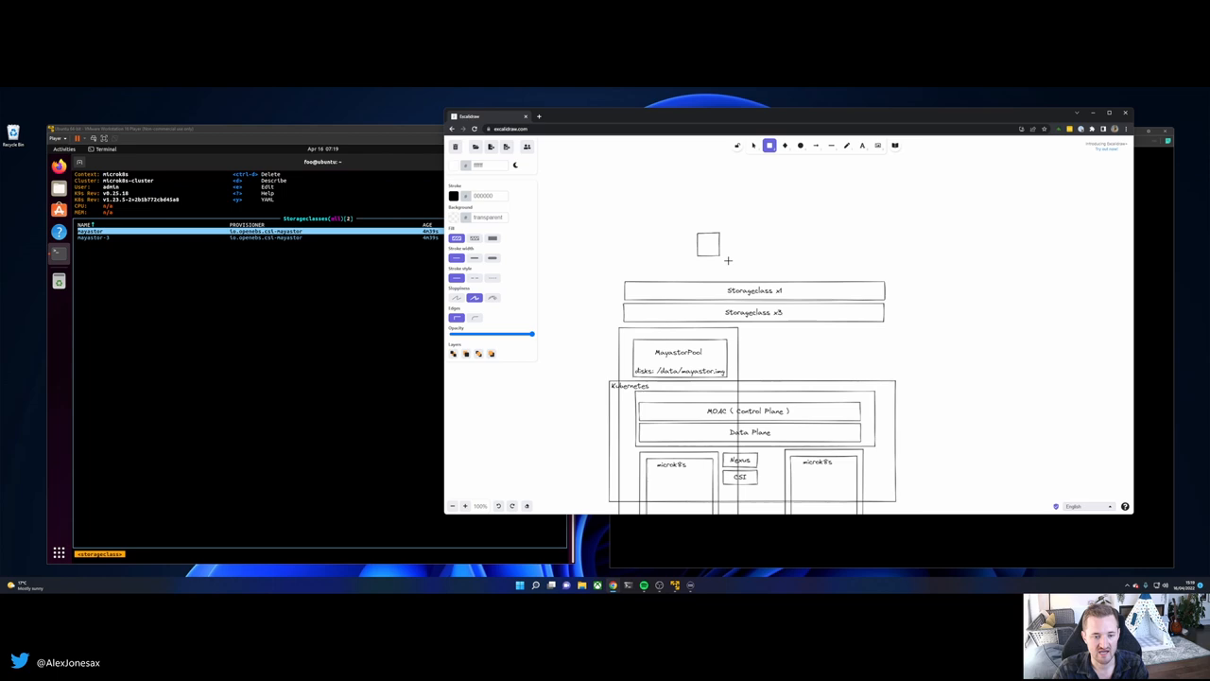
Draw a small box labelled 'PVC' above the Storageclass boxes
{"action": "left_click_drag", "start_coordinate": [707, 244], "coordinate": [811, 255]}
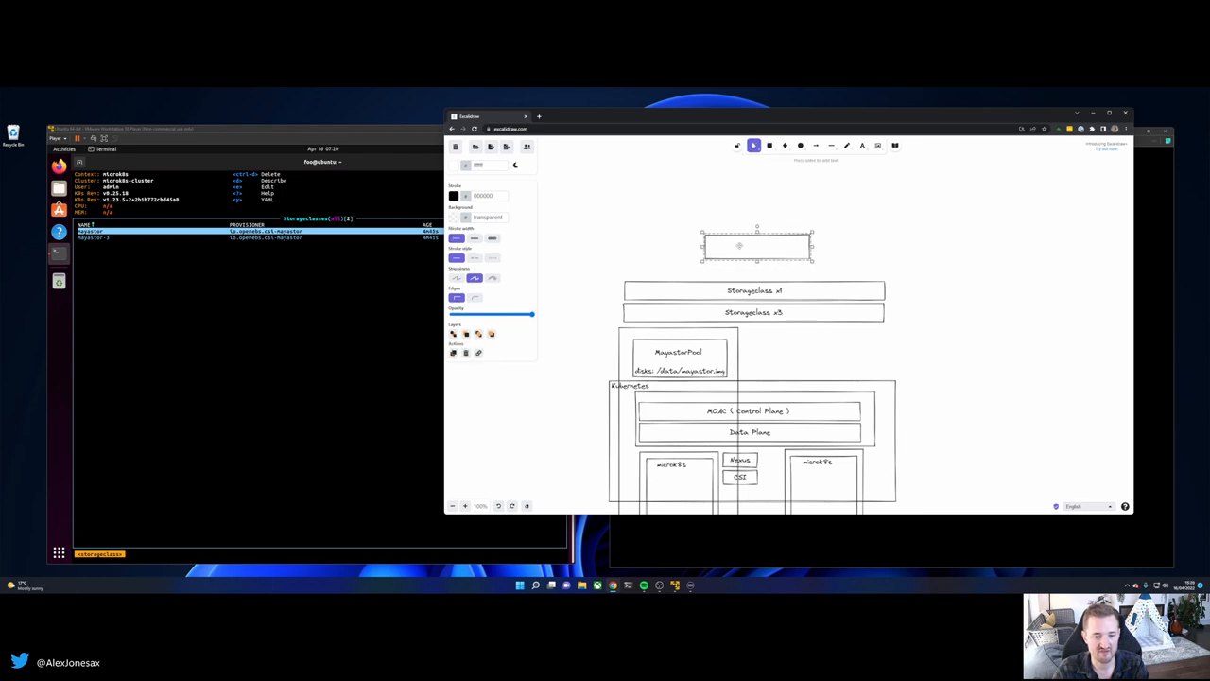
{"action": "type", "text": "PVC"}
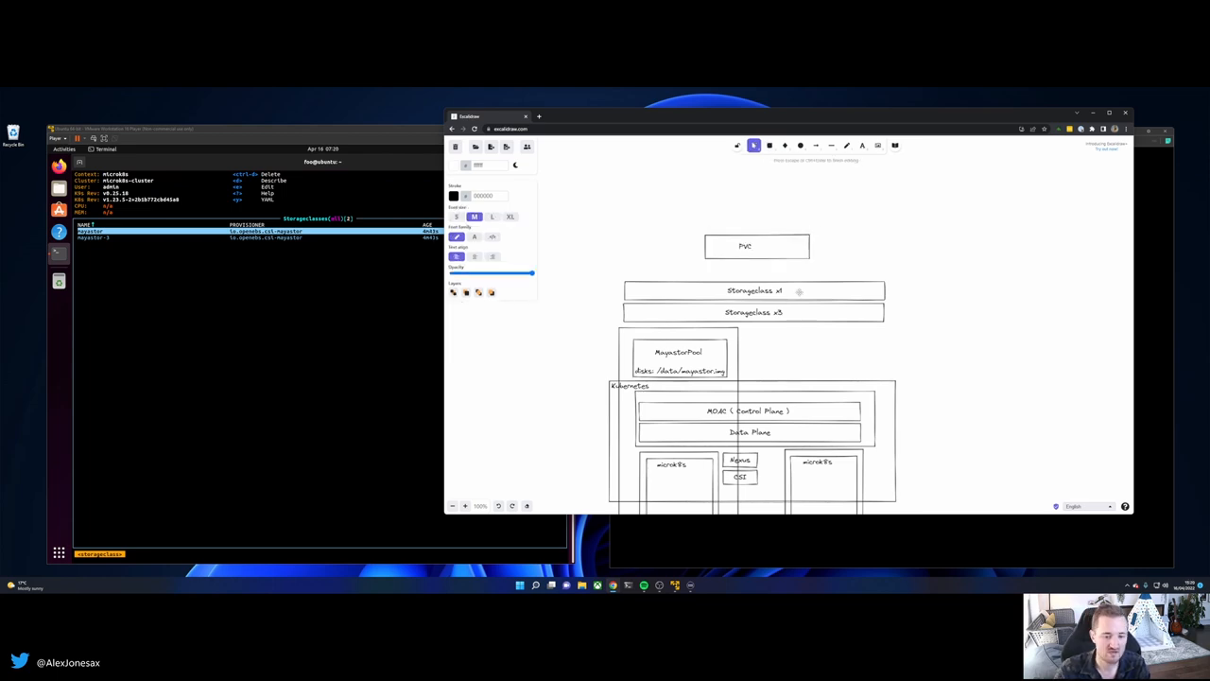
{"action": "left_click", "coordinate": [219, 295]}
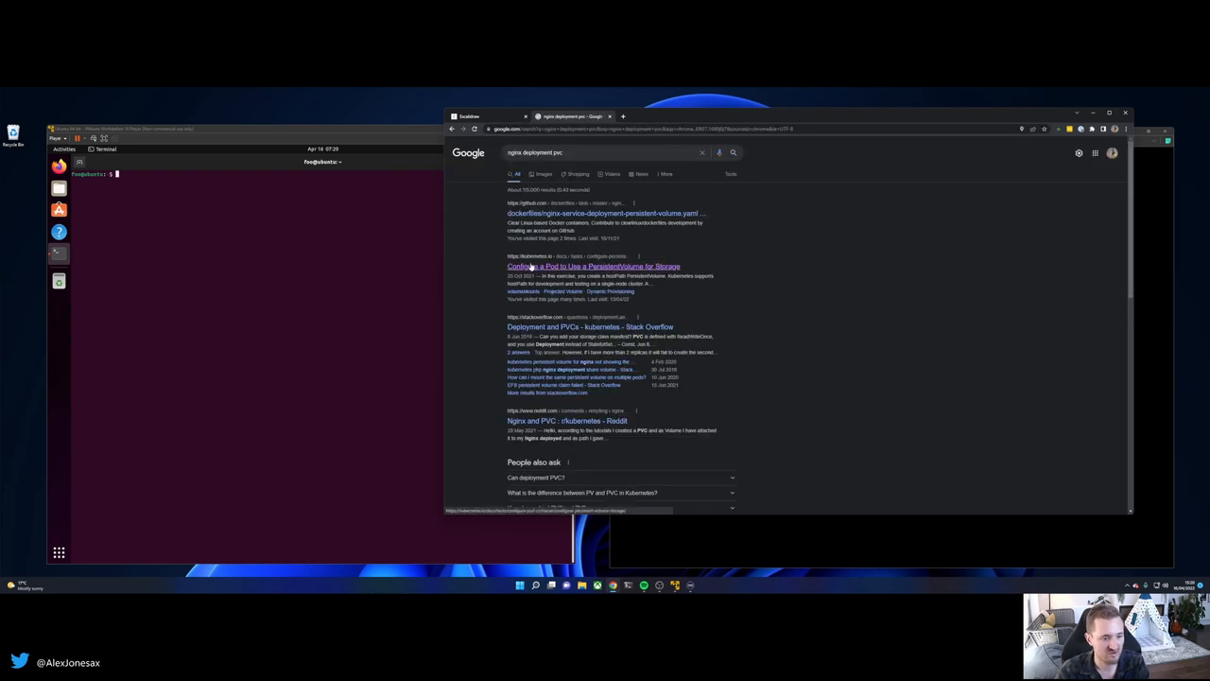
Copy the docs' PersistentVolumeClaim YAML into a new pvc.yaml in vim
{"action": "left_click", "coordinate": [594, 264]}
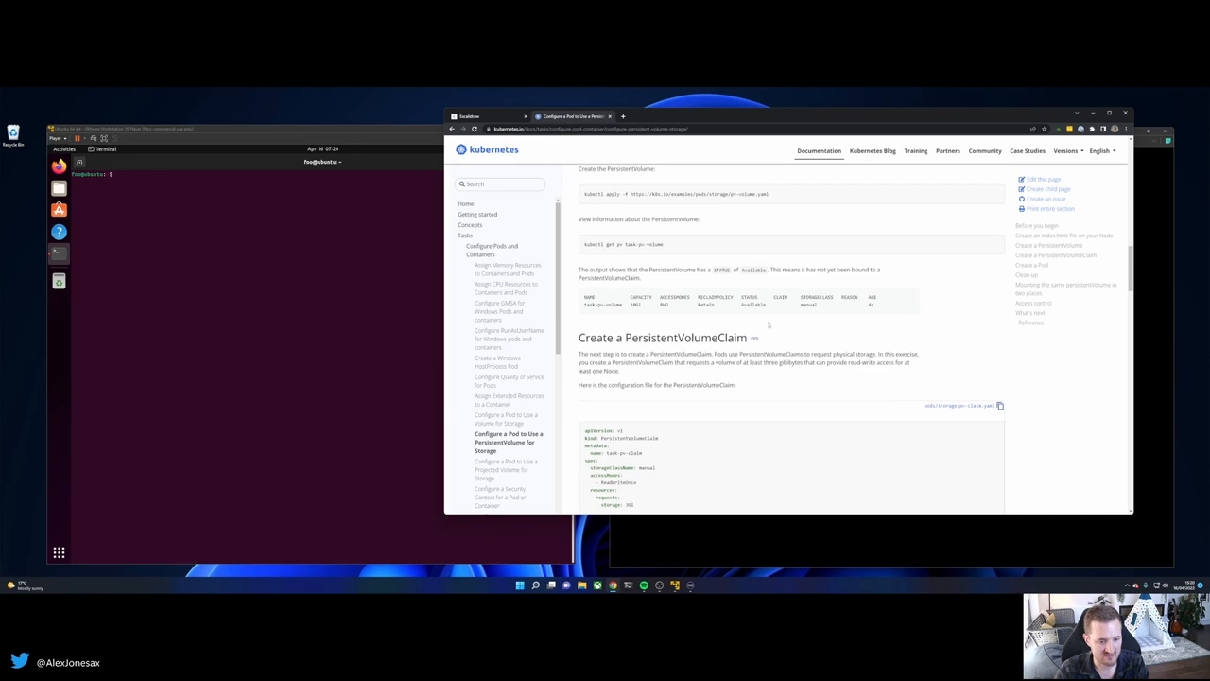
{"action": "scroll", "scroll_direction": "down", "scroll_amount": 3}
{"action": "type", "text": "vi"}
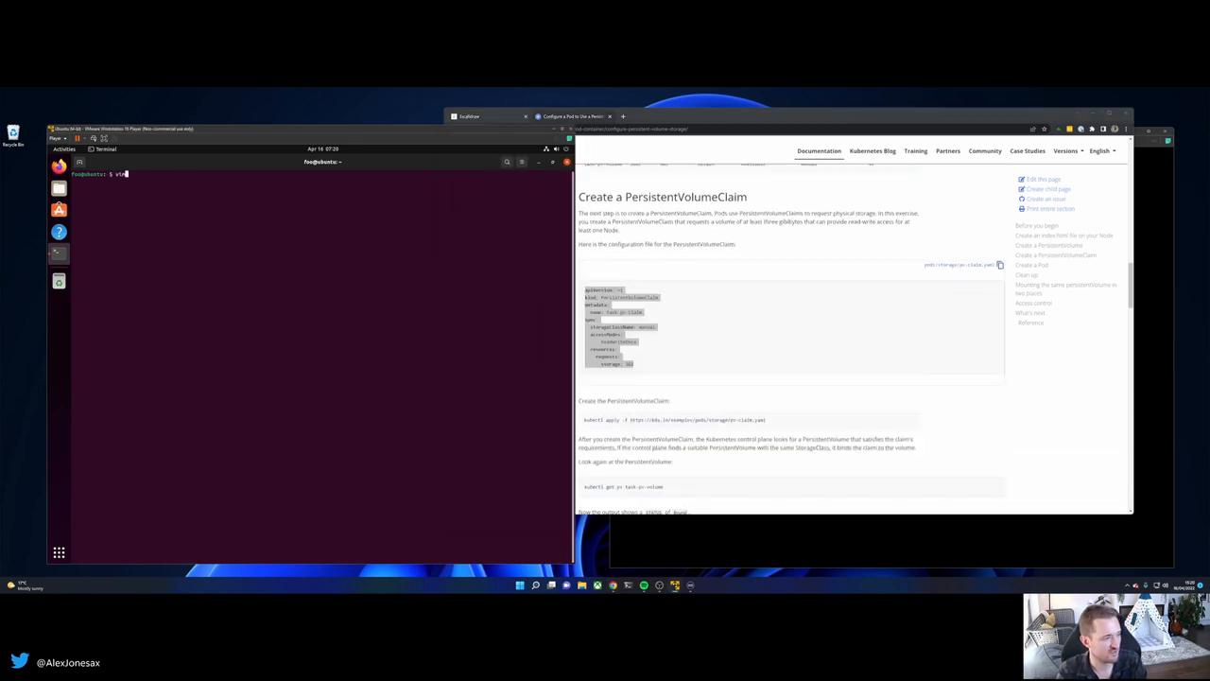
{"action": "type", "text": "pvc"}
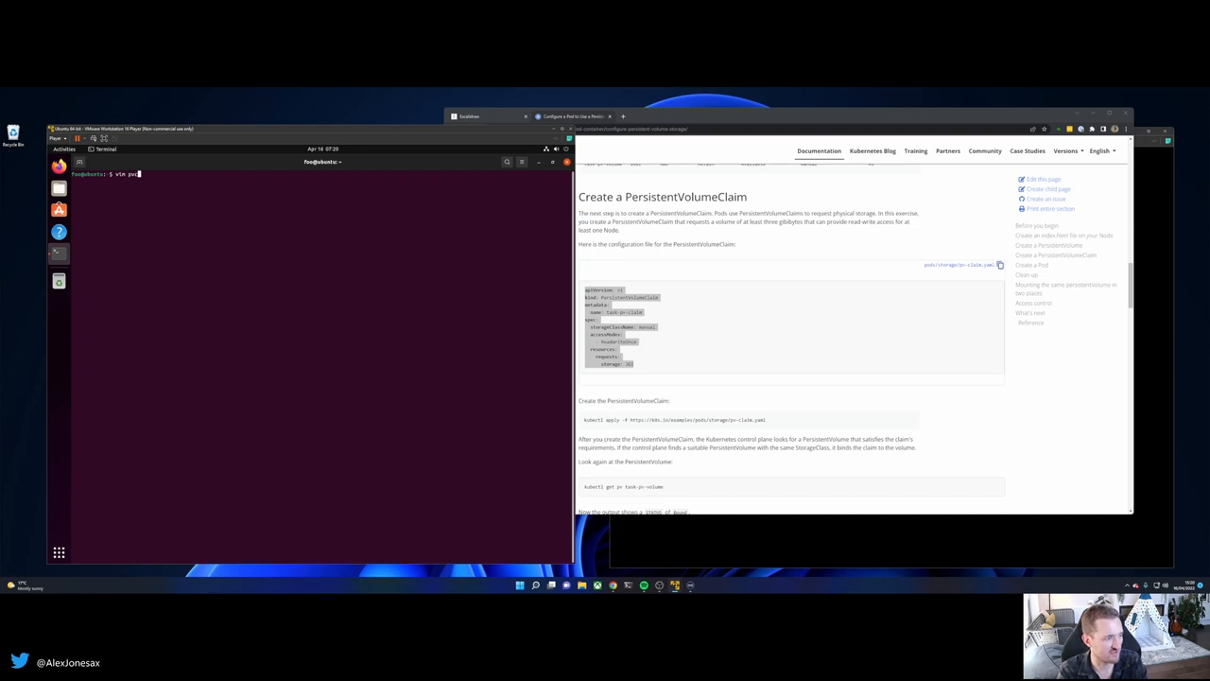
{"action": "key", "text": "BackSpace"}
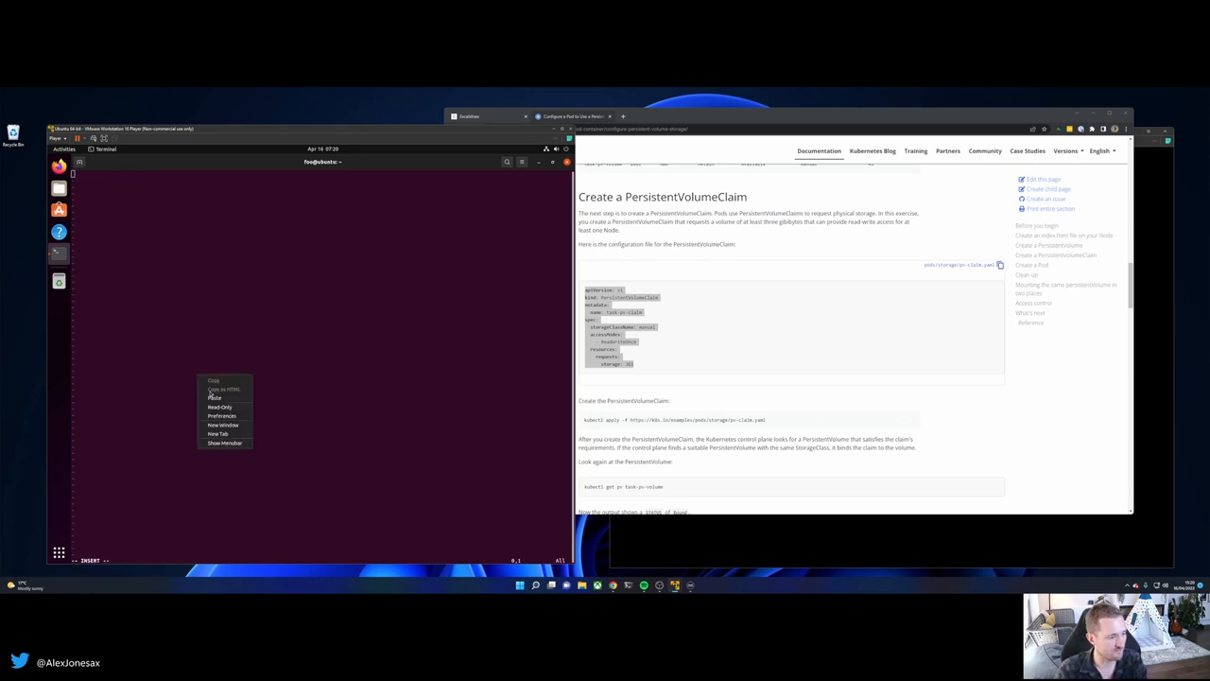
{"action": "left_click", "coordinate": [215, 397]}
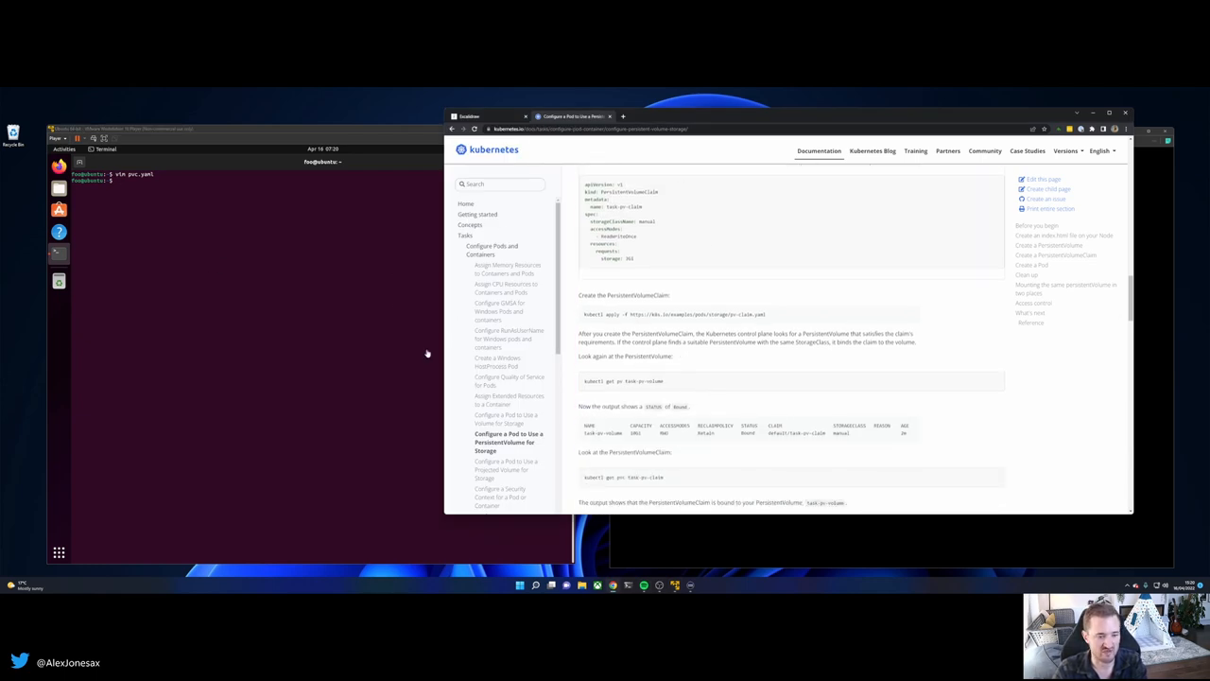
Scroll the docs page down to the Create a Pod example
{"action": "scroll", "scroll_direction": "down", "scroll_amount": 3}
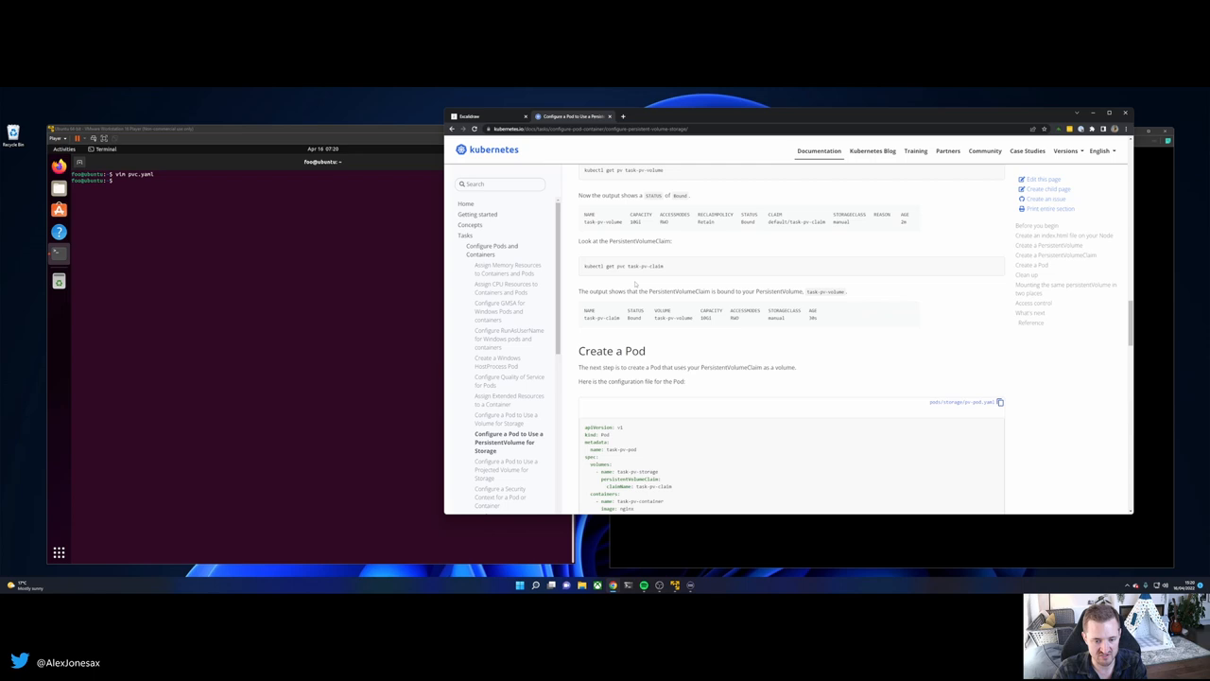
{"action": "scroll", "scroll_direction": "down", "scroll_amount": 3}
{"action": "type", "text": "vim pod.y"}
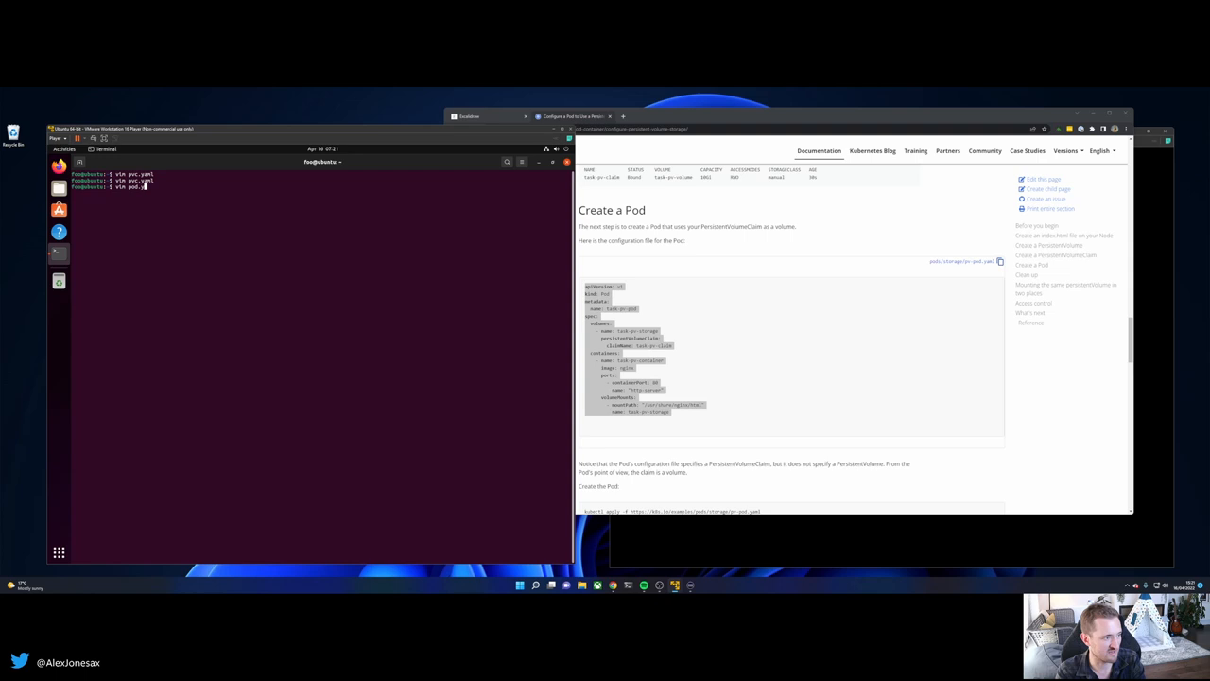
Paste the Pod example into pod.yaml and save it
{"action": "right_click", "coordinate": [369, 395]}
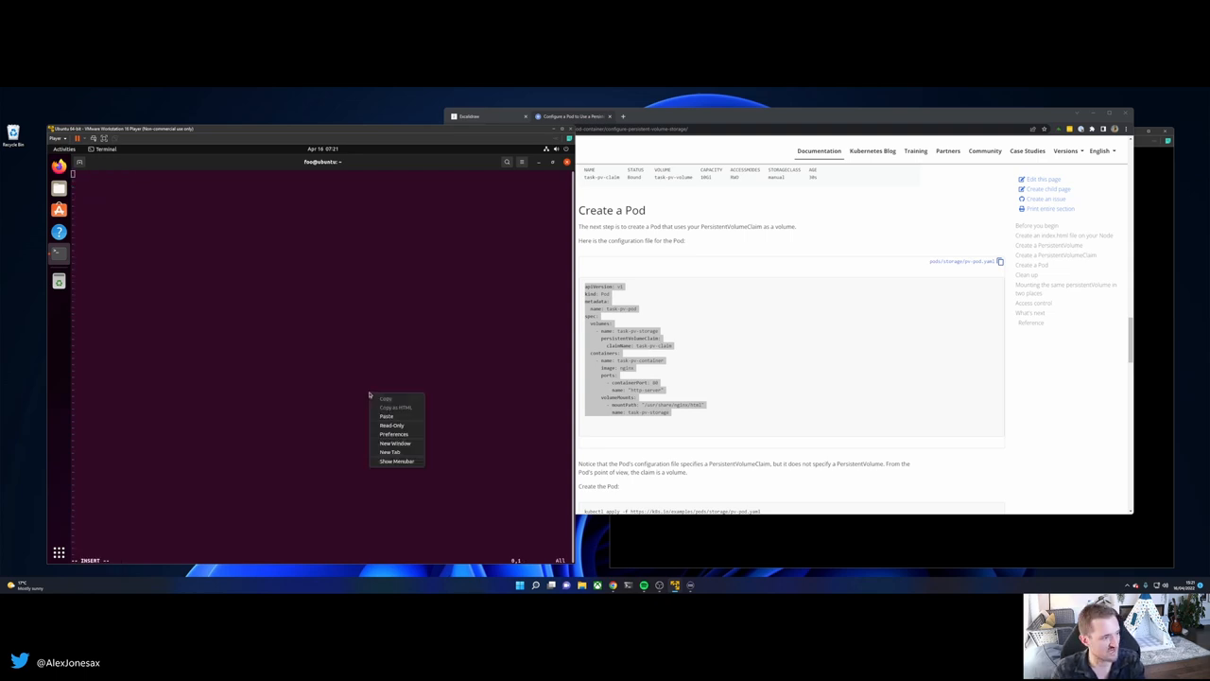
{"action": "left_click", "coordinate": [386, 416]}
{"action": "type", "text": "microk8s kubectl apply"}
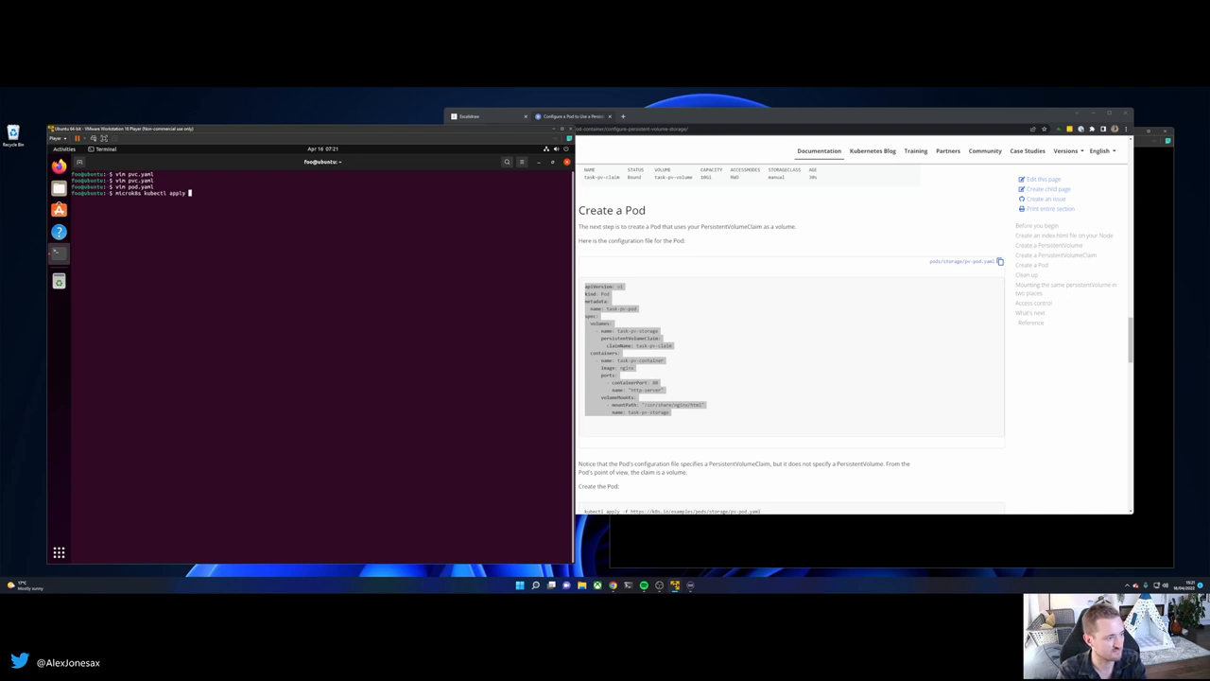
Apply pvc.yaml, then pod.yaml with microk8s kubectl, hitting a YAML error on the pod
{"action": "type", "text": "-f pvc.yaml"}
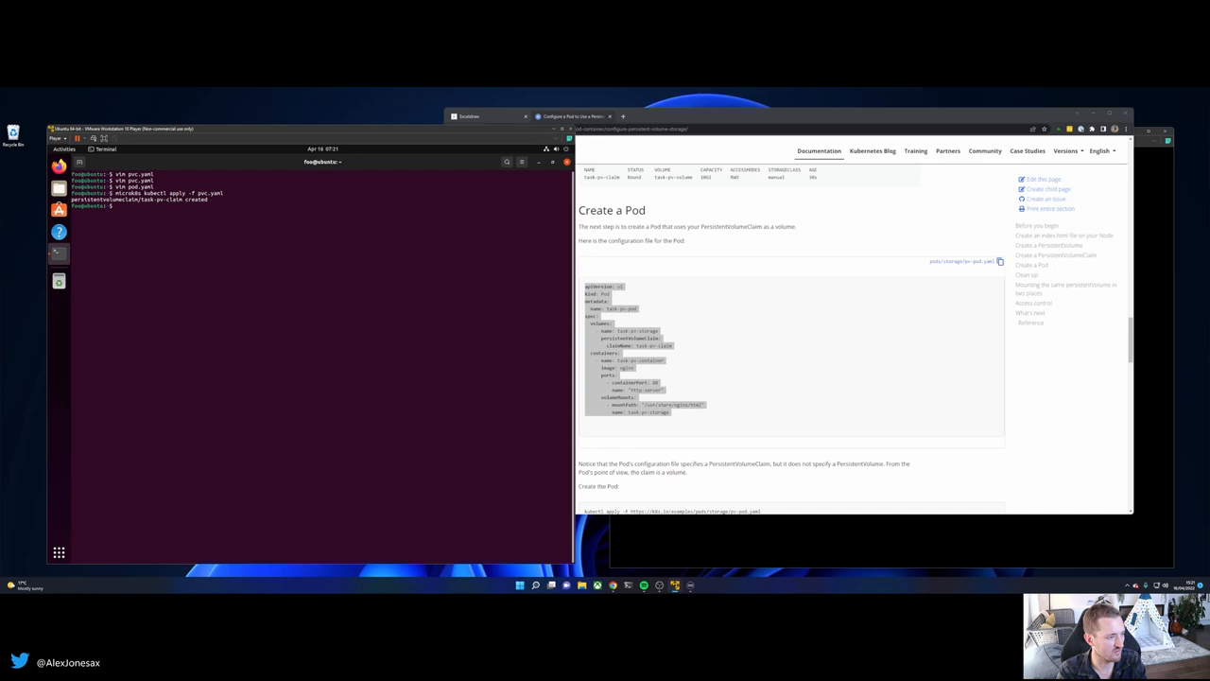
{"action": "type", "text": "microk8s kubectl apply -f pod.yaml"}
{"action": "type", "text": "vim pod.yaml"}
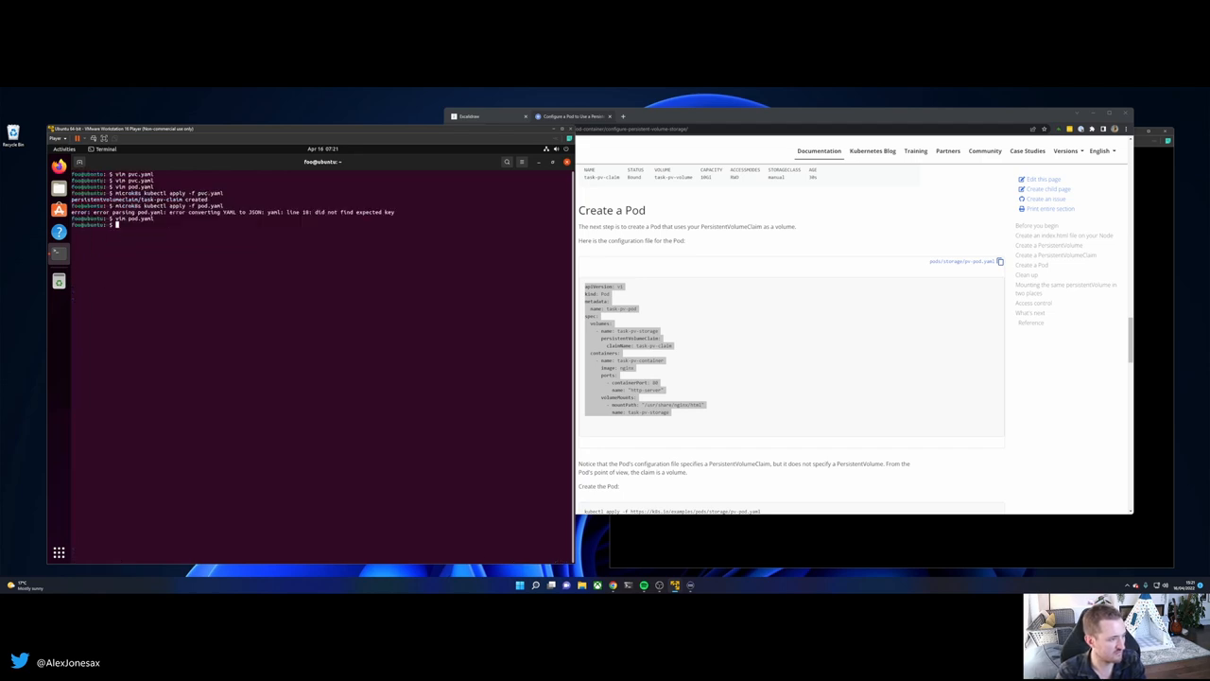
{"action": "key", "text": "Return"}
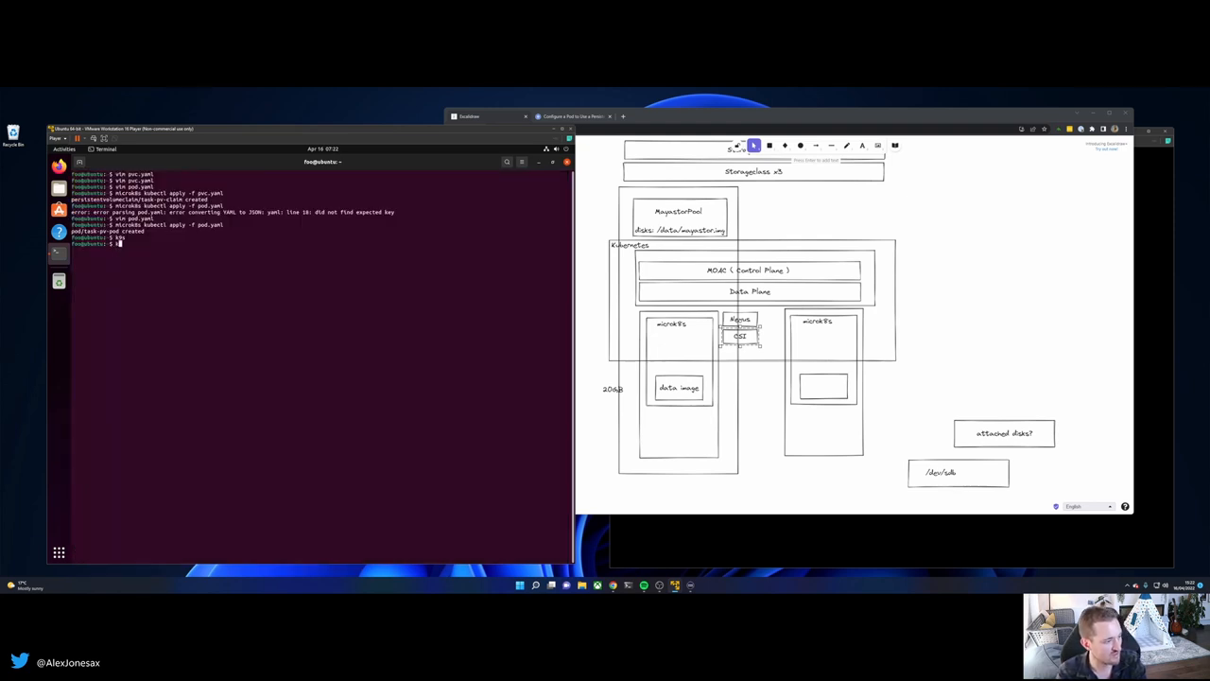
Export the mayastor storage class with -o yaml into mayastor-2.yaml
{"action": "type", "text": "microk8s kubectl get sc mayastor-3"}
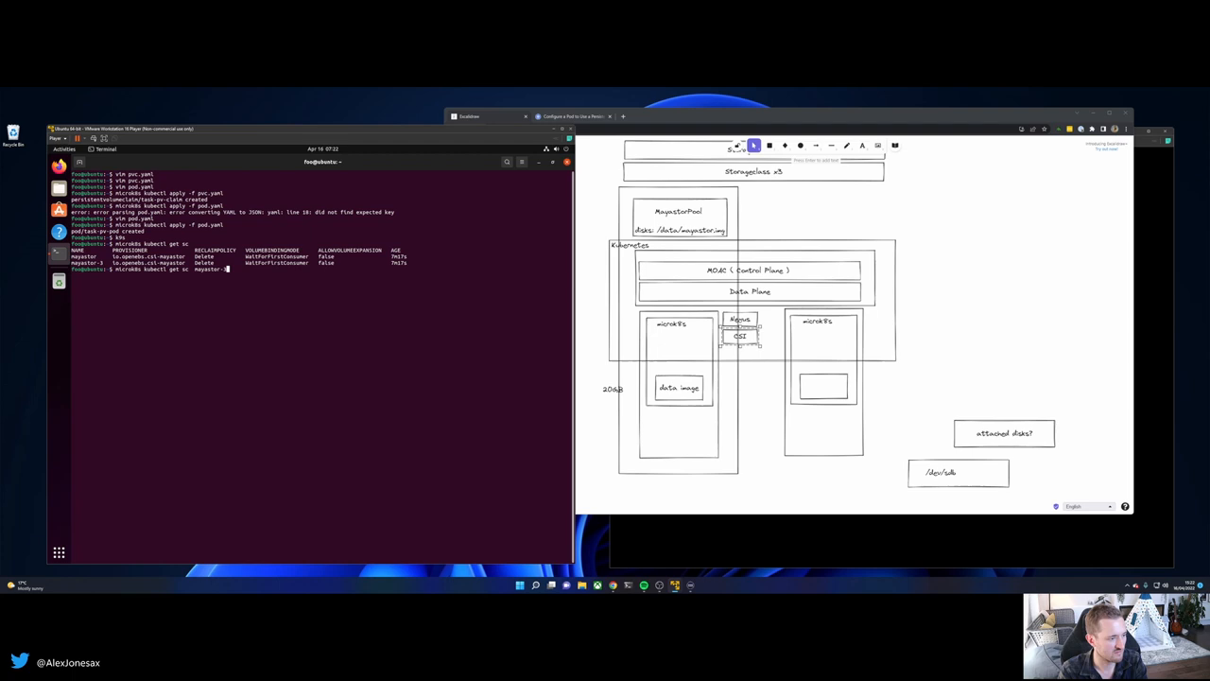
{"action": "type", "text": "-o yaml > mays"}
{"action": "type", "text": "vim mayastor-2.yaml"}
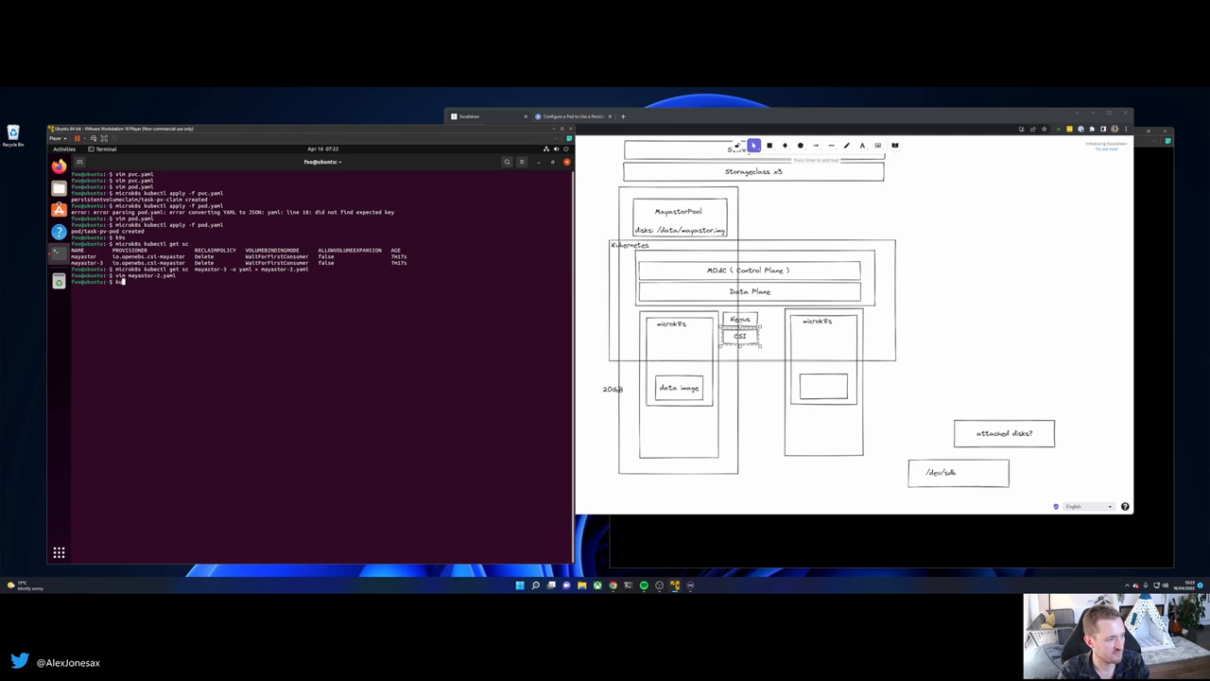
Edit mayastor-2.yaml in vim and try applying it, rejected since parameters can't change
{"action": "type", "text": "microk8s kubectl apply -f mayastor-2.yaml"}
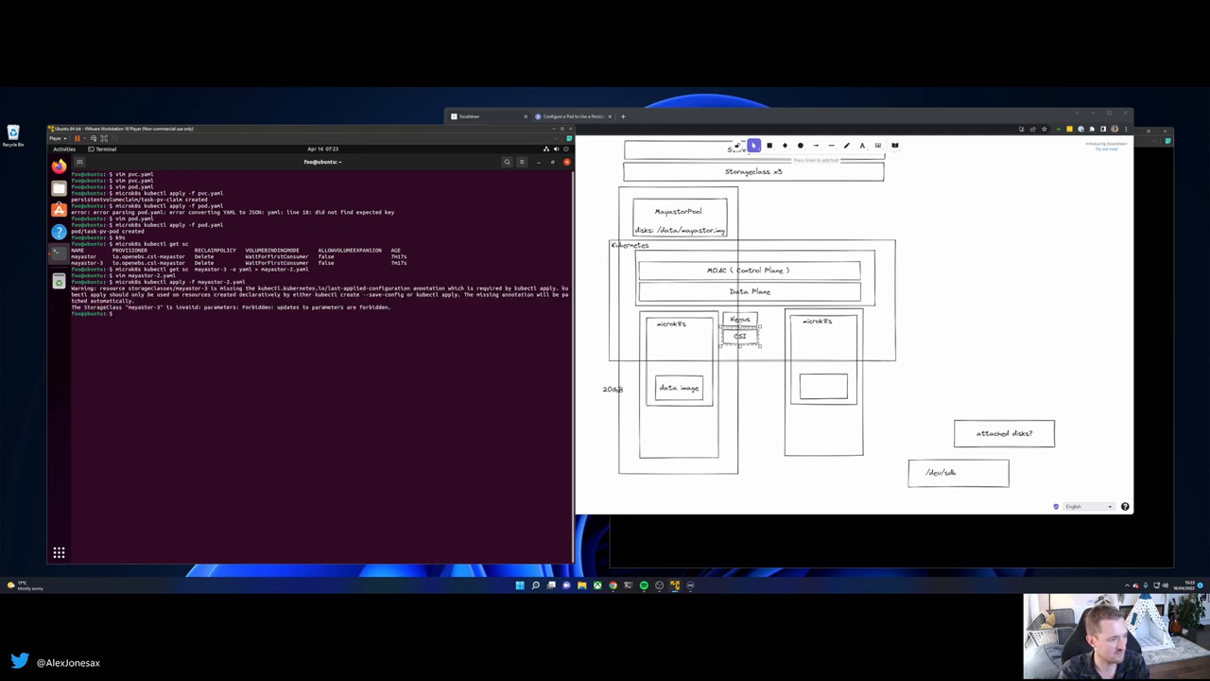
{"action": "type", "text": "vim mayastor-2.yaml"}
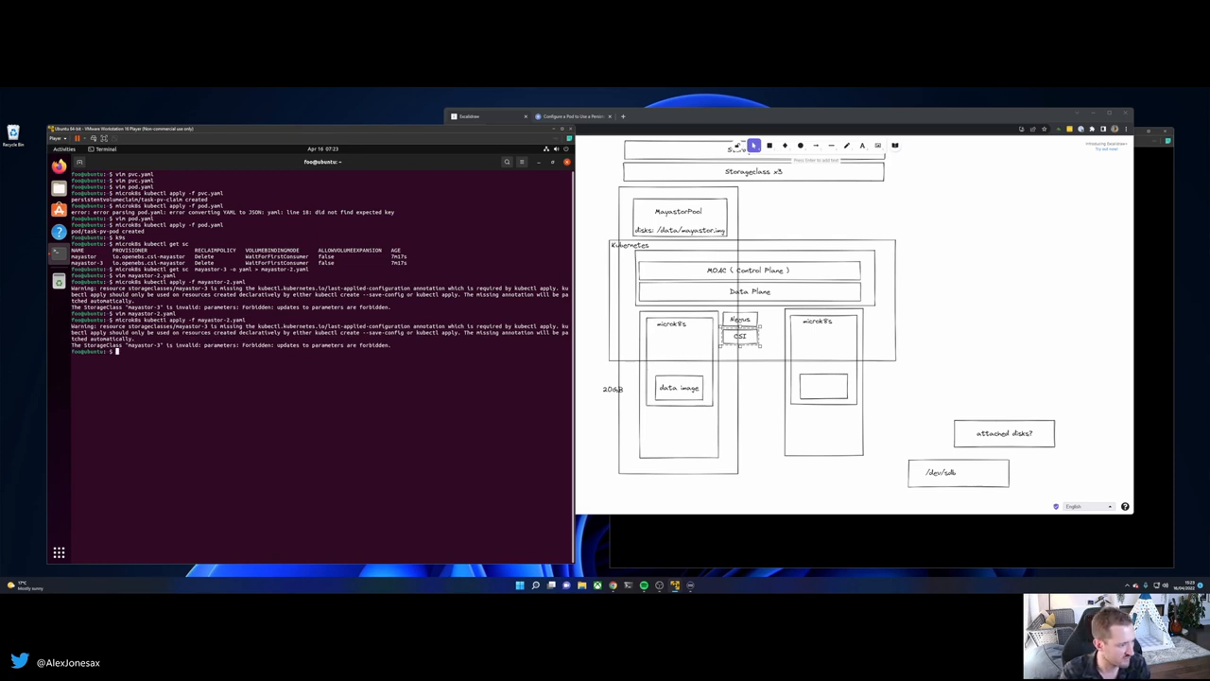
{"action": "type", "text": "vim mayastor-2.yaml"}
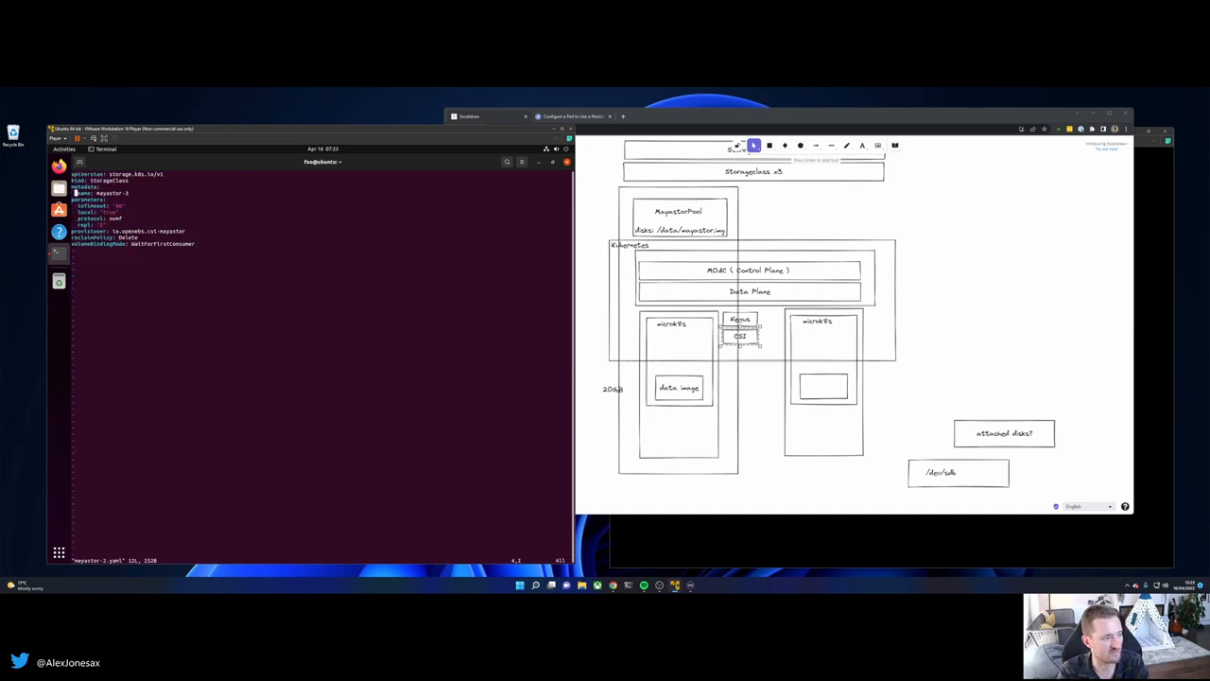
Rename the class to mayastor-2, apply it, and set pvc.yaml's storageClassName to mayastor-2
{"action": "key", "text": "i"}
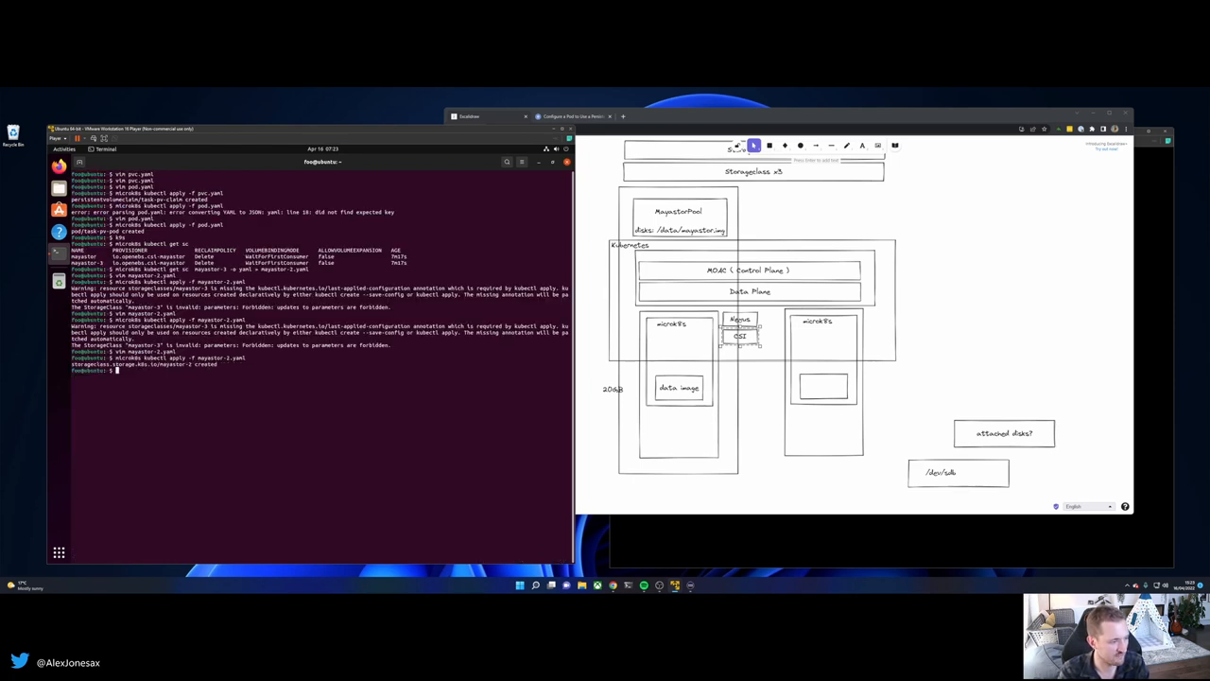
{"action": "type", "text": "vim"}
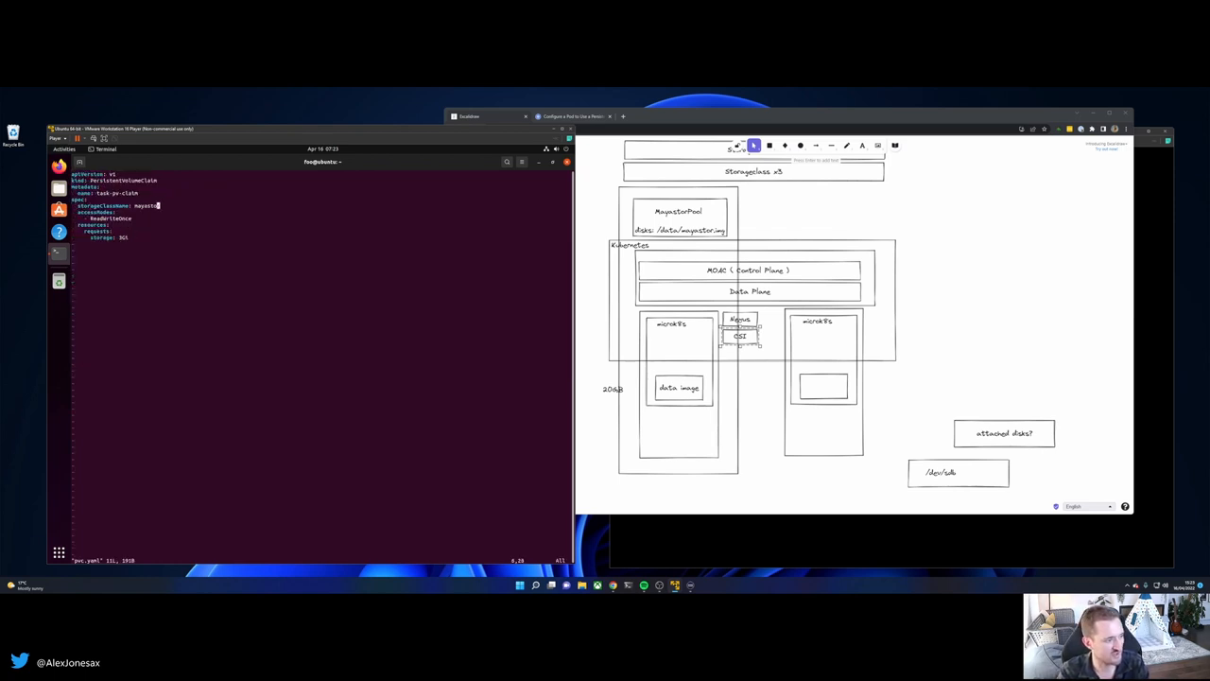
{"action": "type", "text": "r-2"}
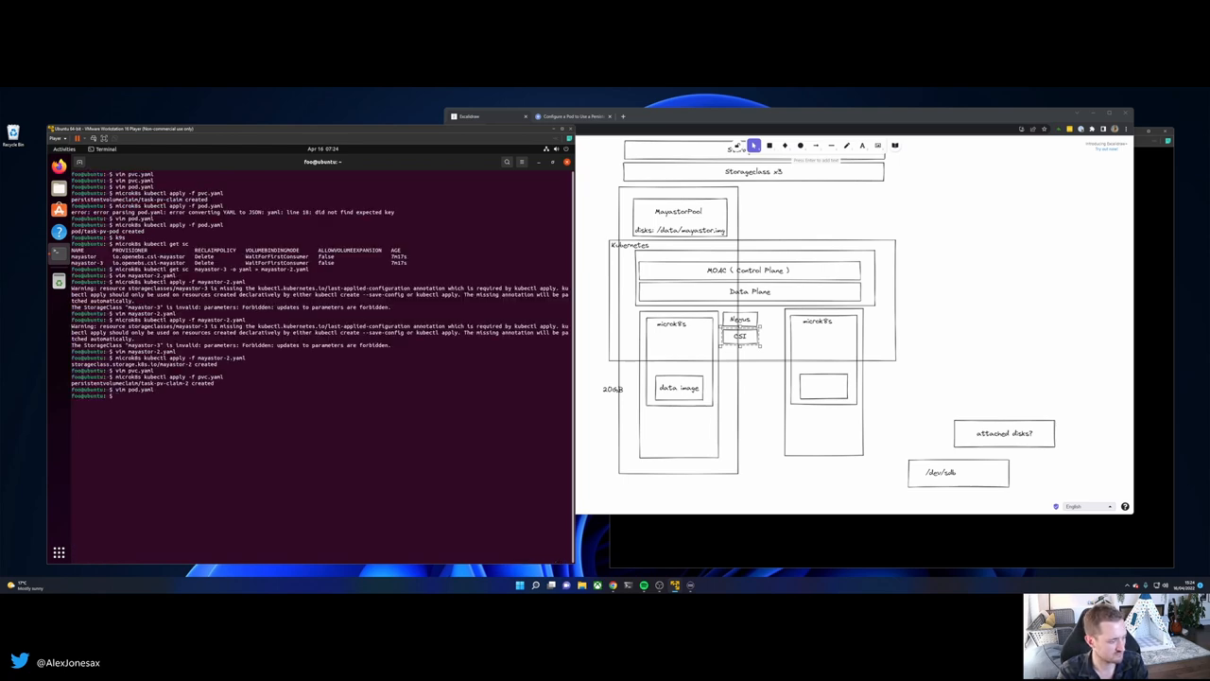
Apply pod.yaml to the cluster with microk8s kubectl apply
{"action": "type", "text": "microk8s kubectl apply -f pod"}
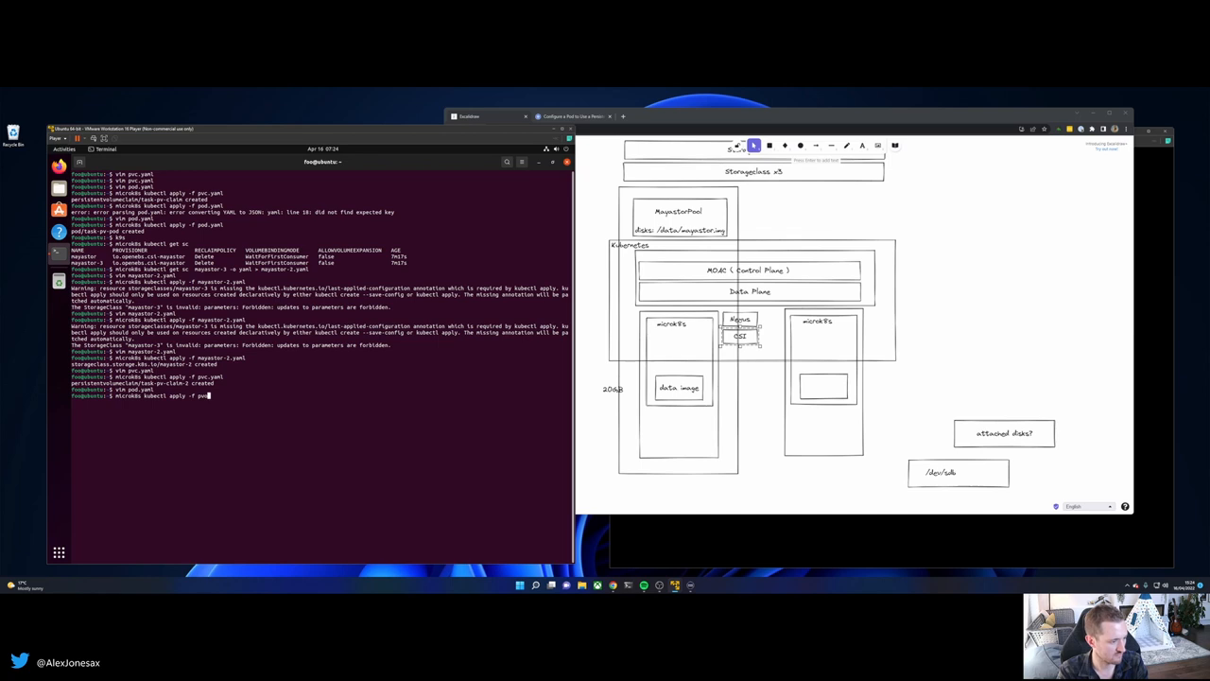
{"action": "key", "text": "Return"}
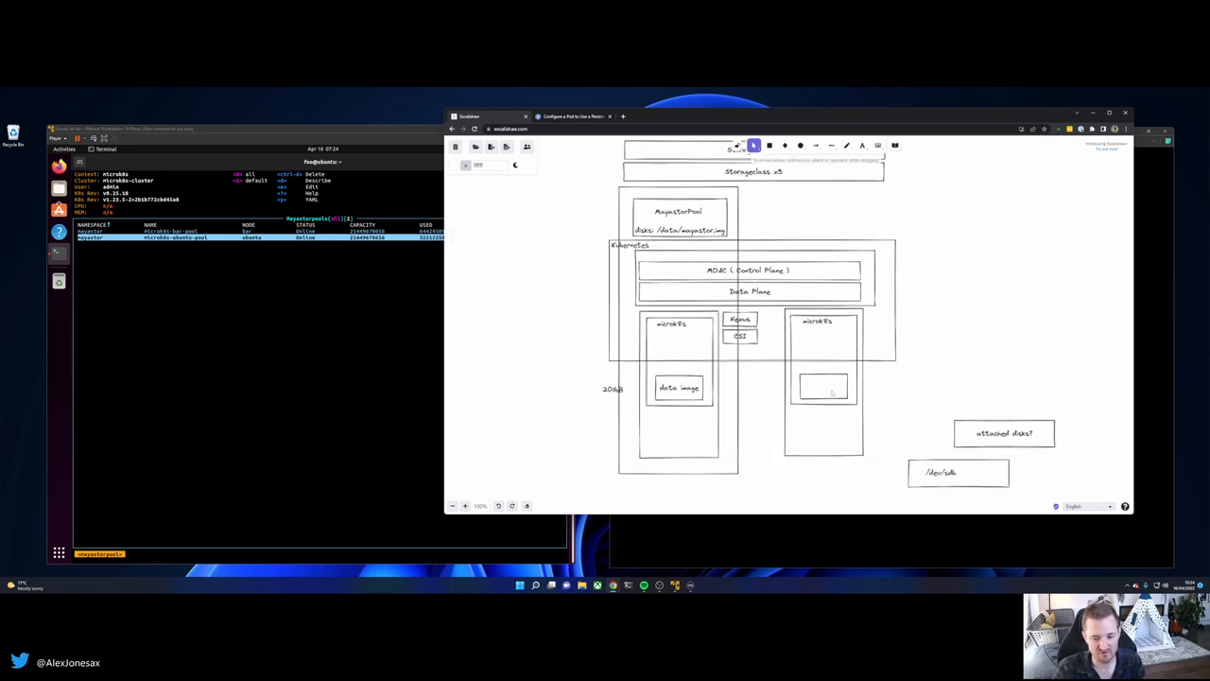
Select the empty box inside the second node of the Excalidraw cluster diagram
{"action": "left_click", "coordinate": [825, 390]}
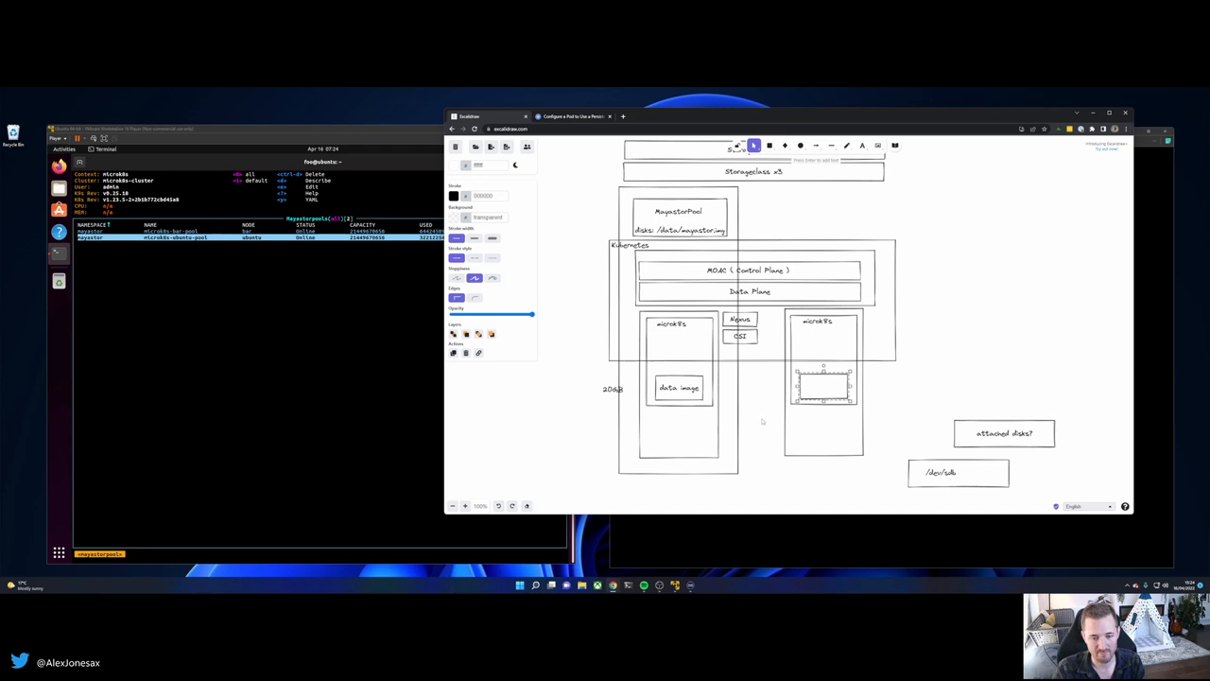